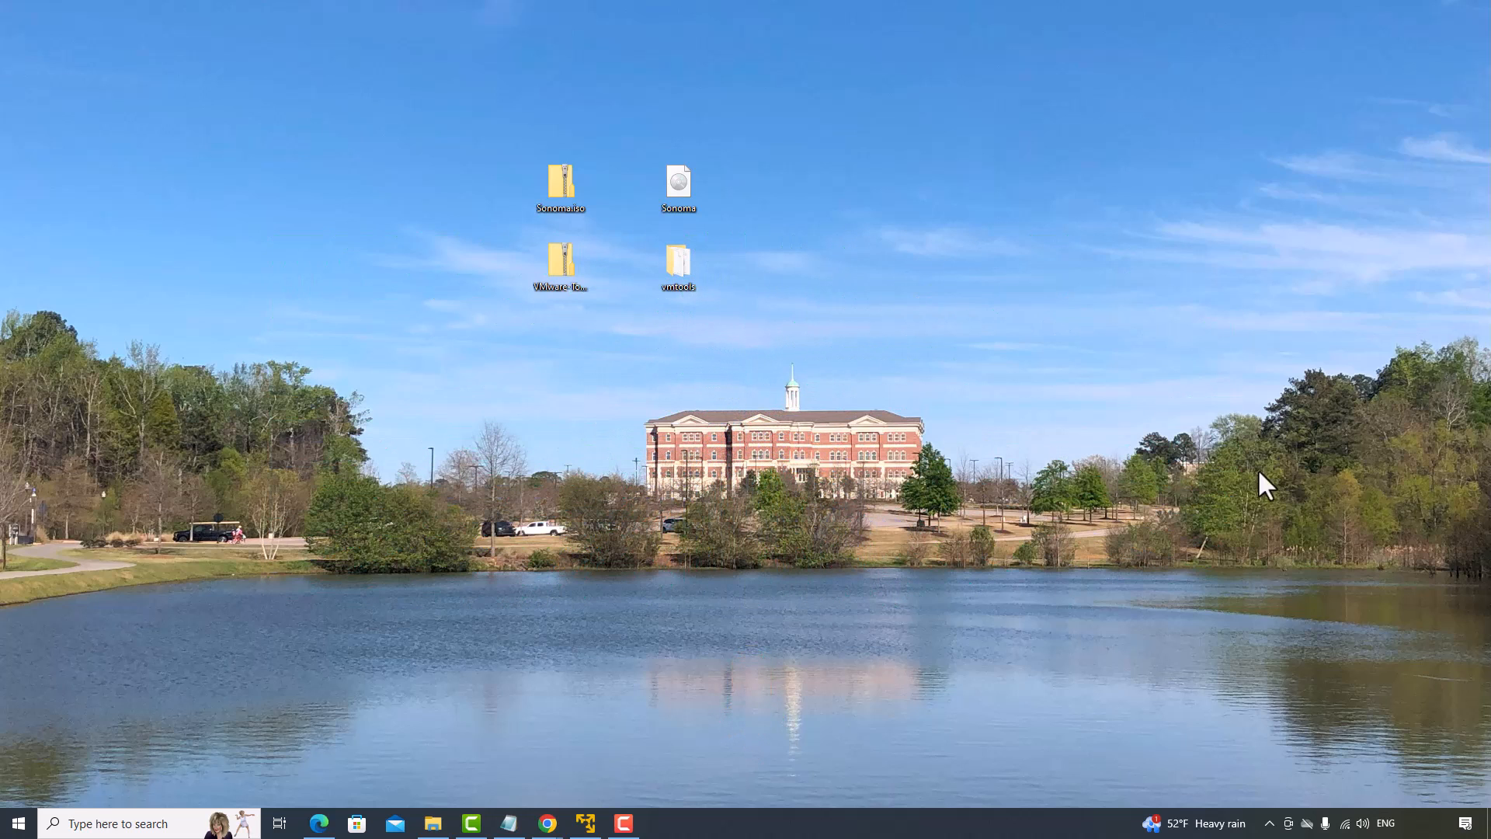
mouse_move(816, 768)
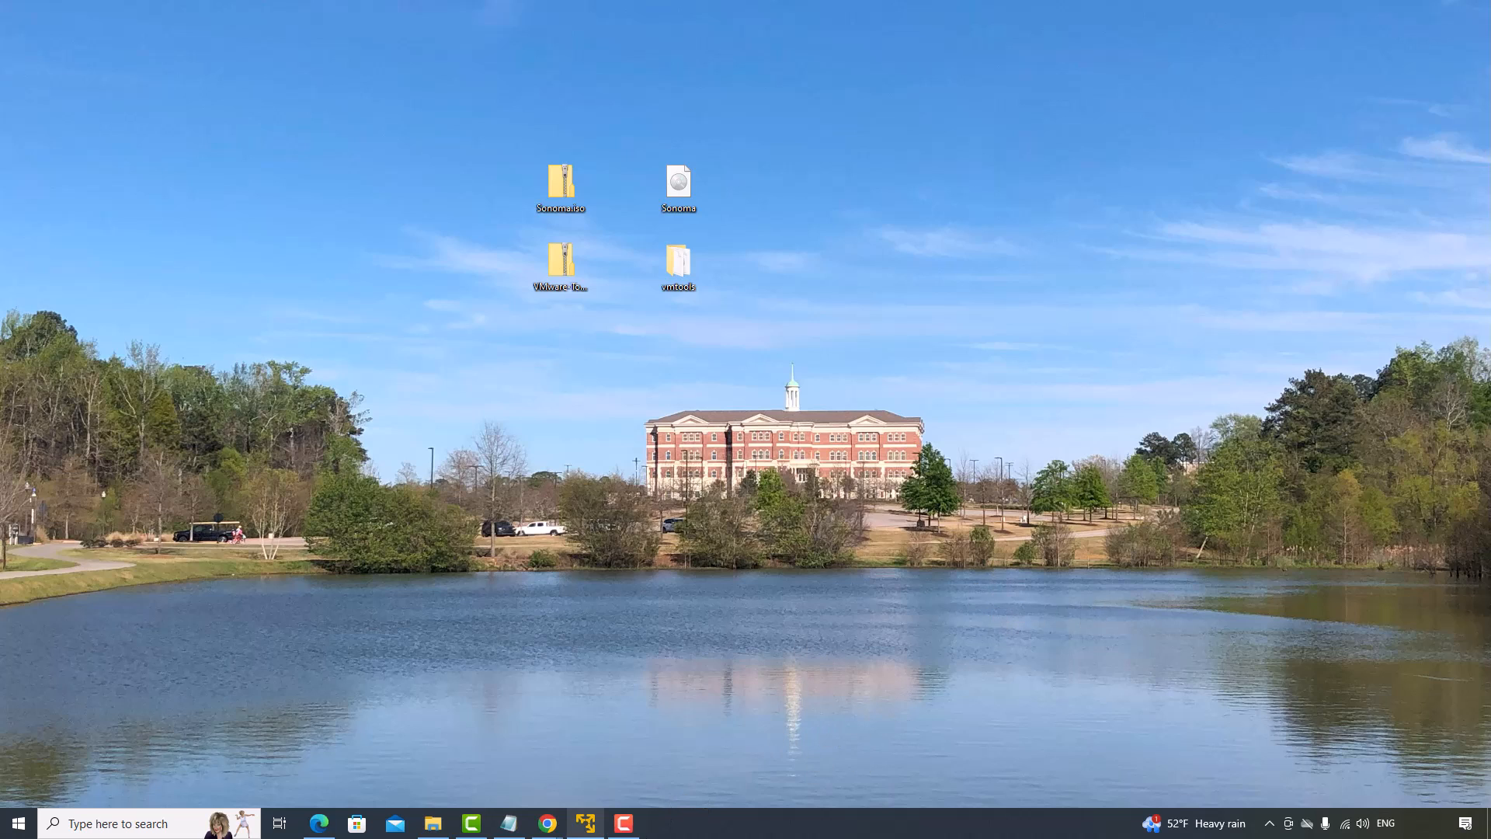
mouse_move(906, 608)
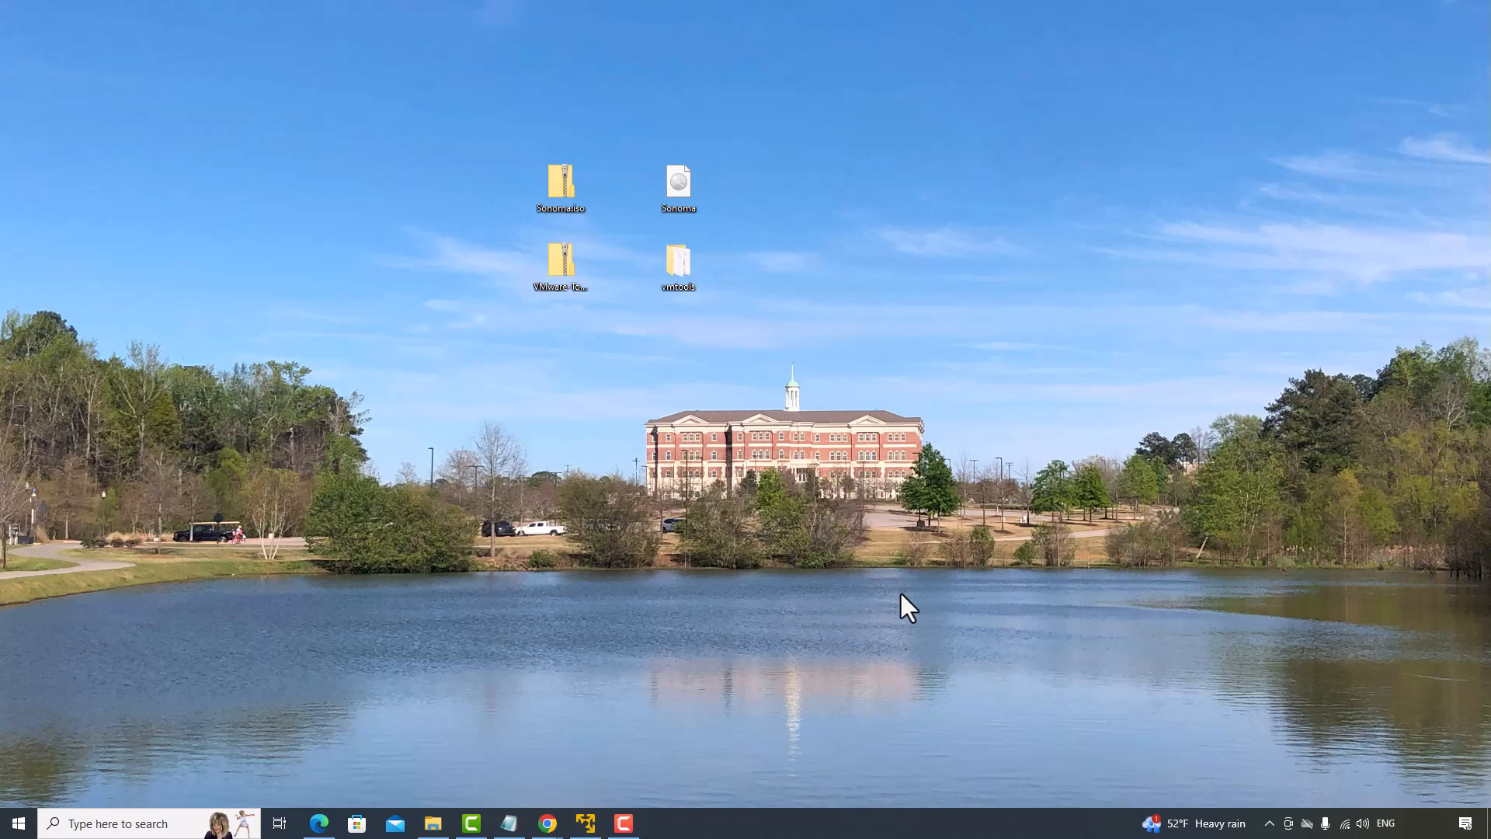
Restore the running macOS 10.15 VM window from the taskbar and reposition it.
left_click(585, 823)
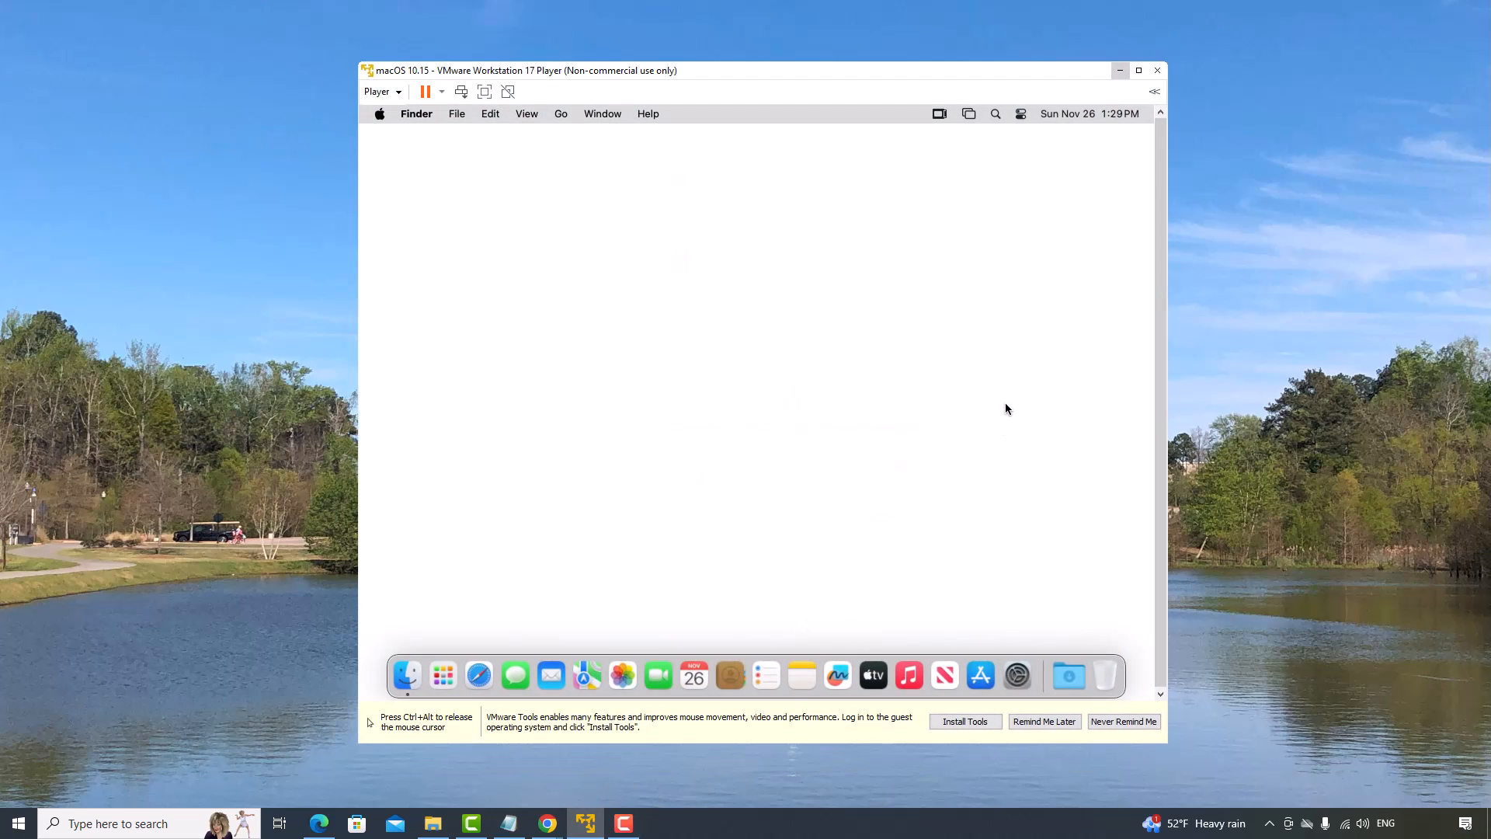
mouse_move(746, 279)
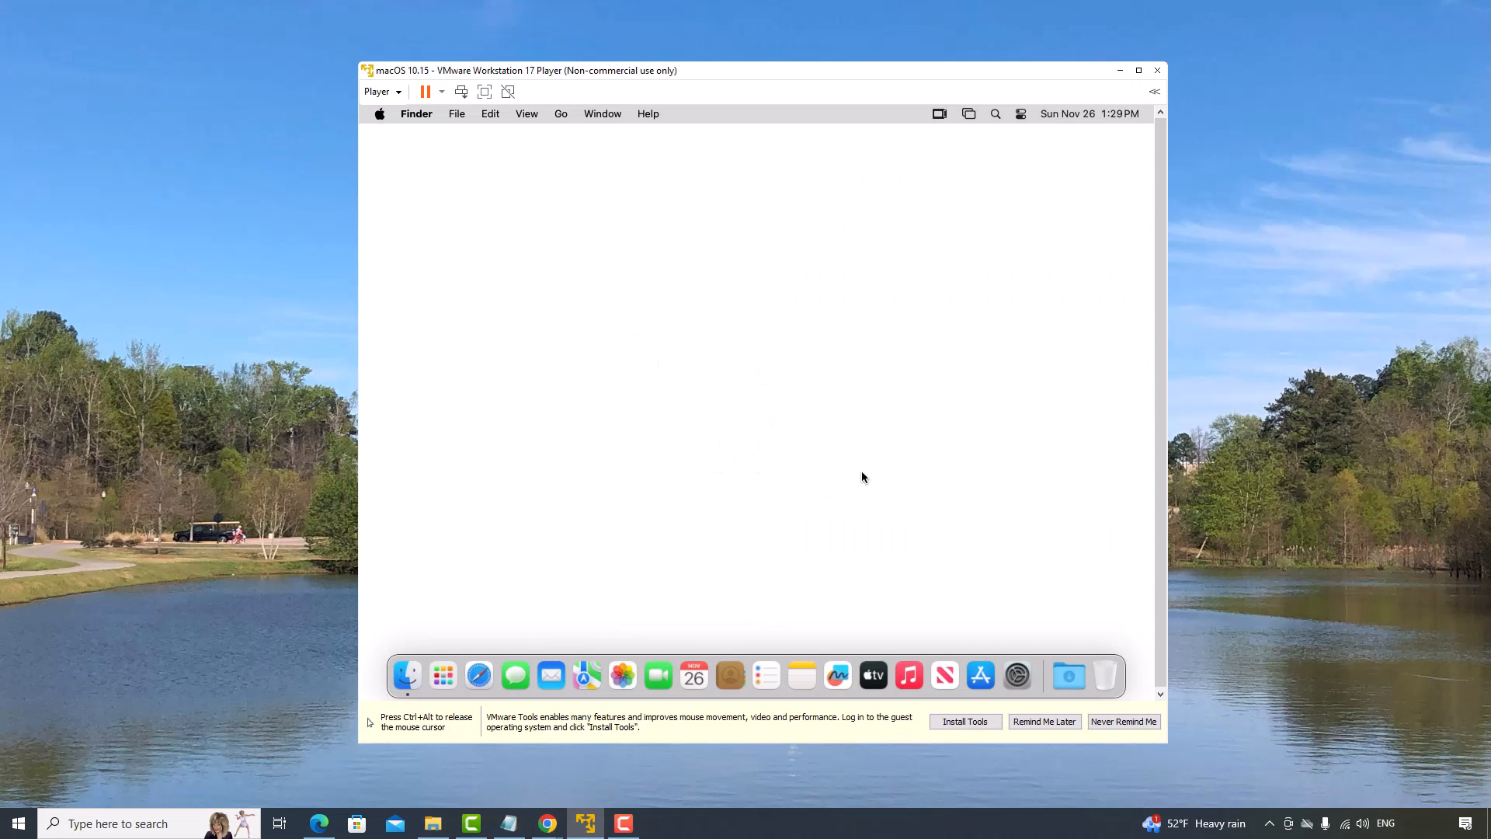
mouse_move(436, 568)
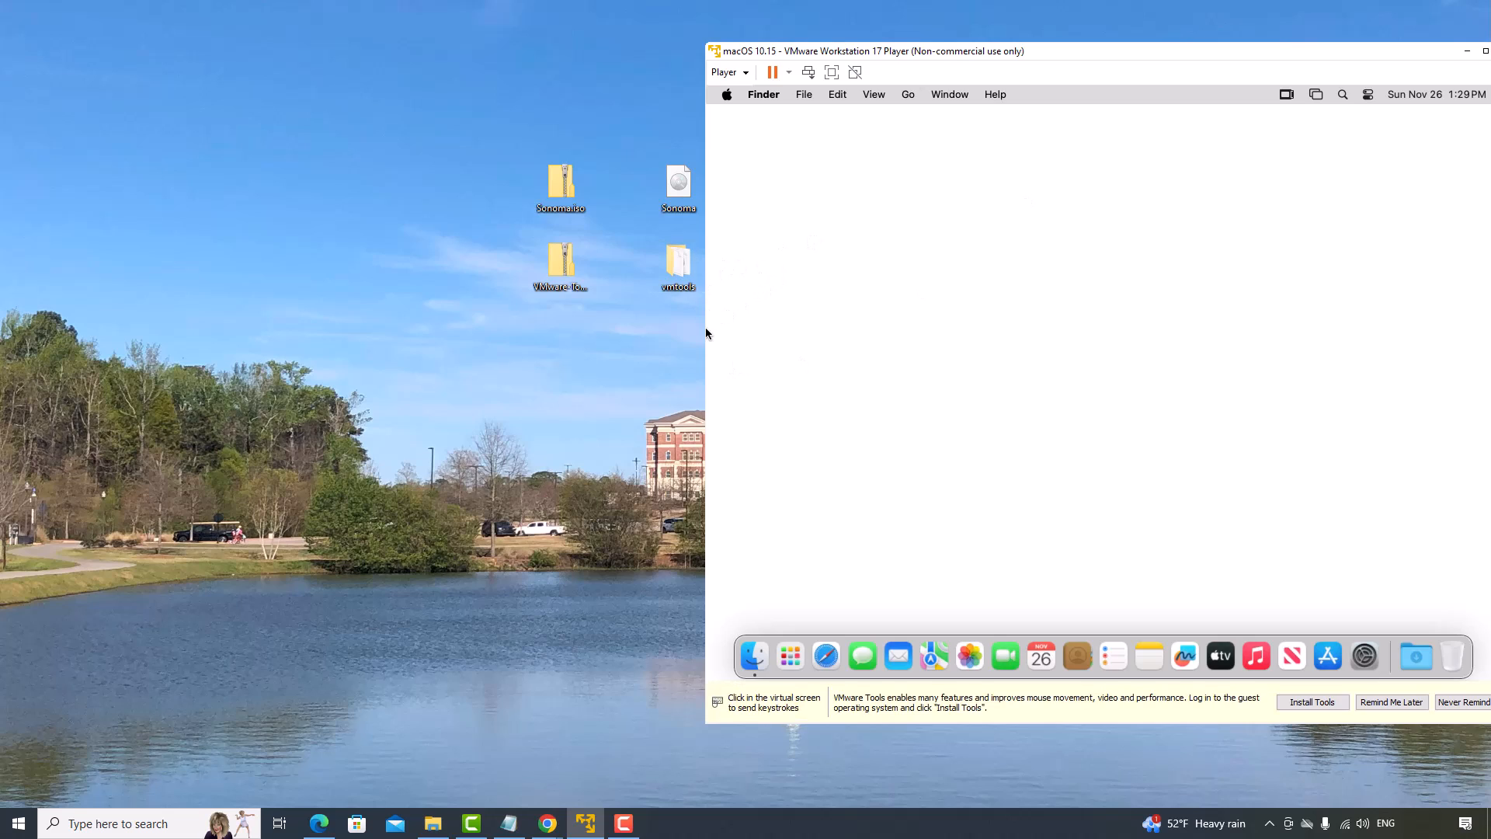
mouse_move(707, 350)
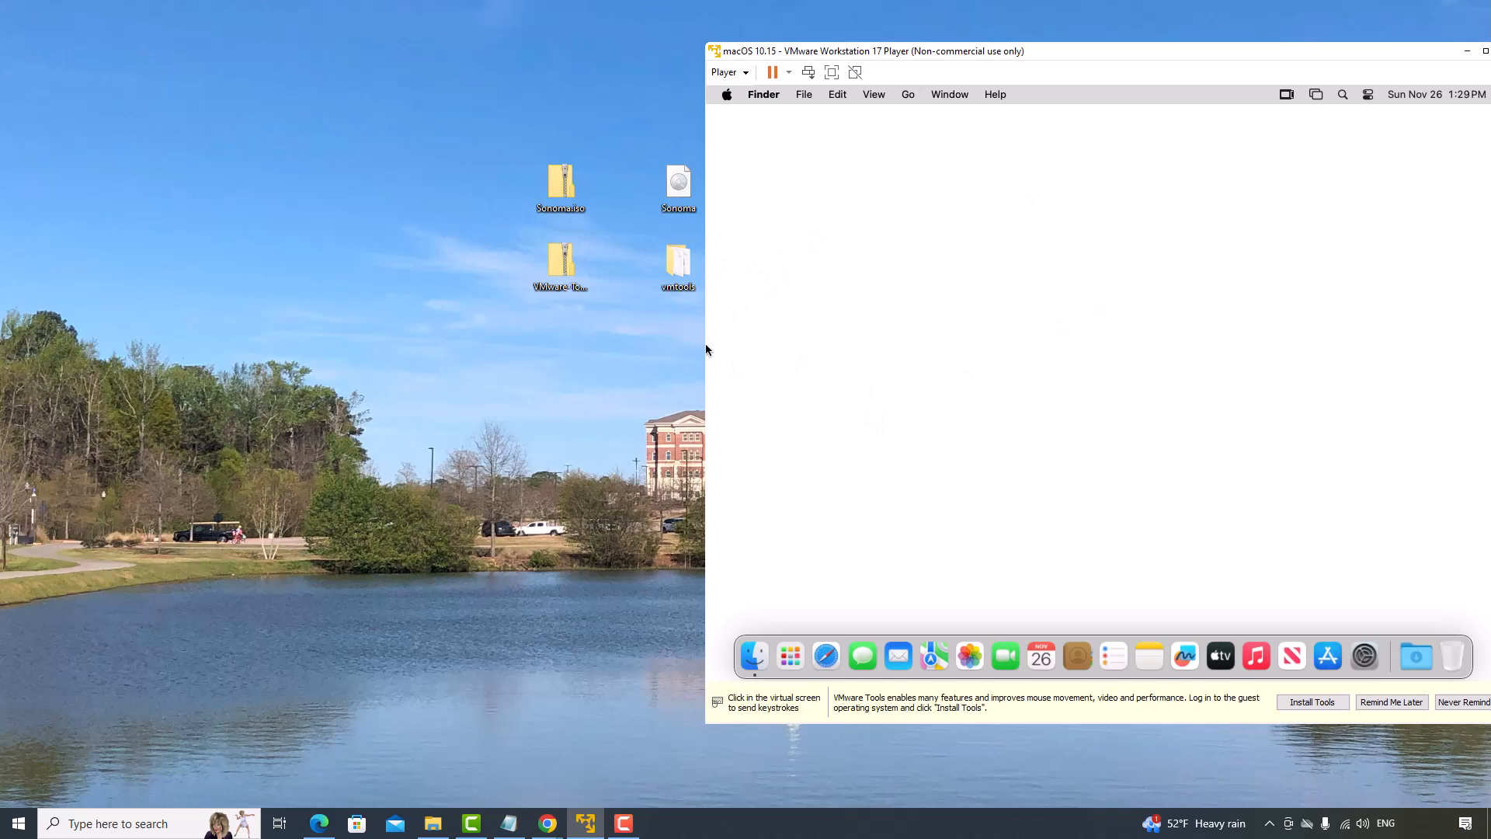
left_click(677, 264)
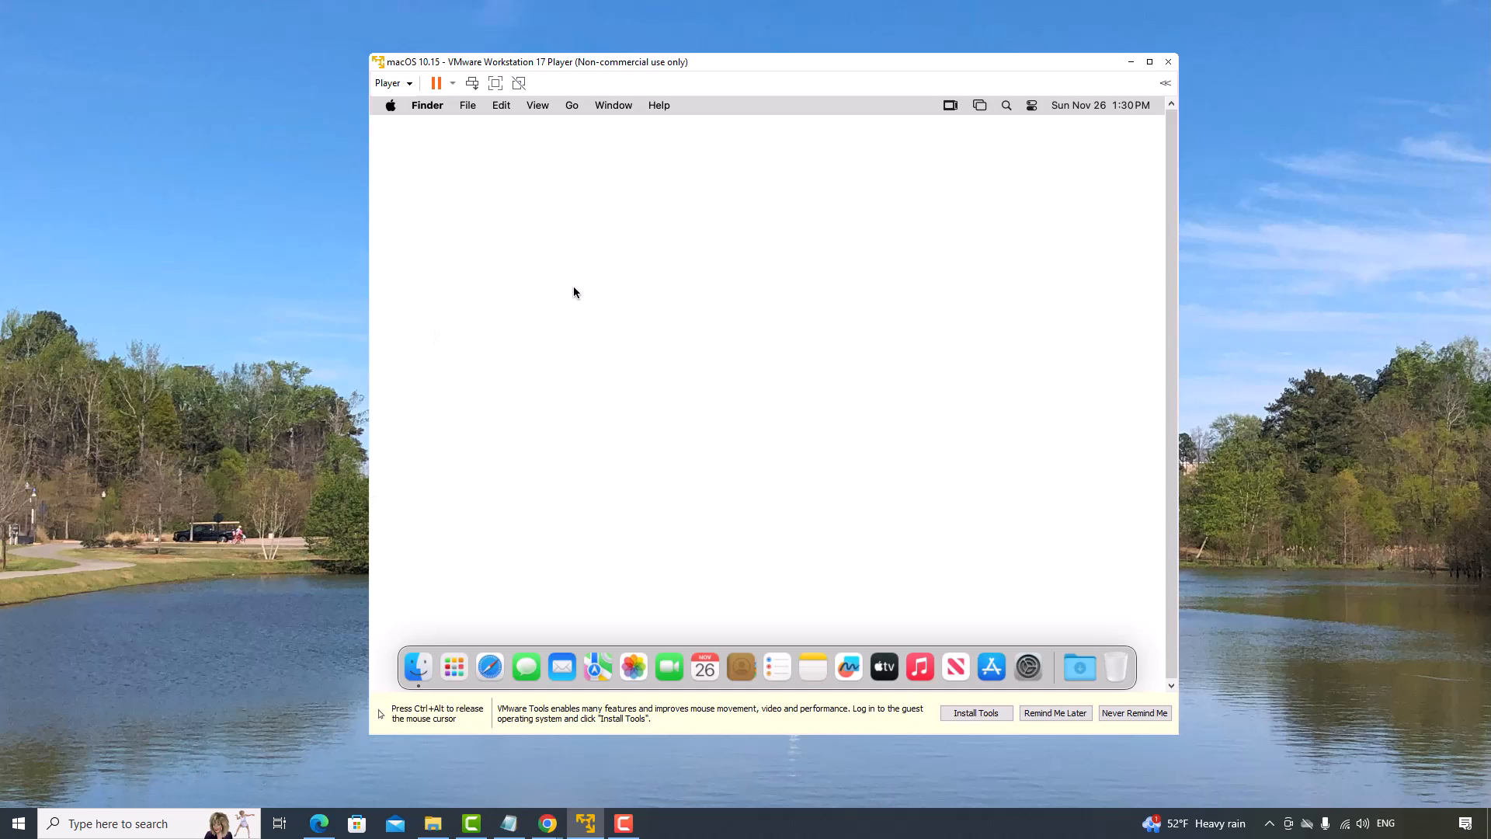
mouse_move(519, 126)
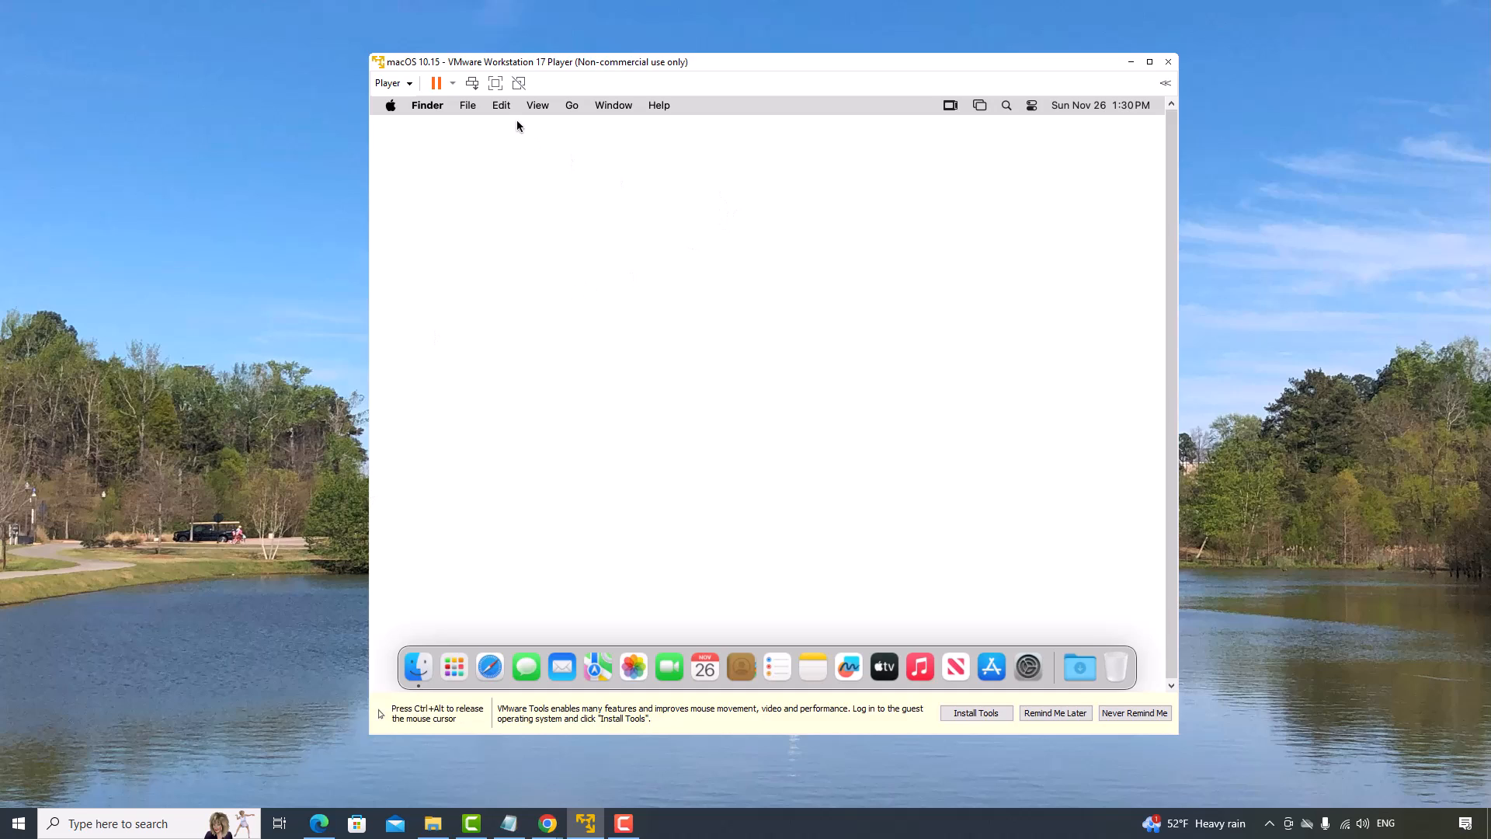
mouse_move(678, 426)
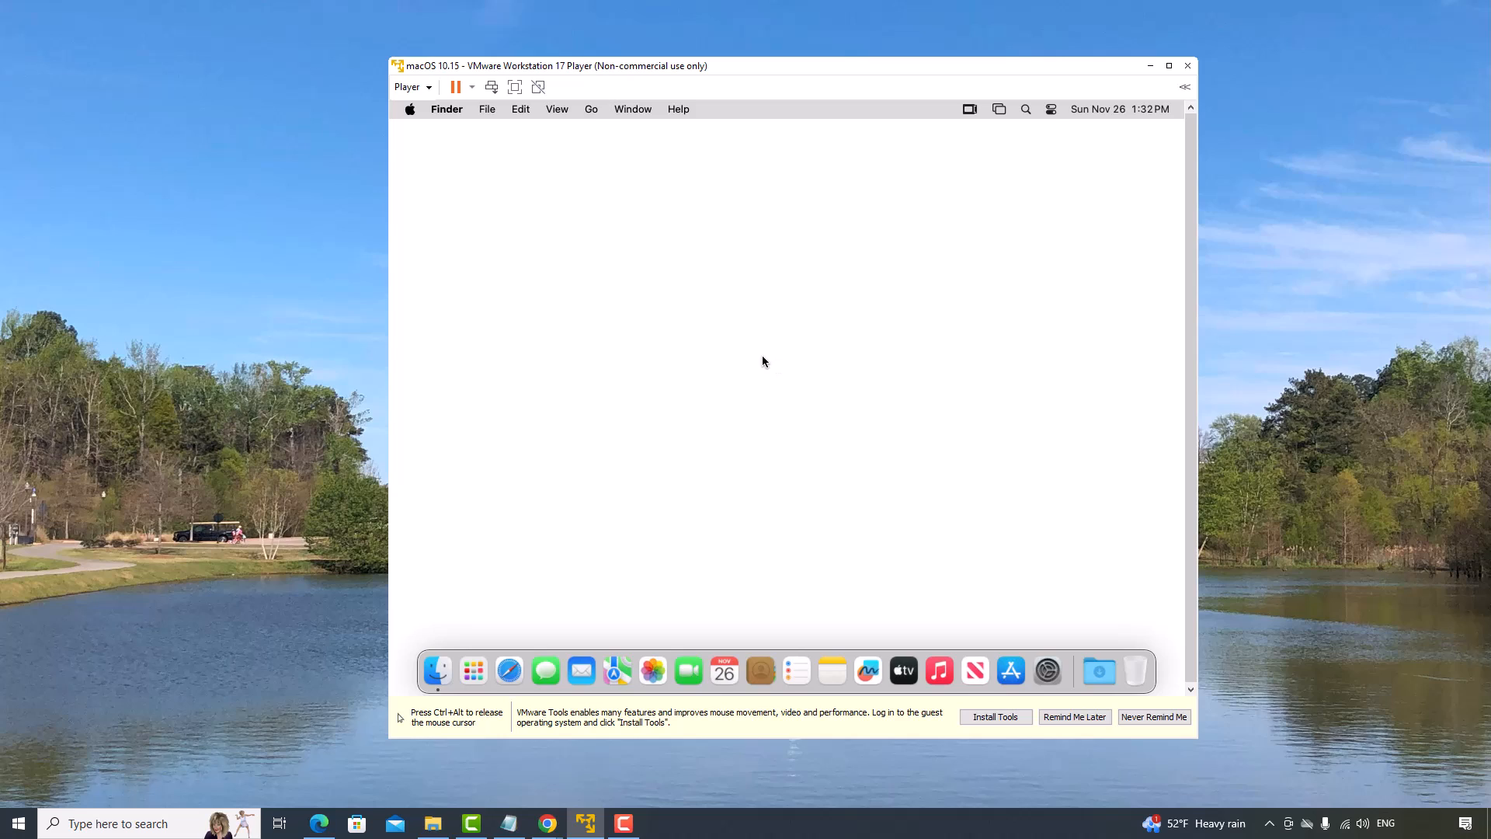
mouse_move(778, 393)
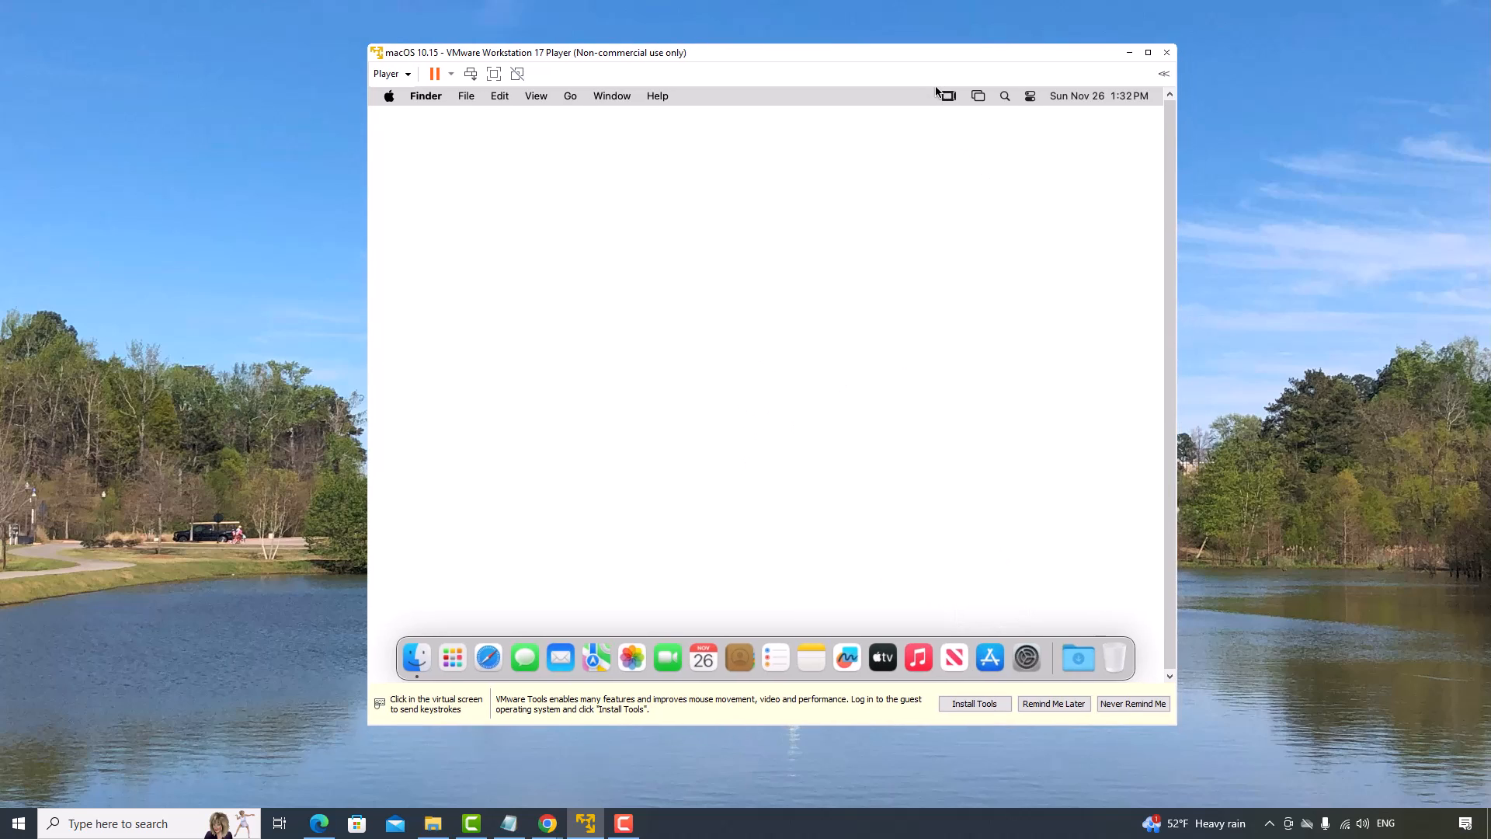
mouse_move(954, 657)
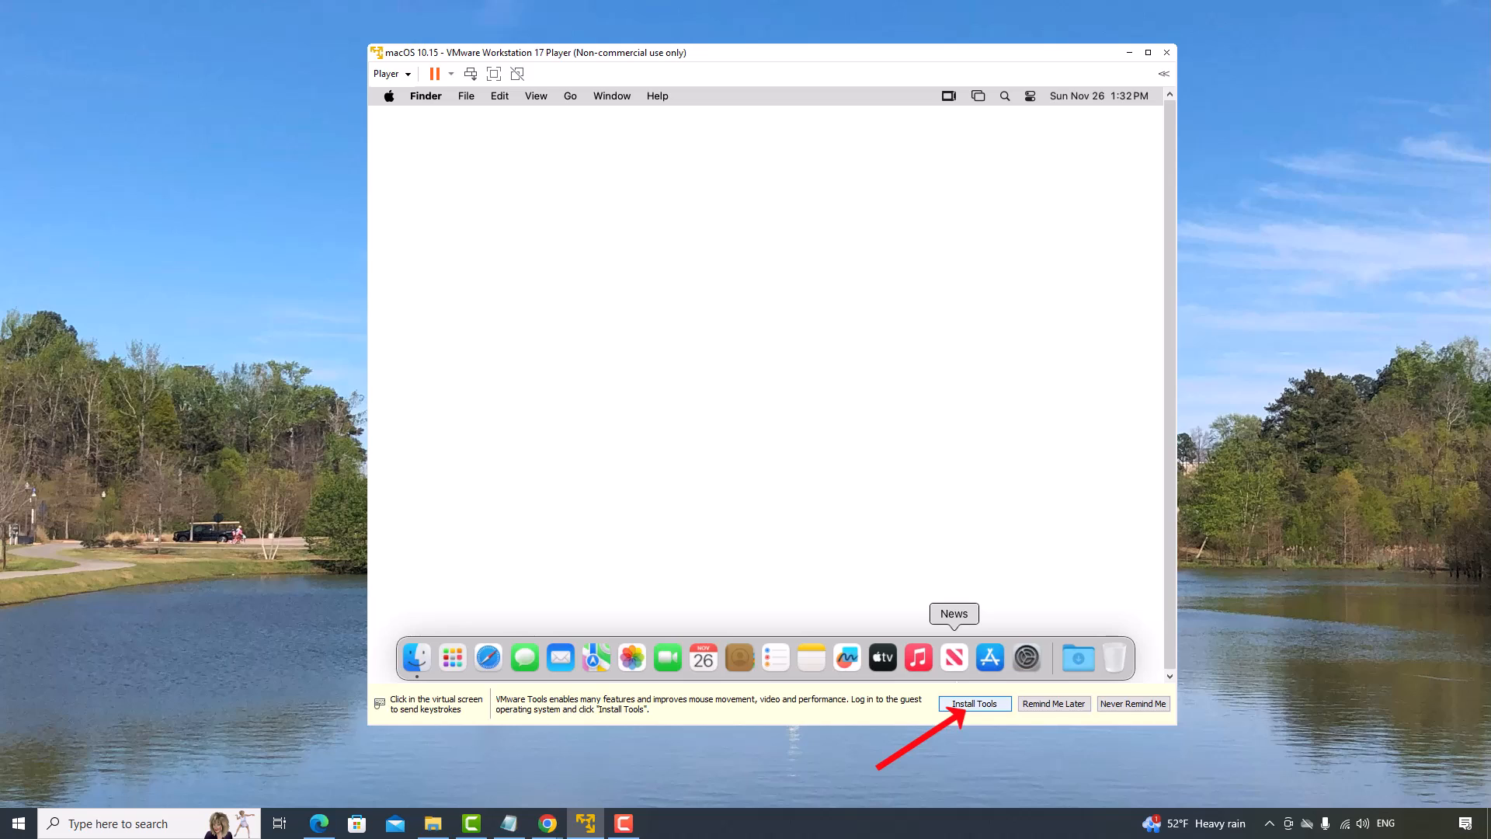
left_click(975, 703)
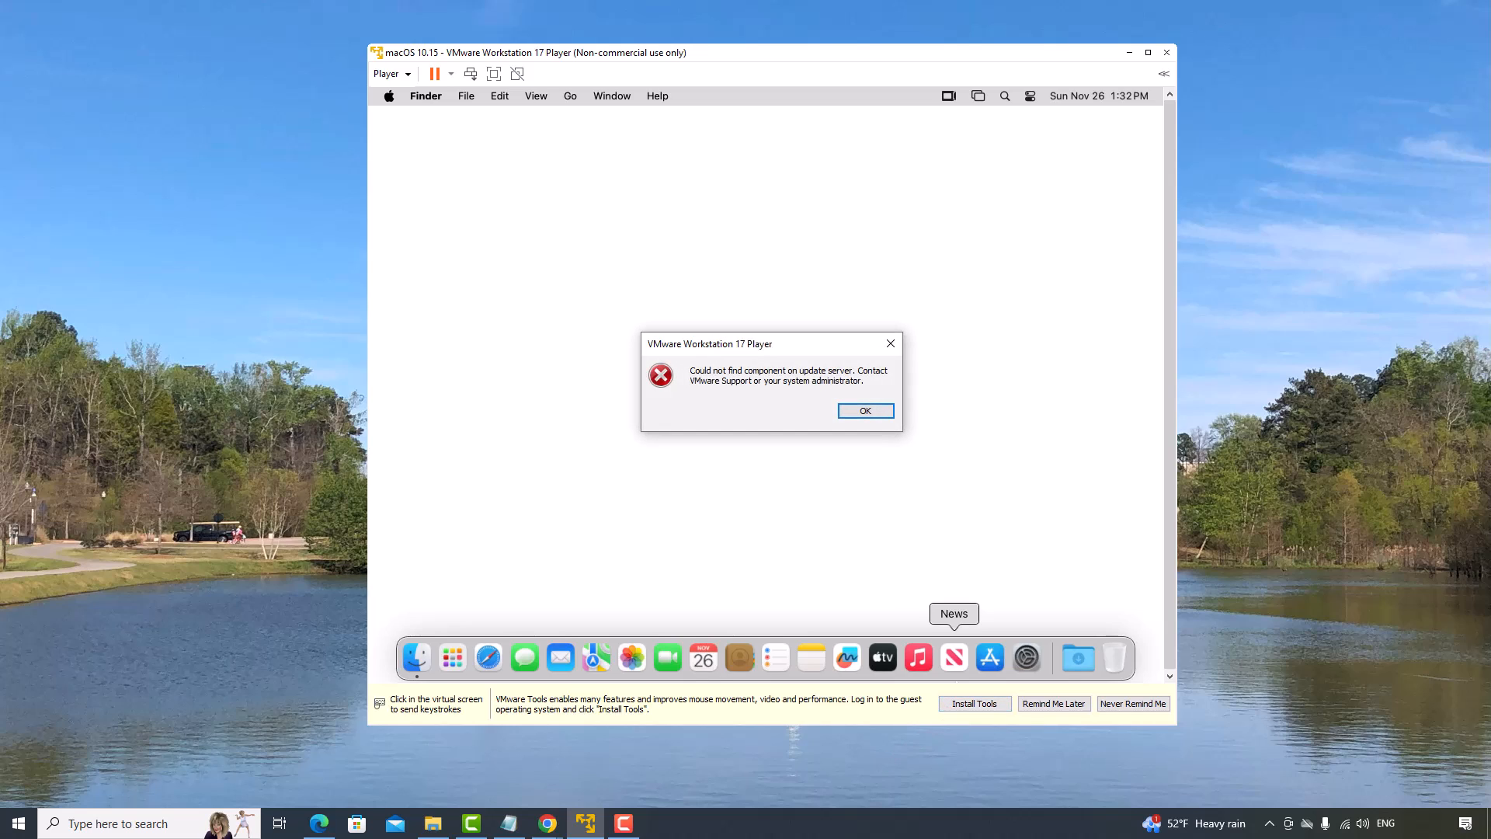
left_click(865, 410)
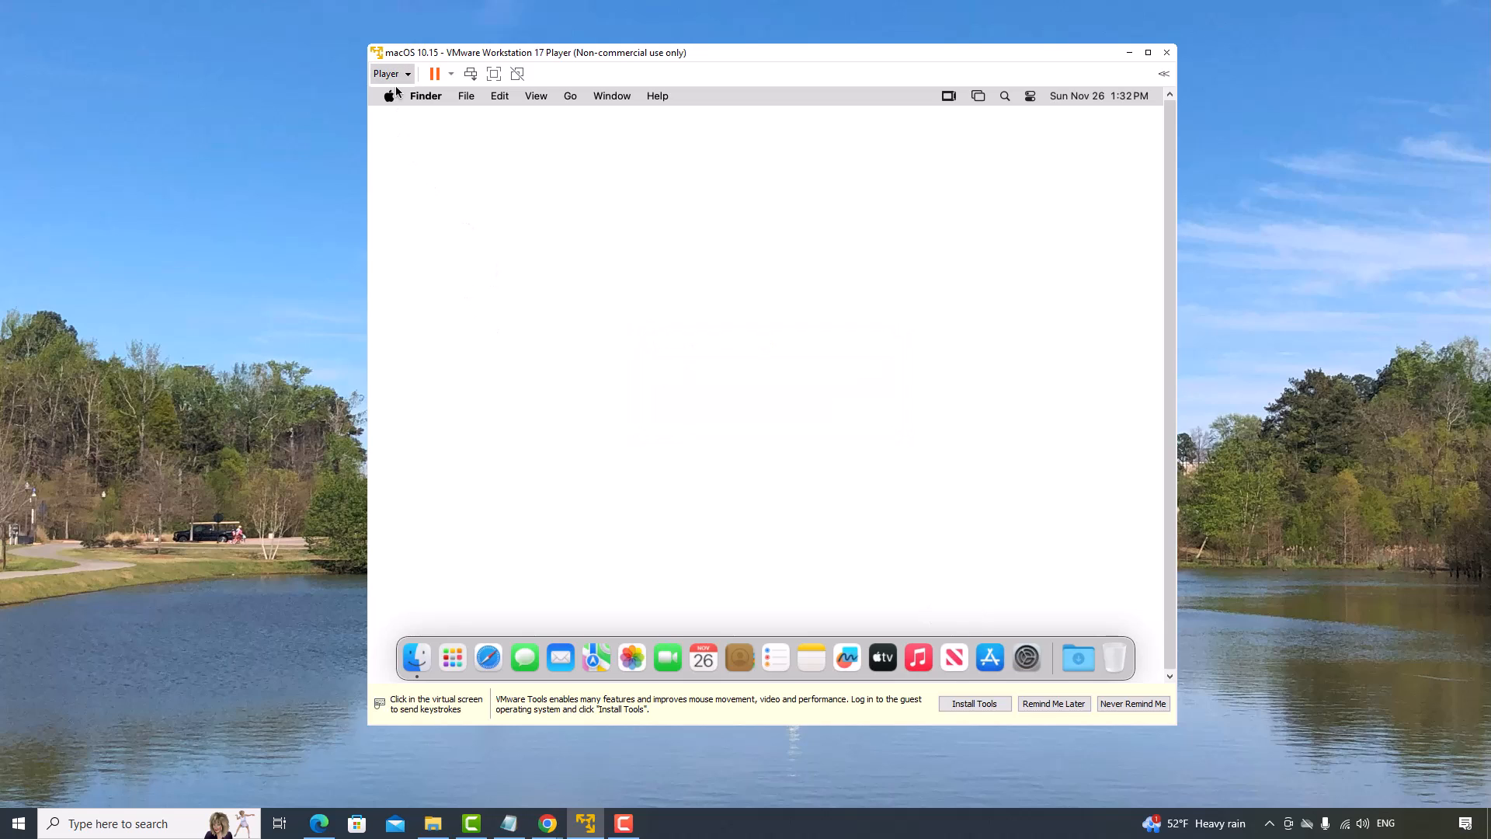
left_click(387, 73)
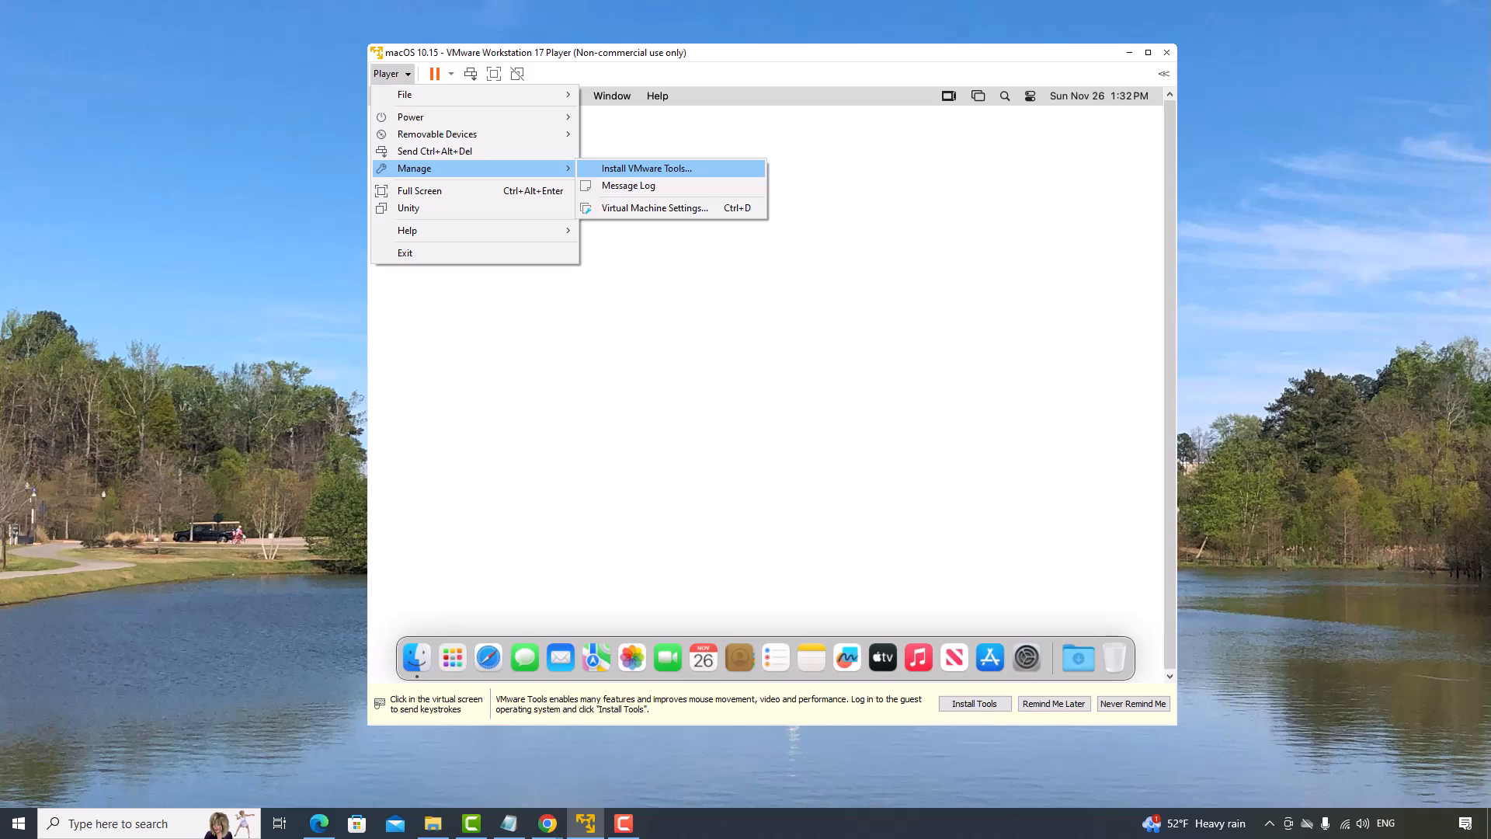
left_click(647, 168)
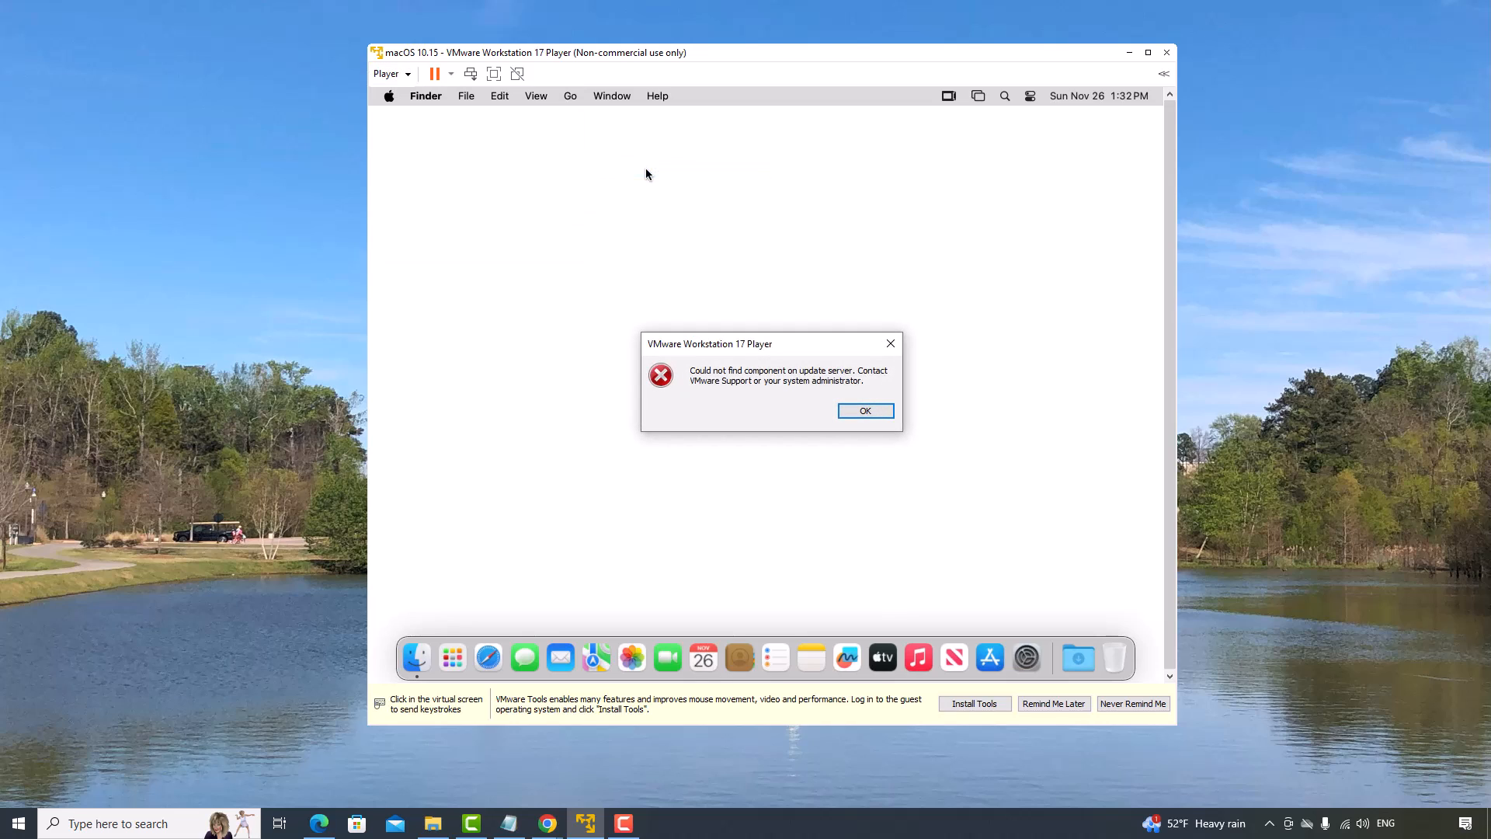
left_click(865, 411)
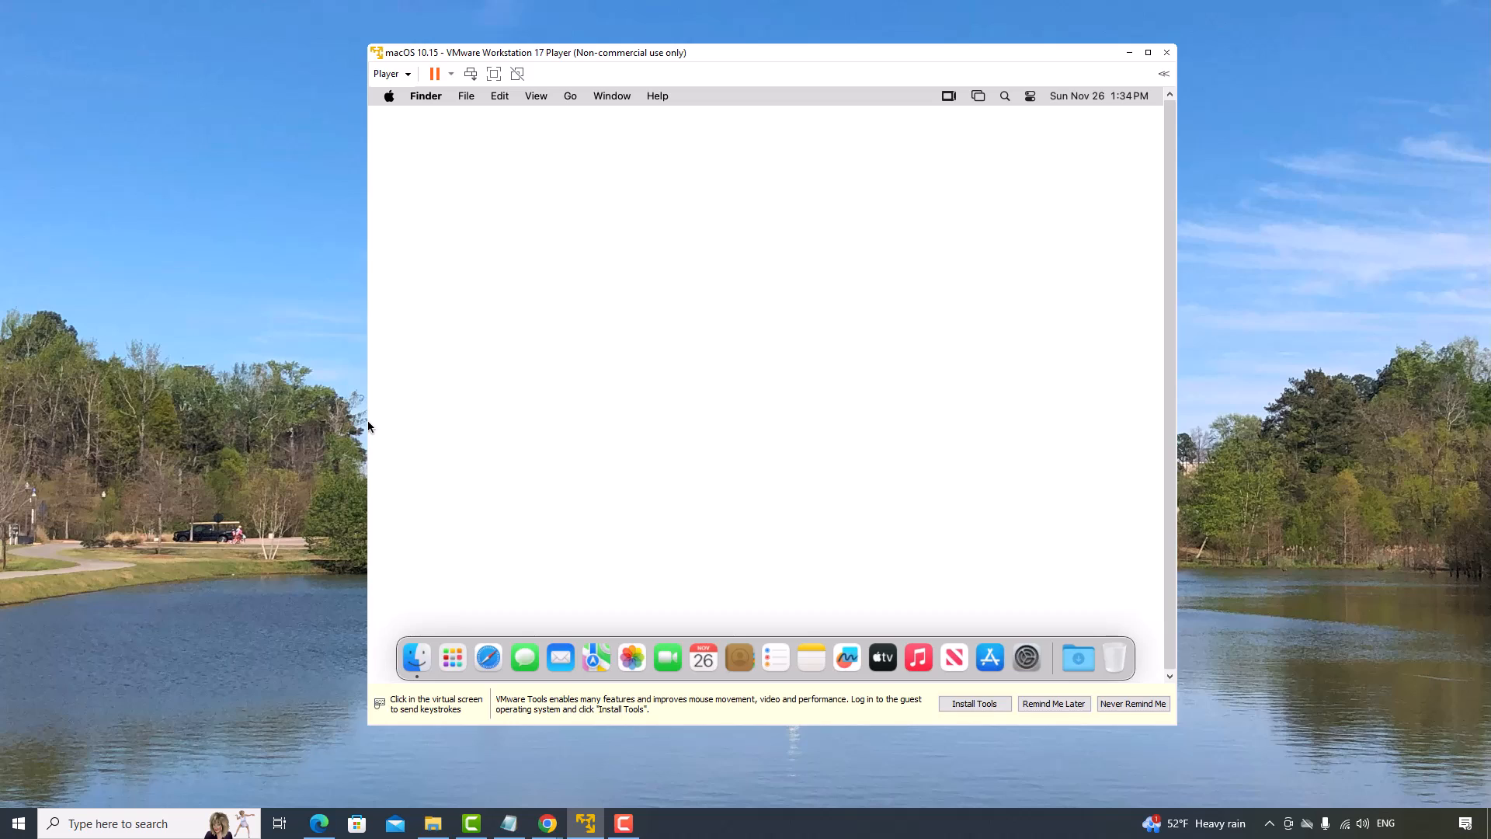
mouse_move(369, 418)
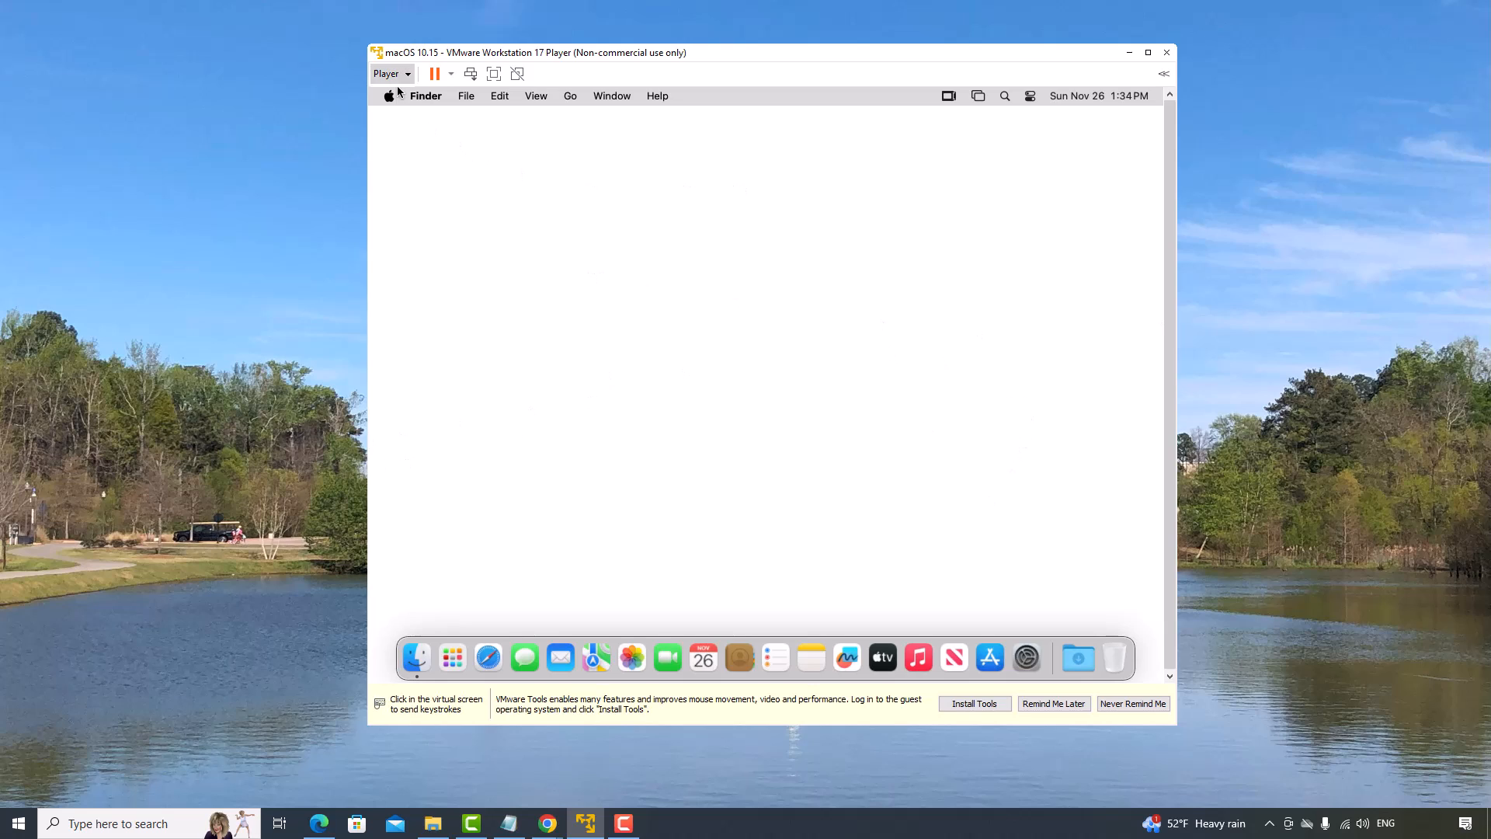
Shut down the macOS guest via Player > Power > Shut Down Guest.
left_click(388, 73)
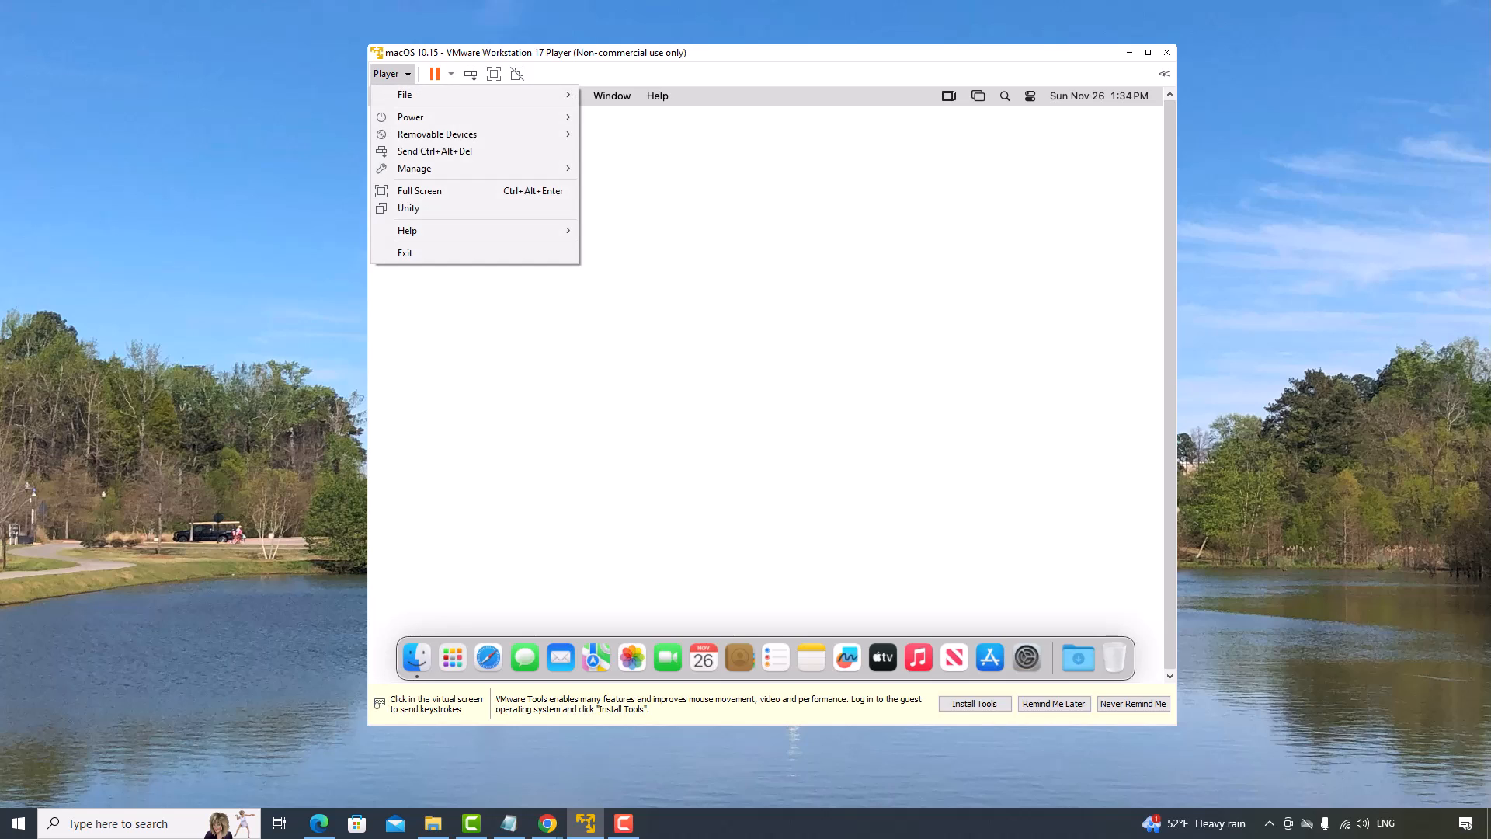
mouse_move(410, 116)
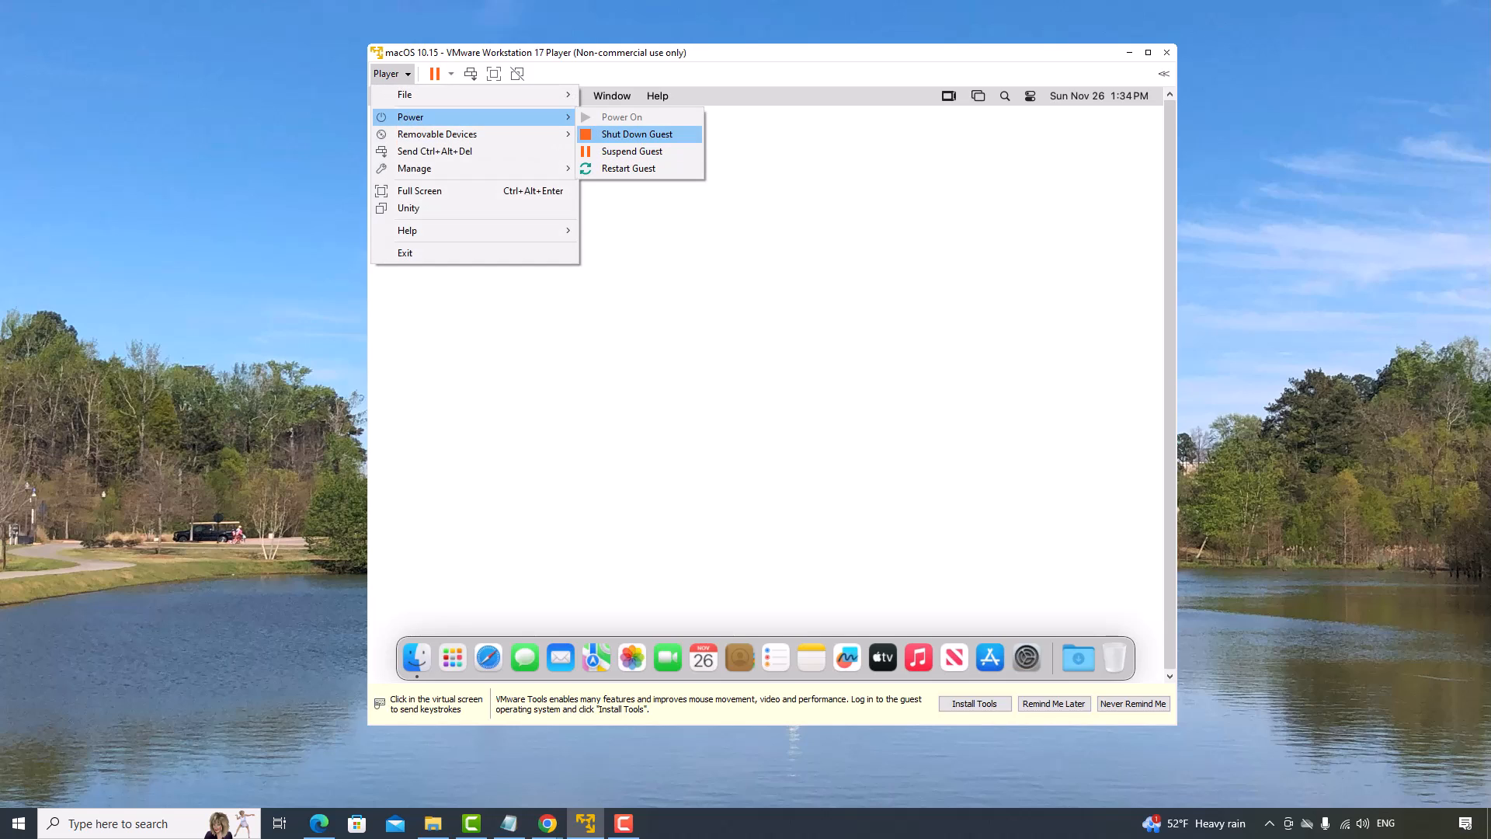
left_click(636, 134)
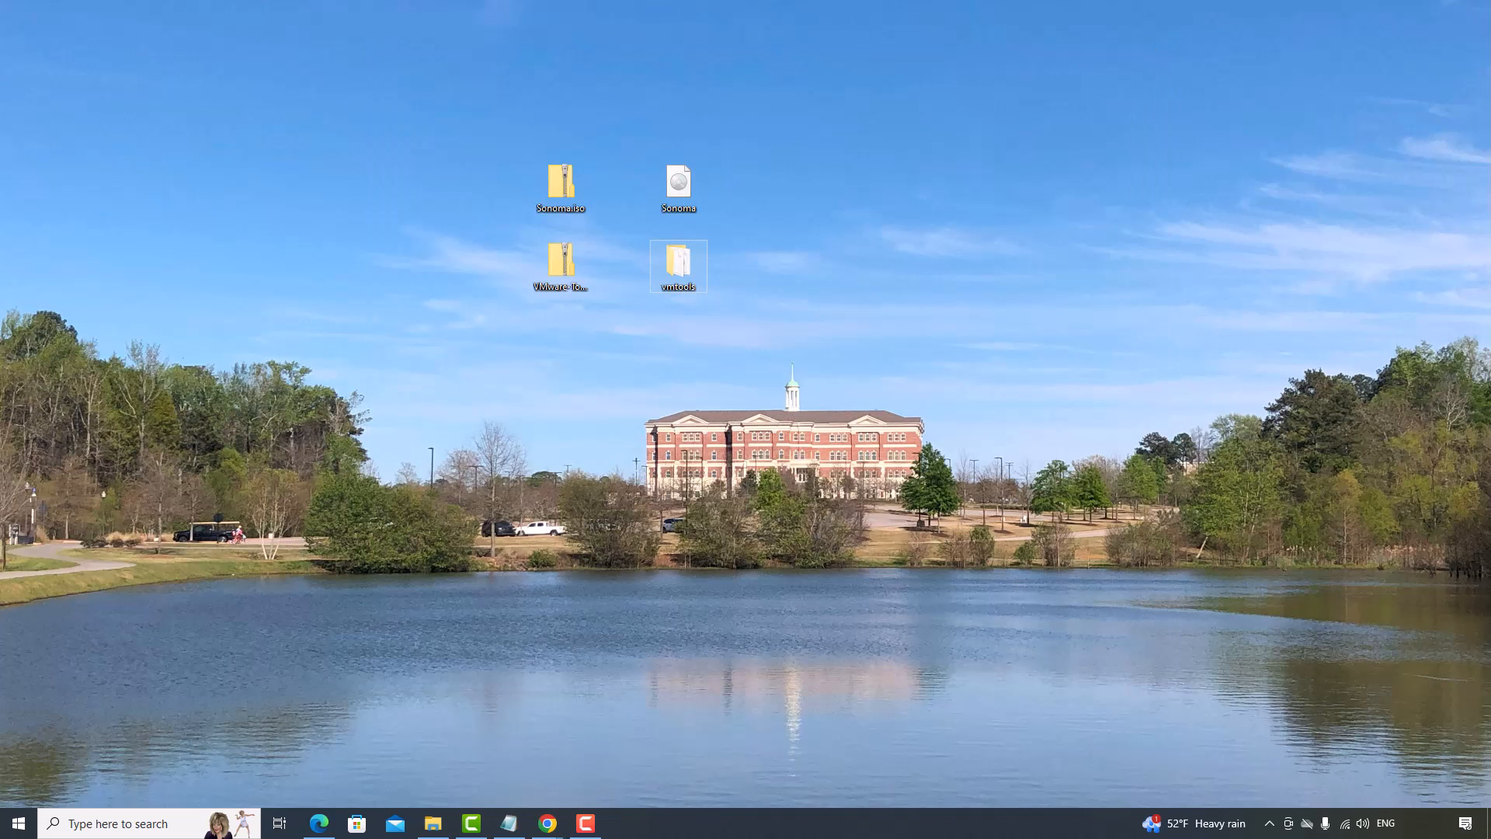
Open the Download VMware Tools result and go to the VMware Tools 12.3.5 downloads.
left_click(548, 823)
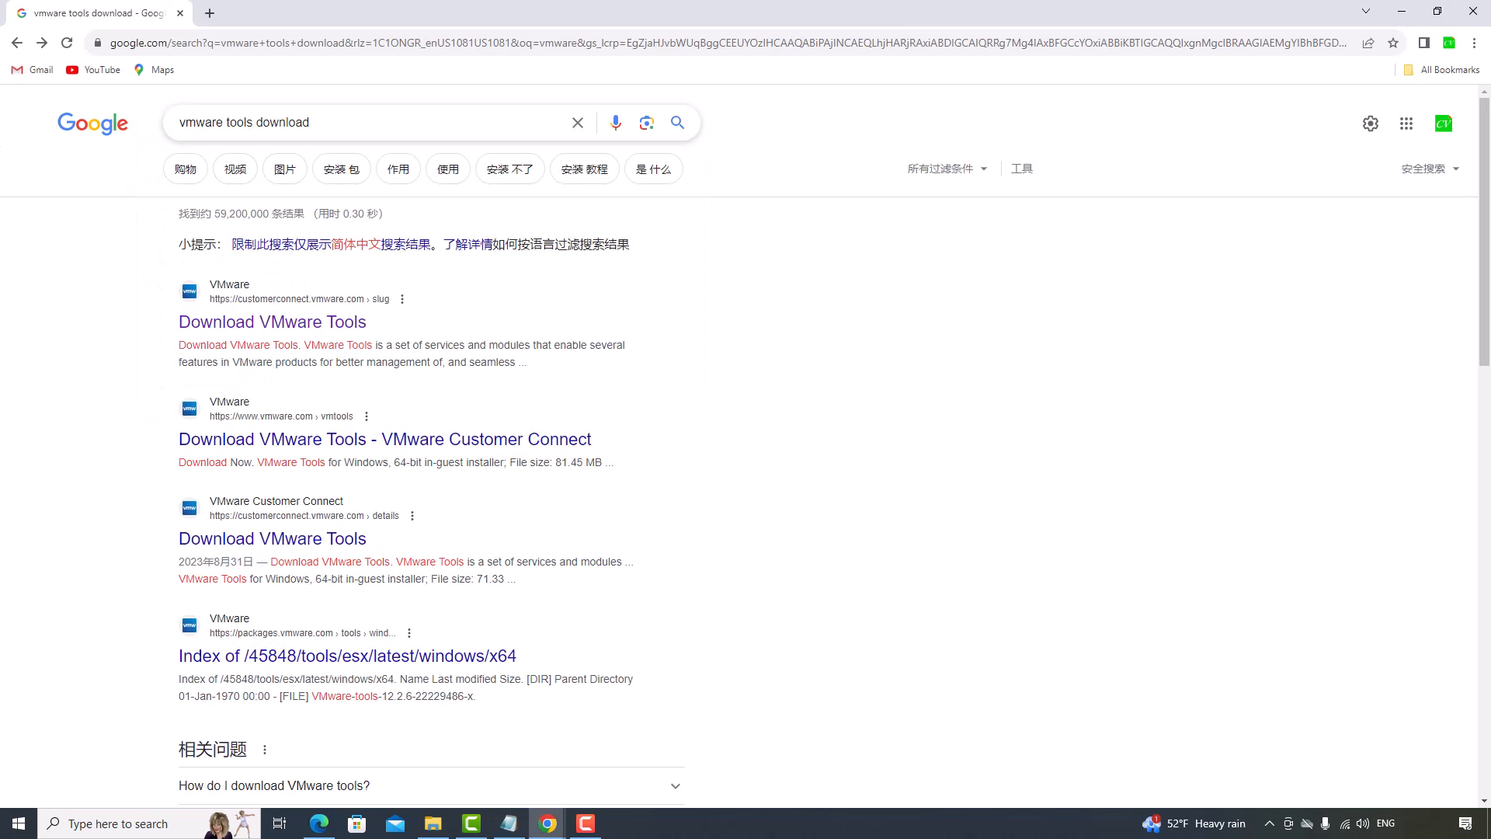
left_click(272, 322)
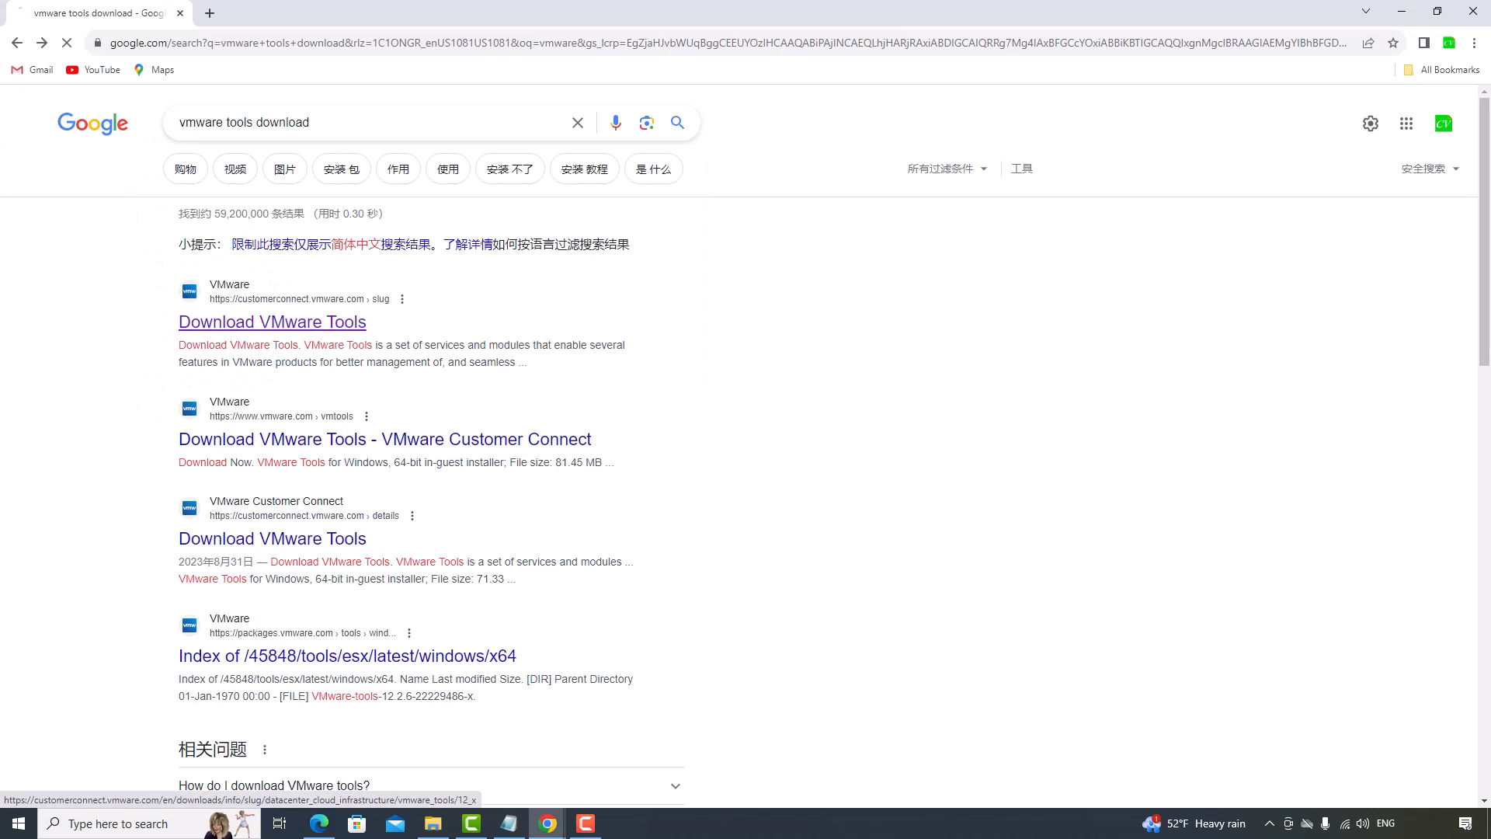
left_click(272, 321)
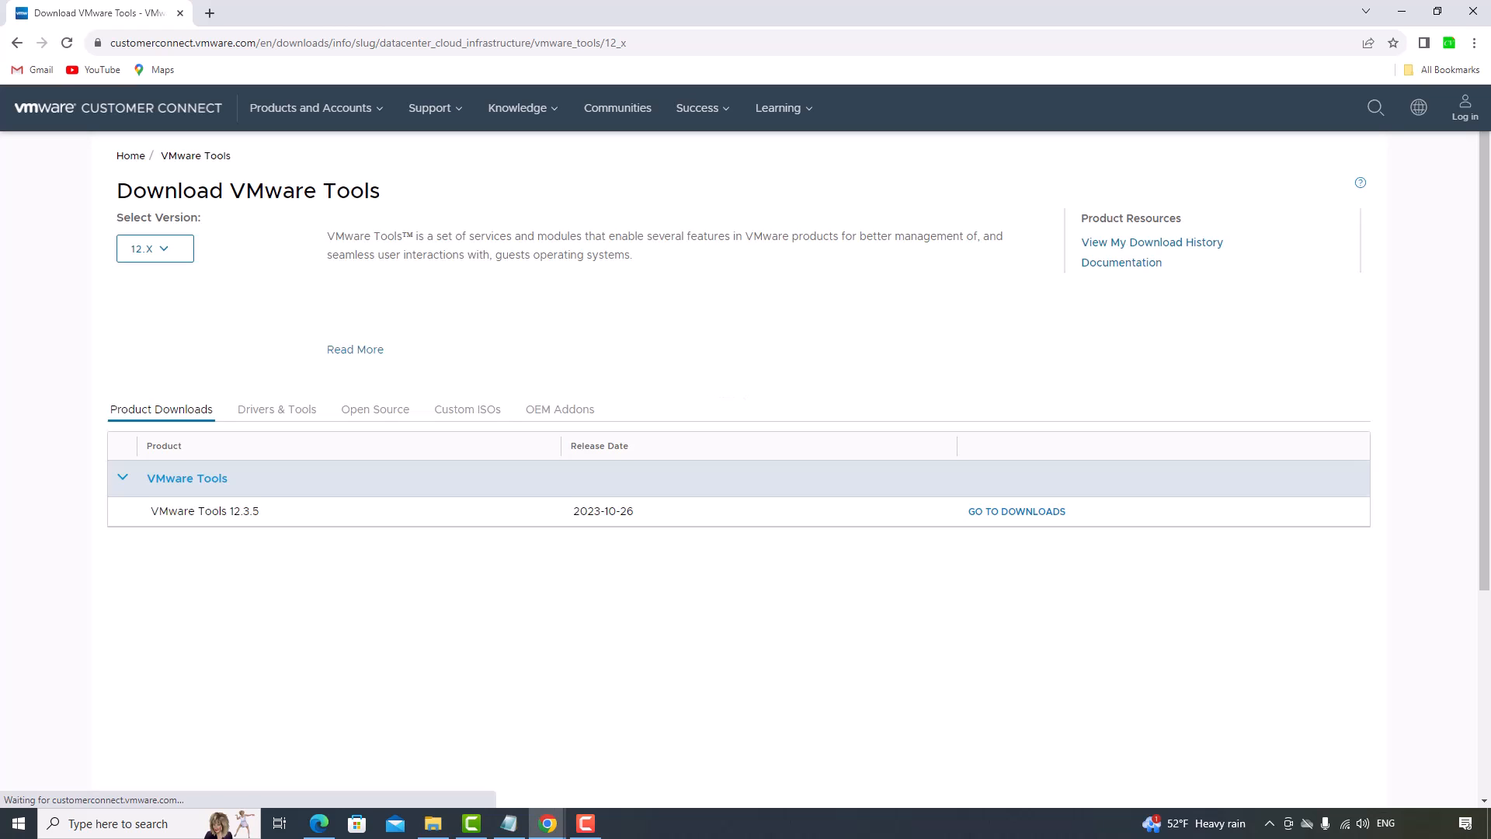
left_click(1015, 511)
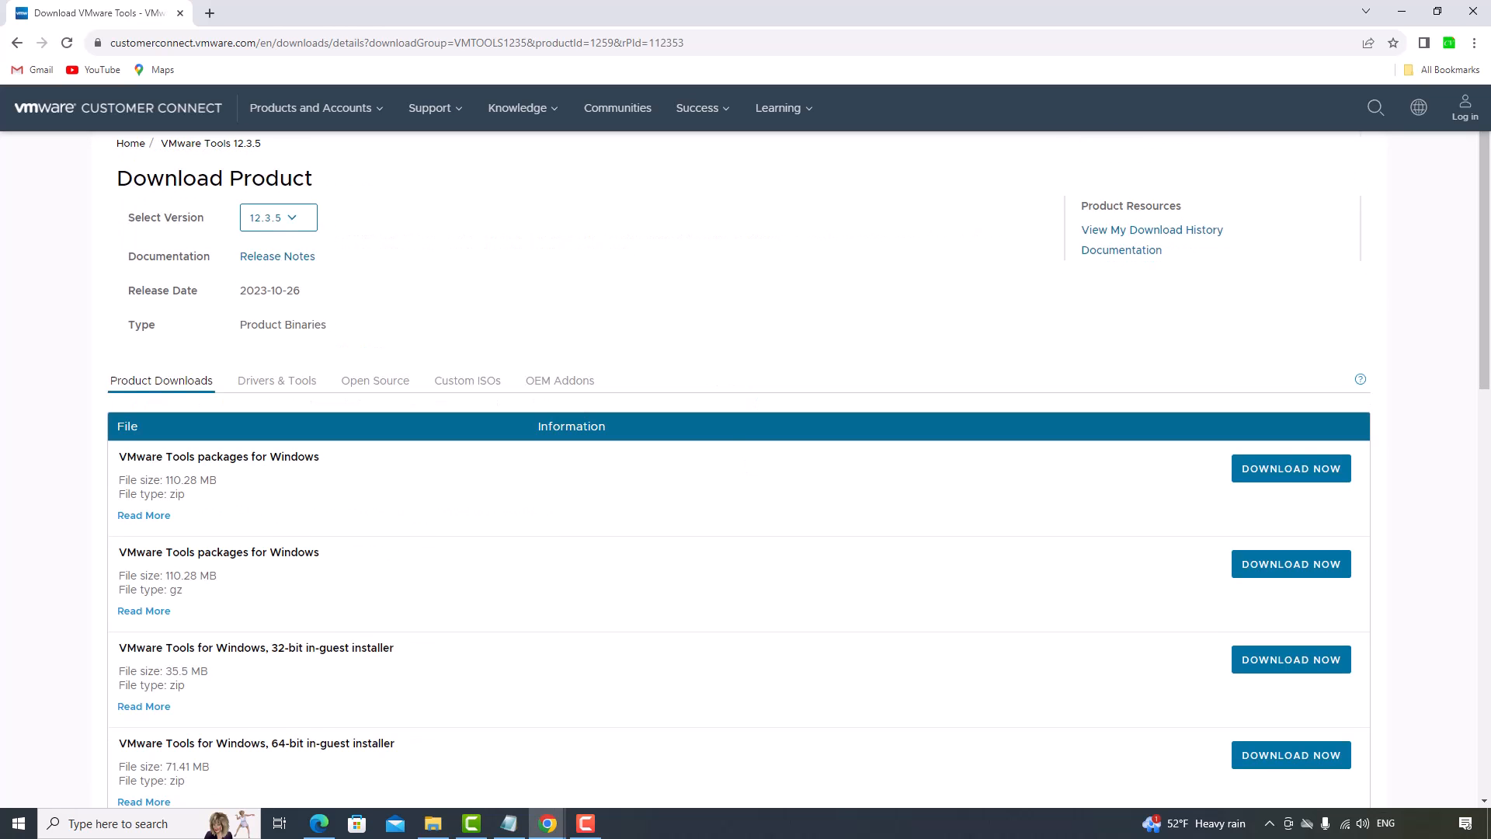
scroll("down", 3)
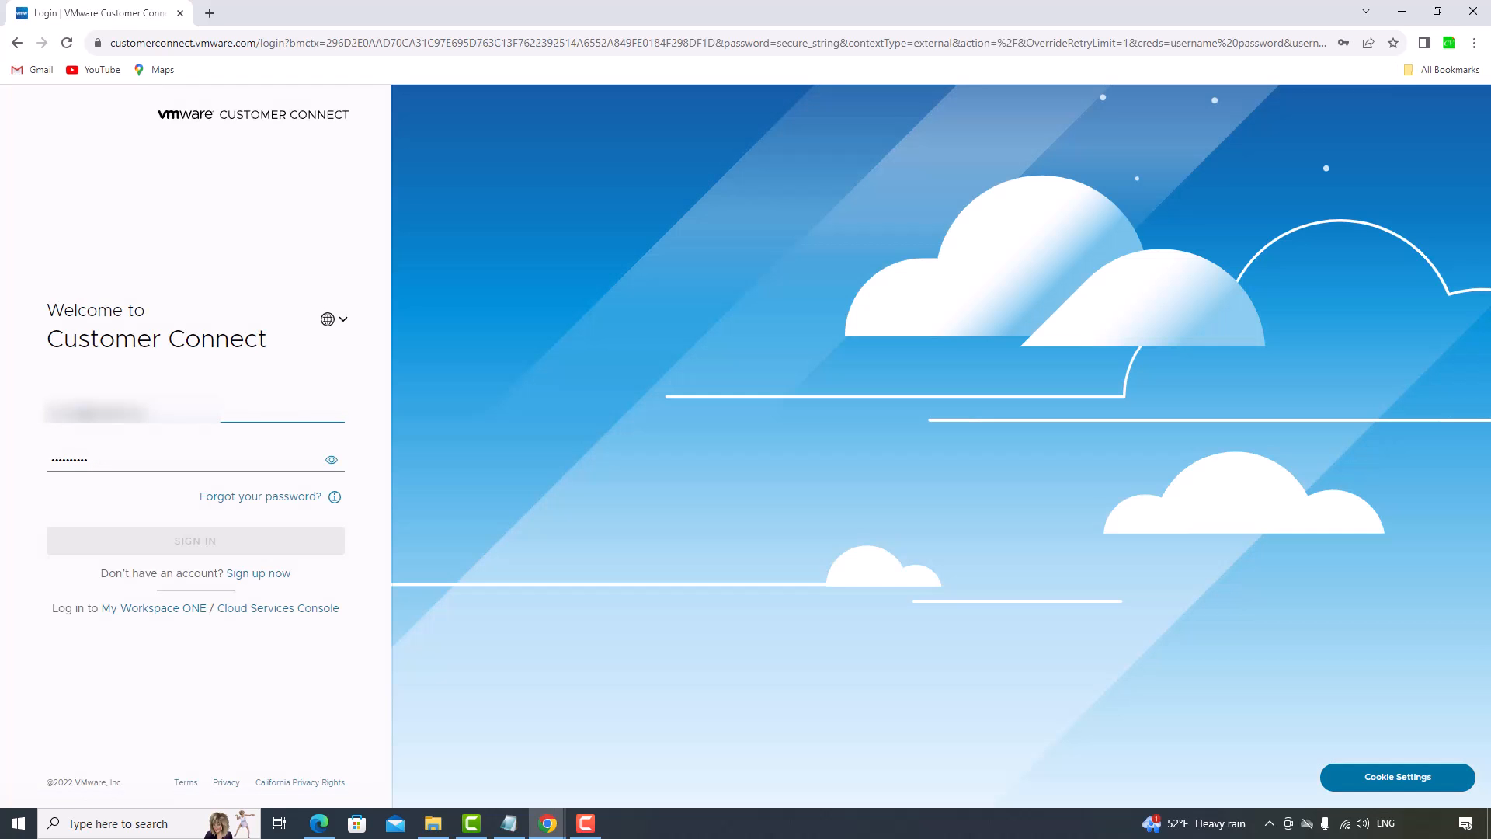
Sign in to Customer Connect with the saved credentials, leaving the registration form.
left_click(195, 540)
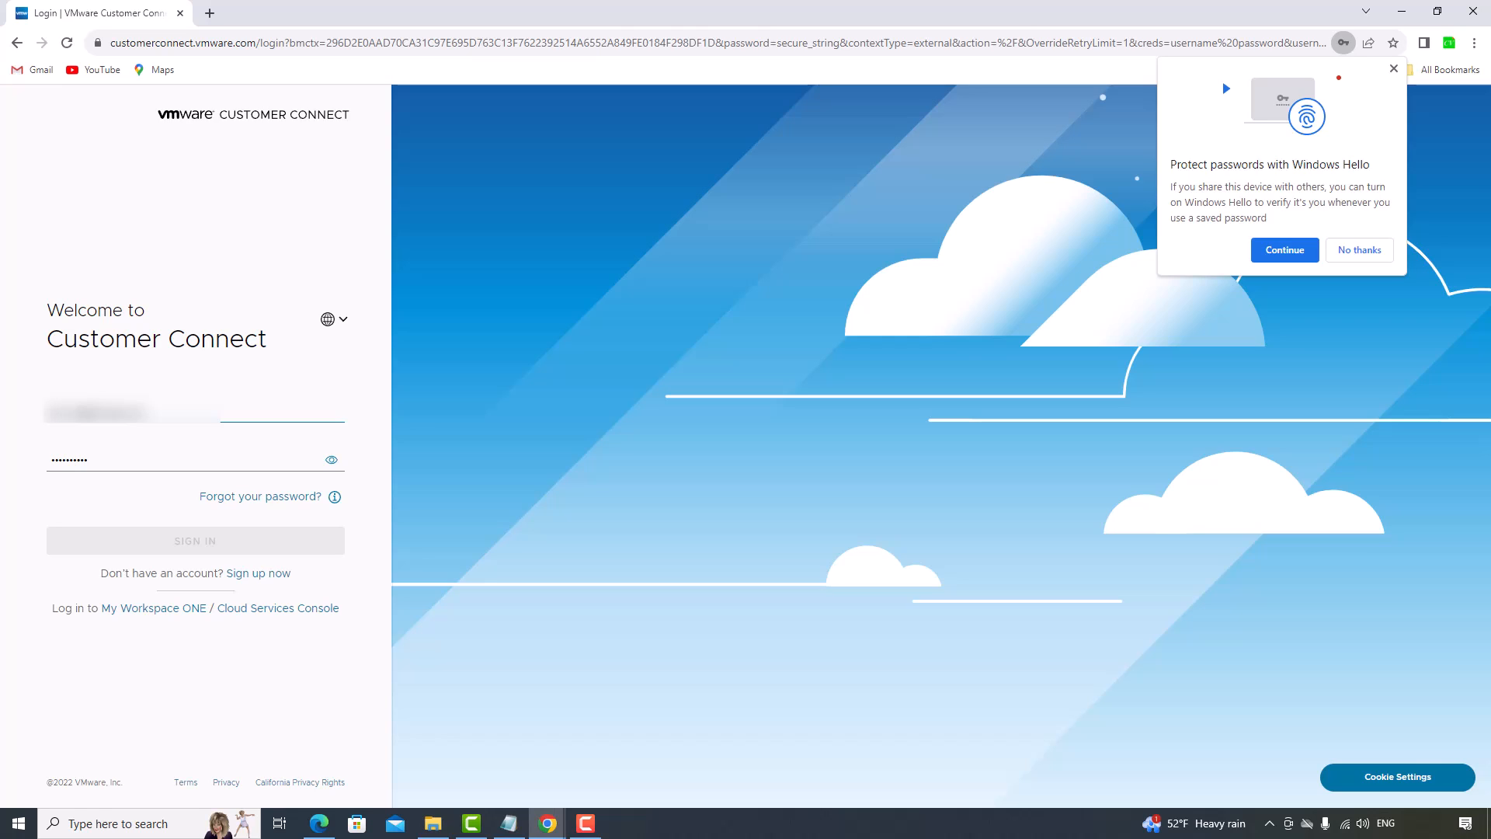
mouse_move(259, 573)
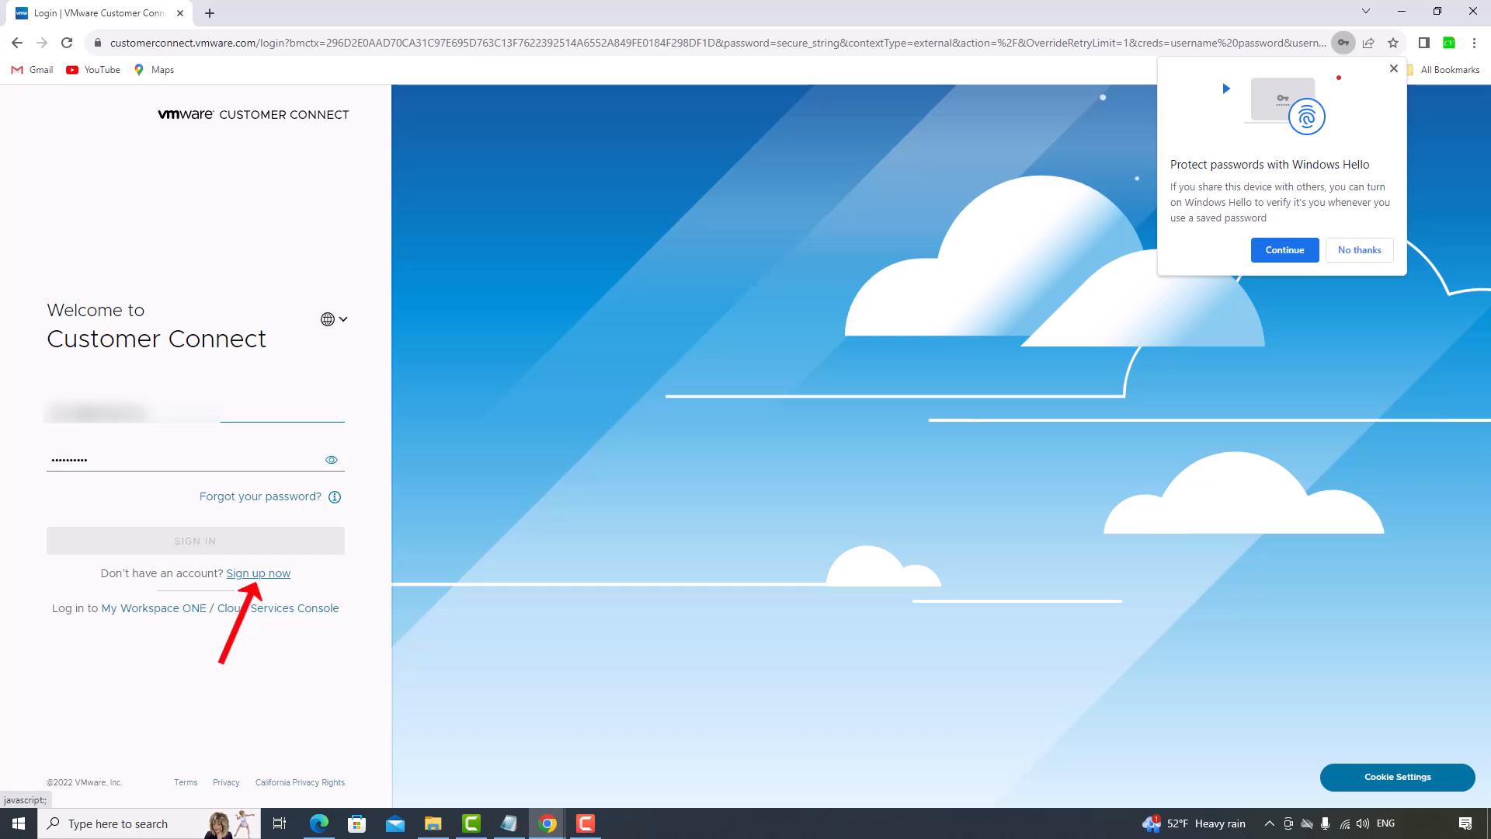
left_click(259, 573)
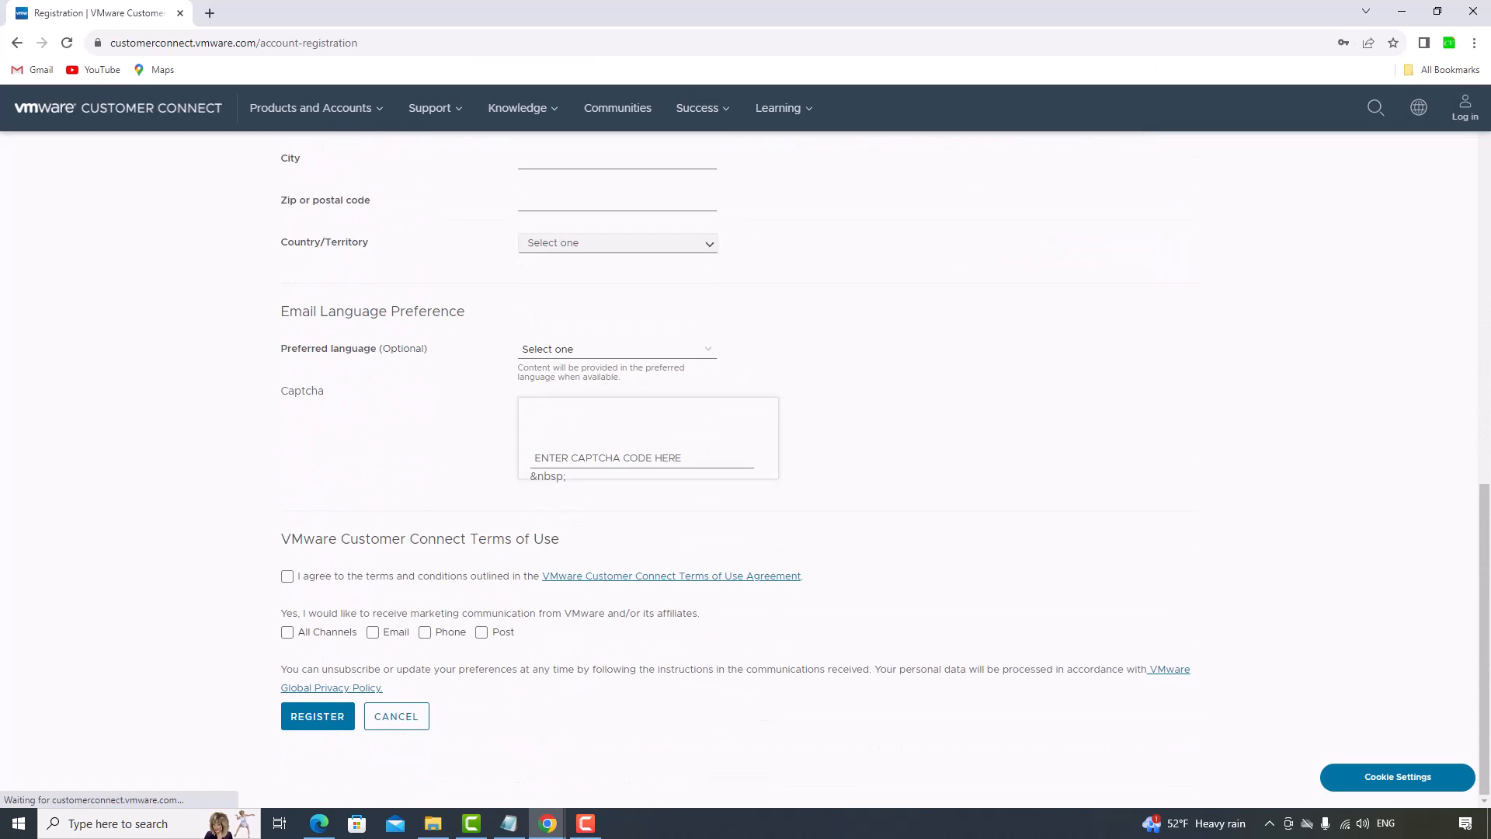
left_click(318, 716)
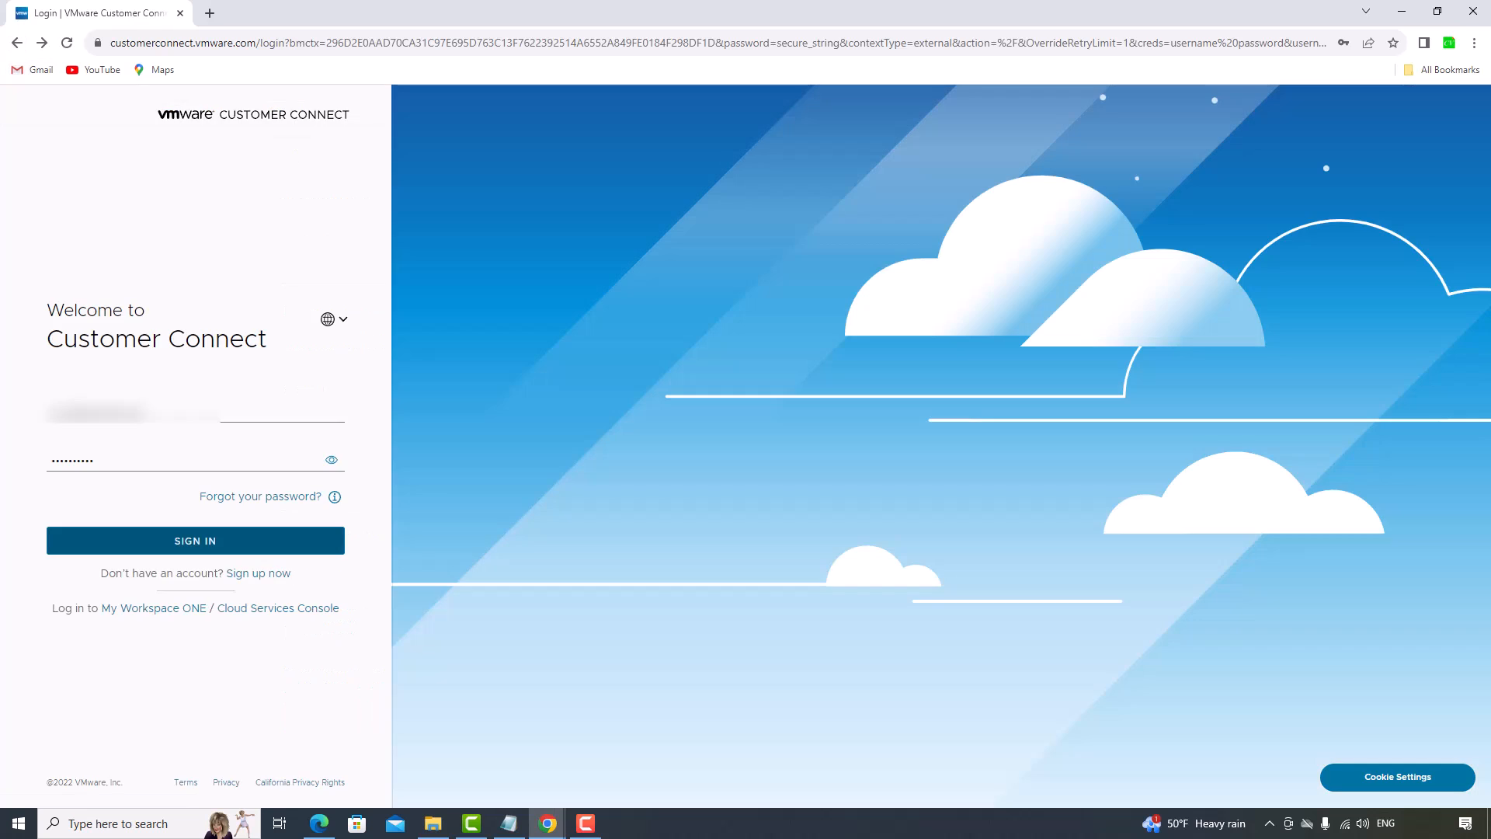
left_click(195, 540)
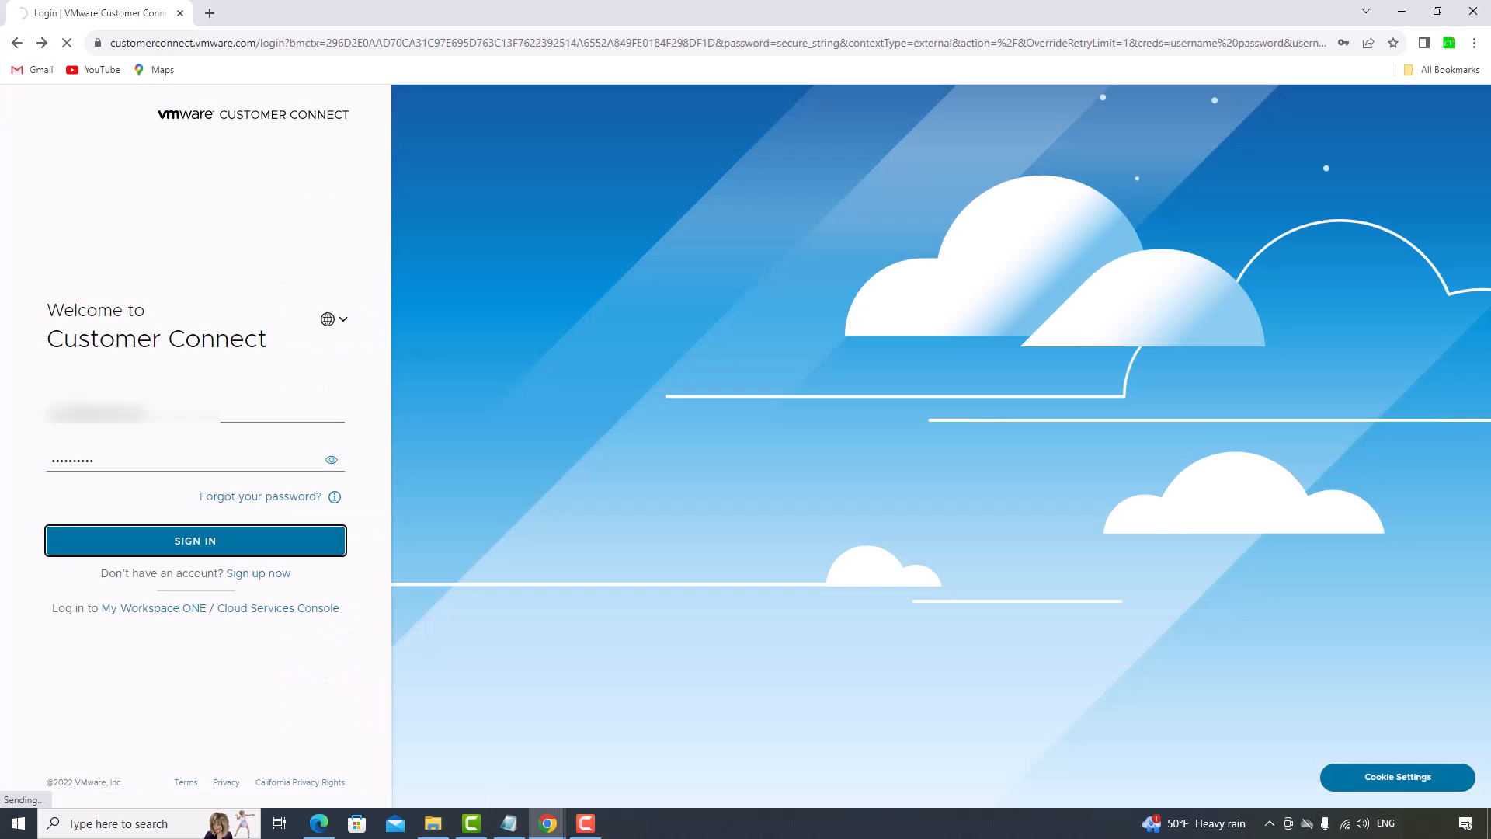
left_click(194, 541)
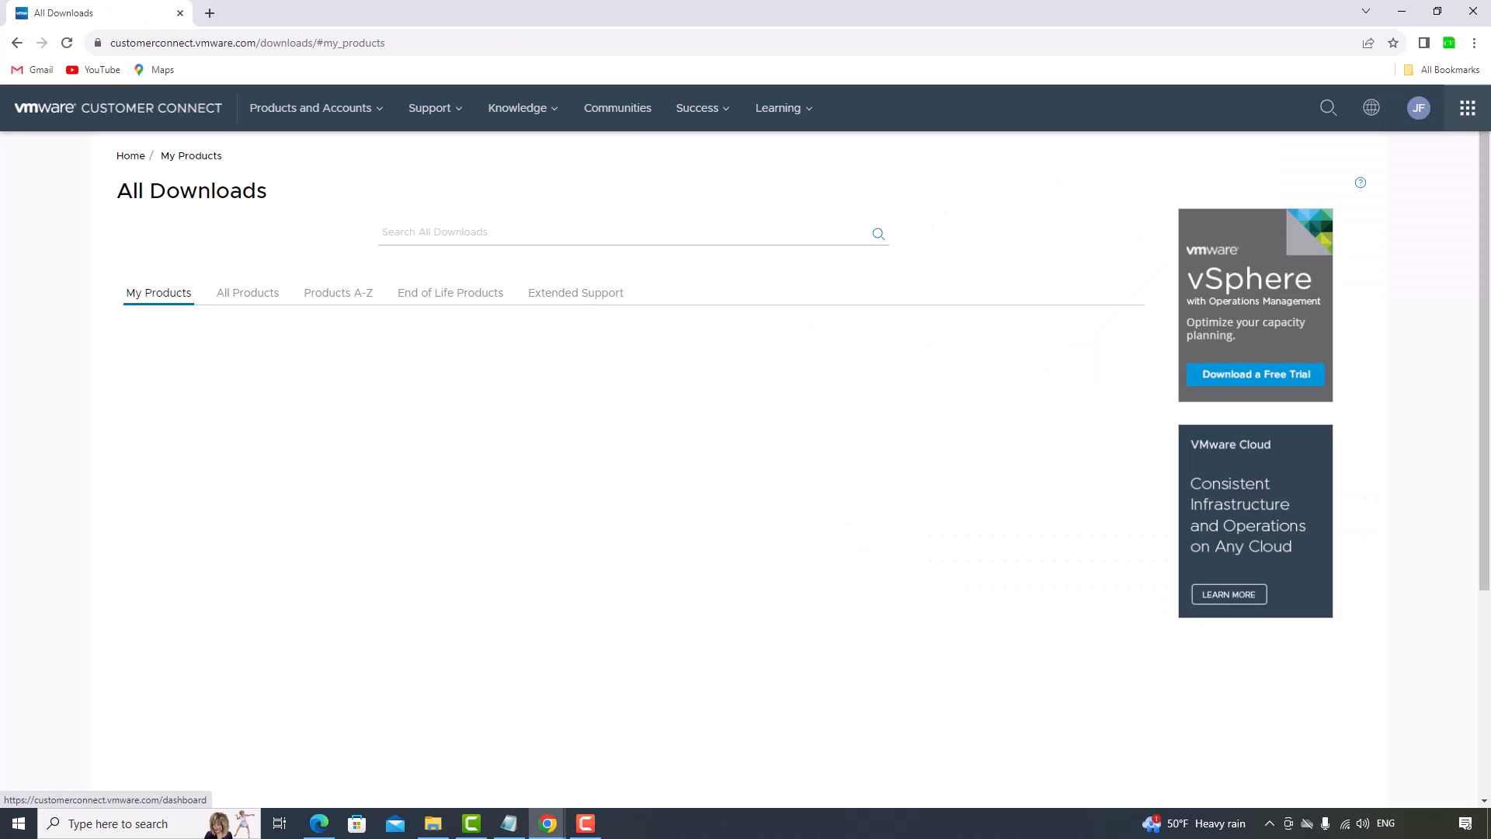
Find VMware Tools in All Products and download the 12.3.5 archive to the desktop.
left_click(247, 293)
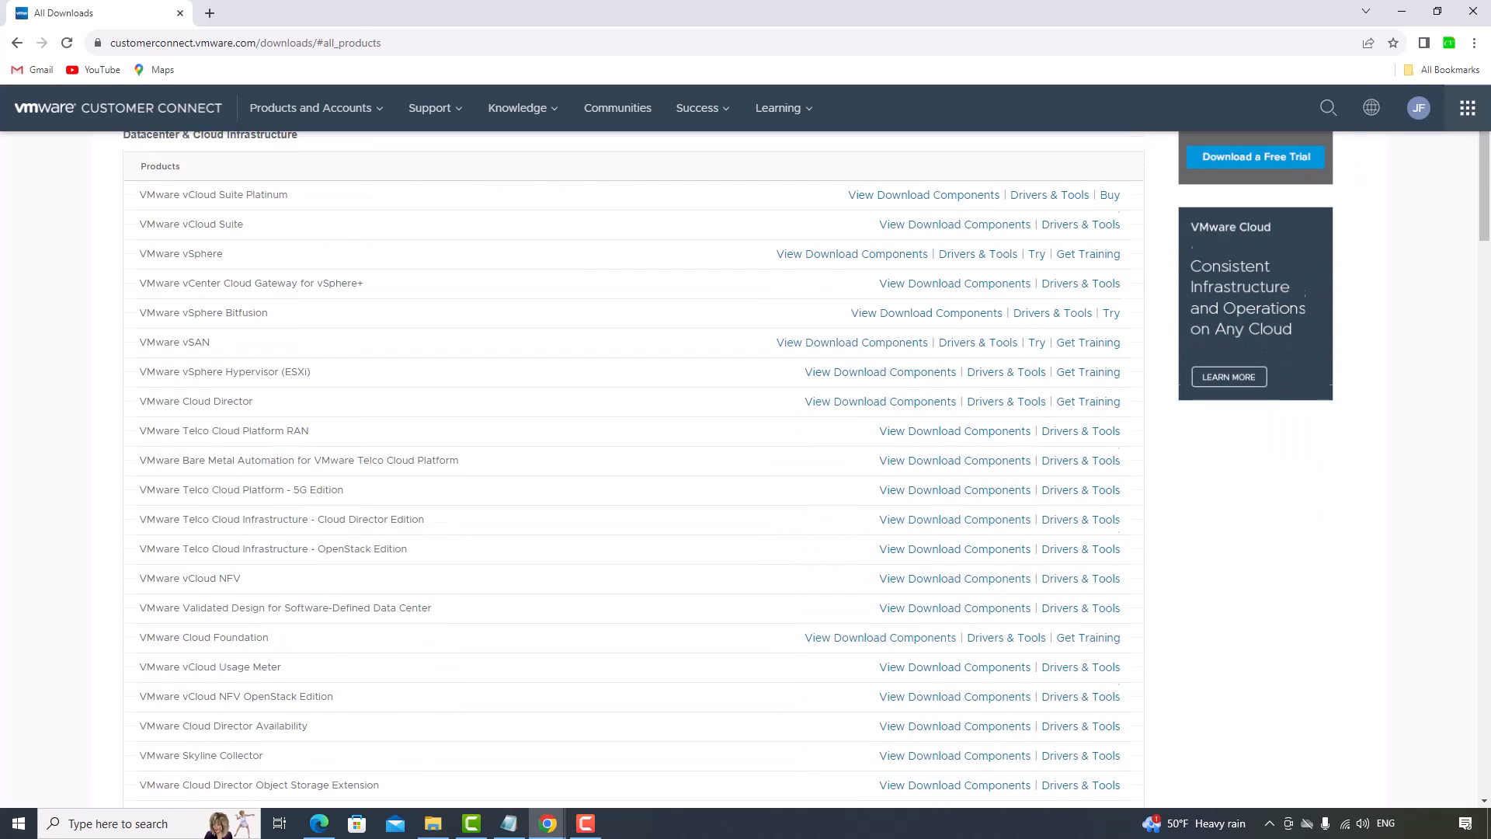
scroll("down", 3)
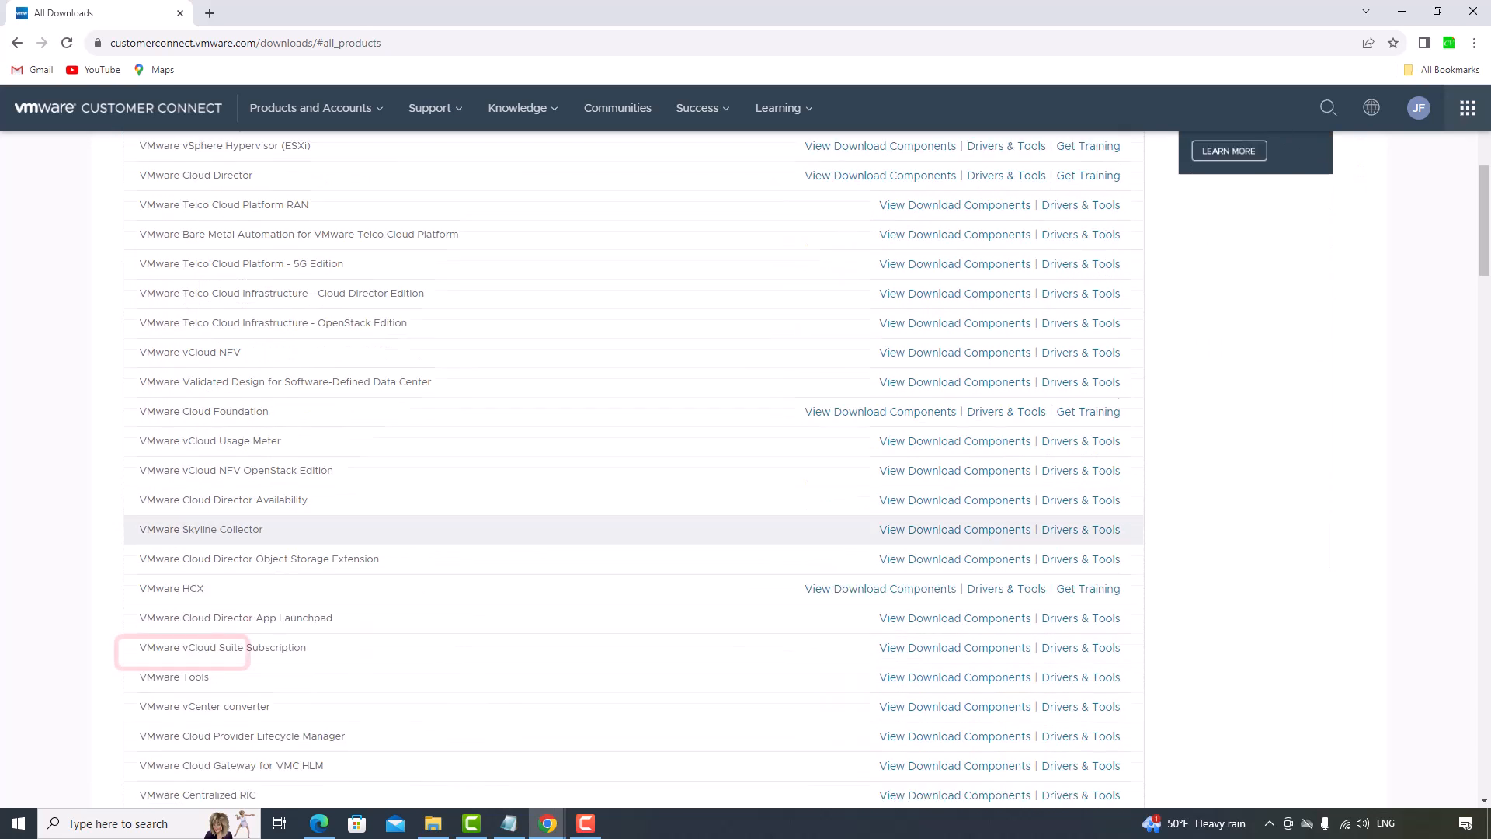
scroll("down", 3)
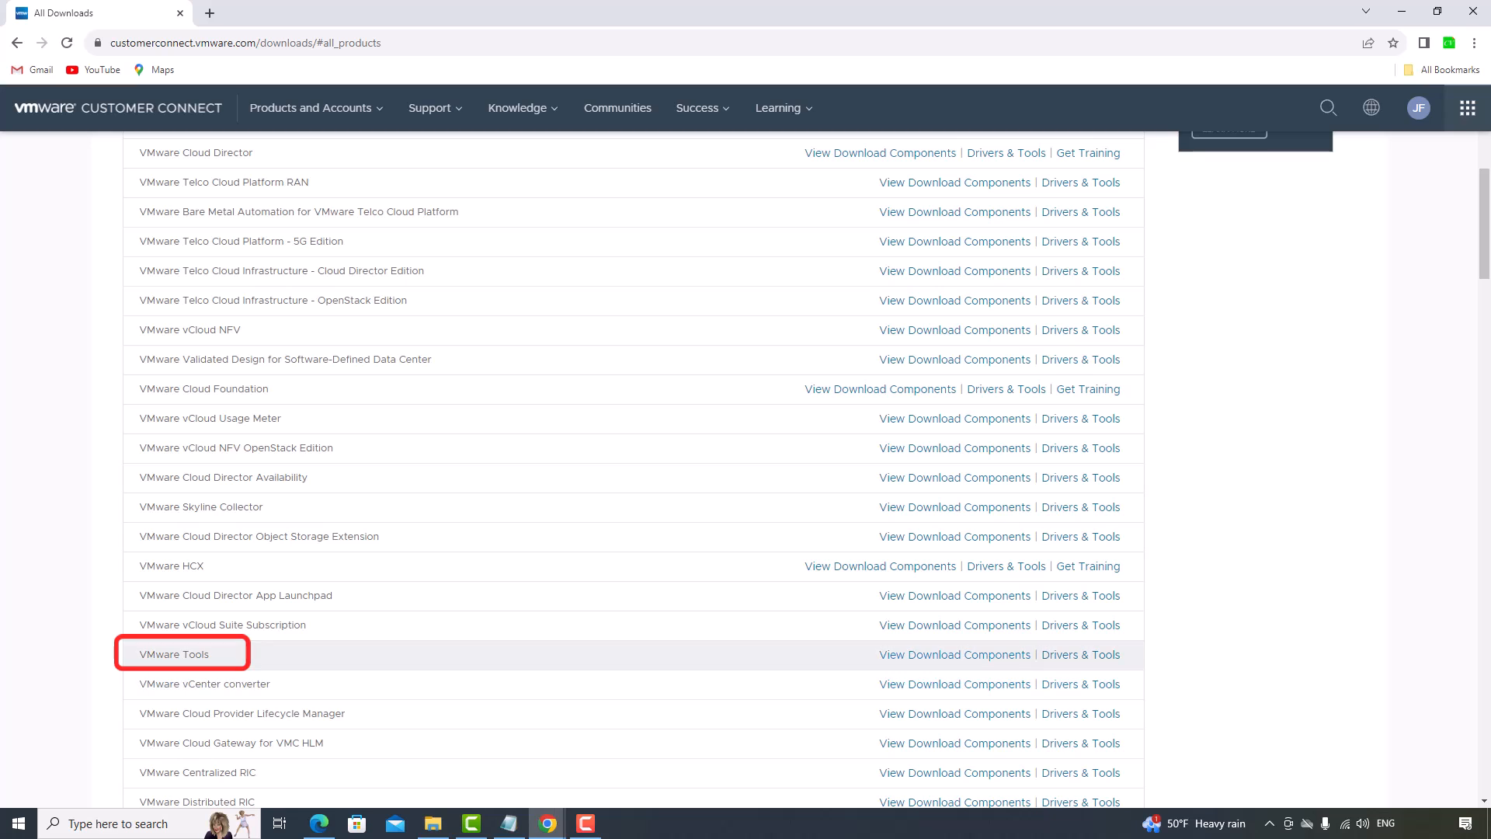
left_click(173, 654)
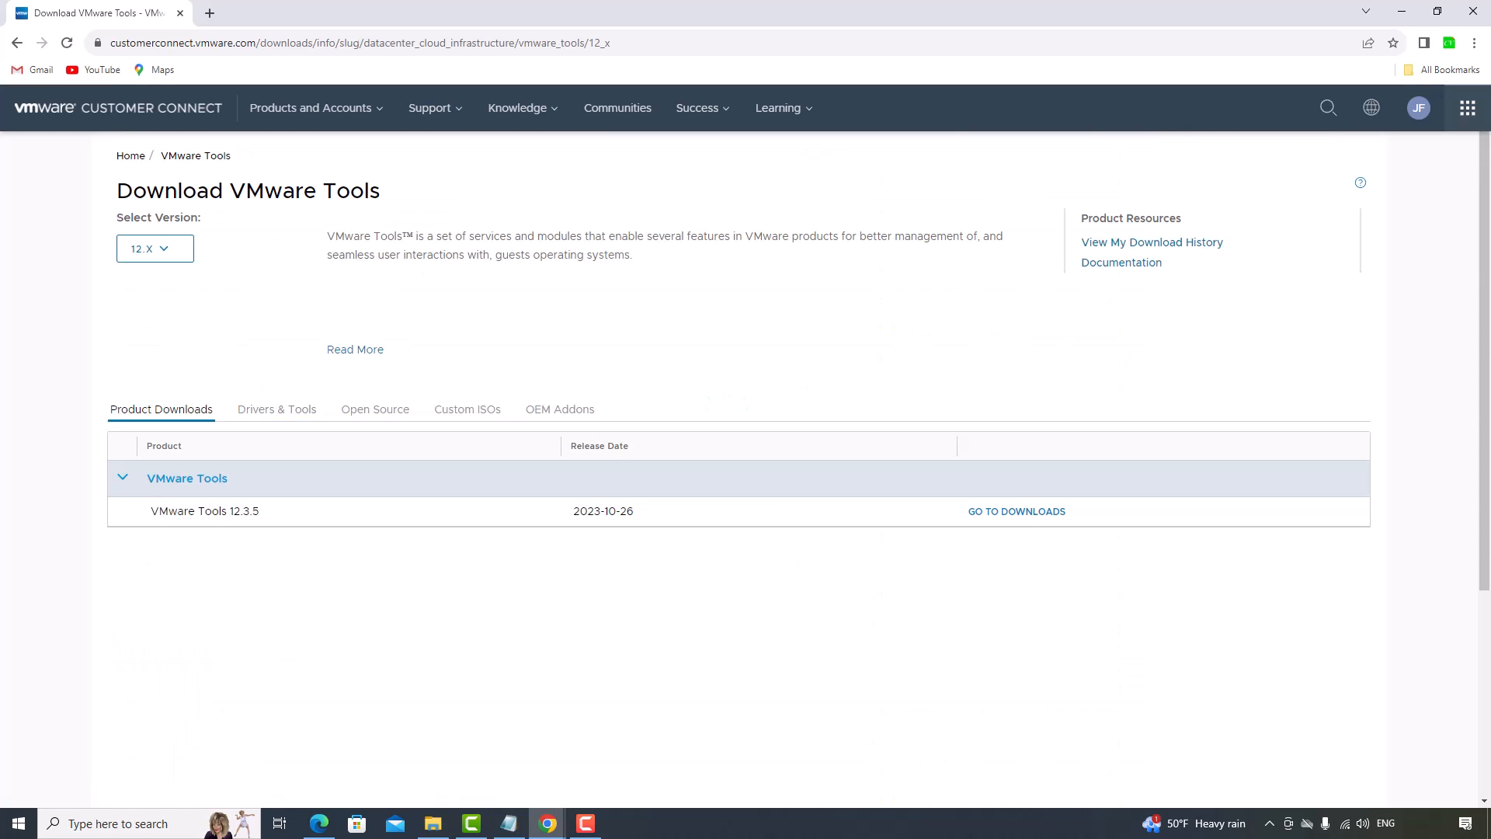
left_click(1017, 511)
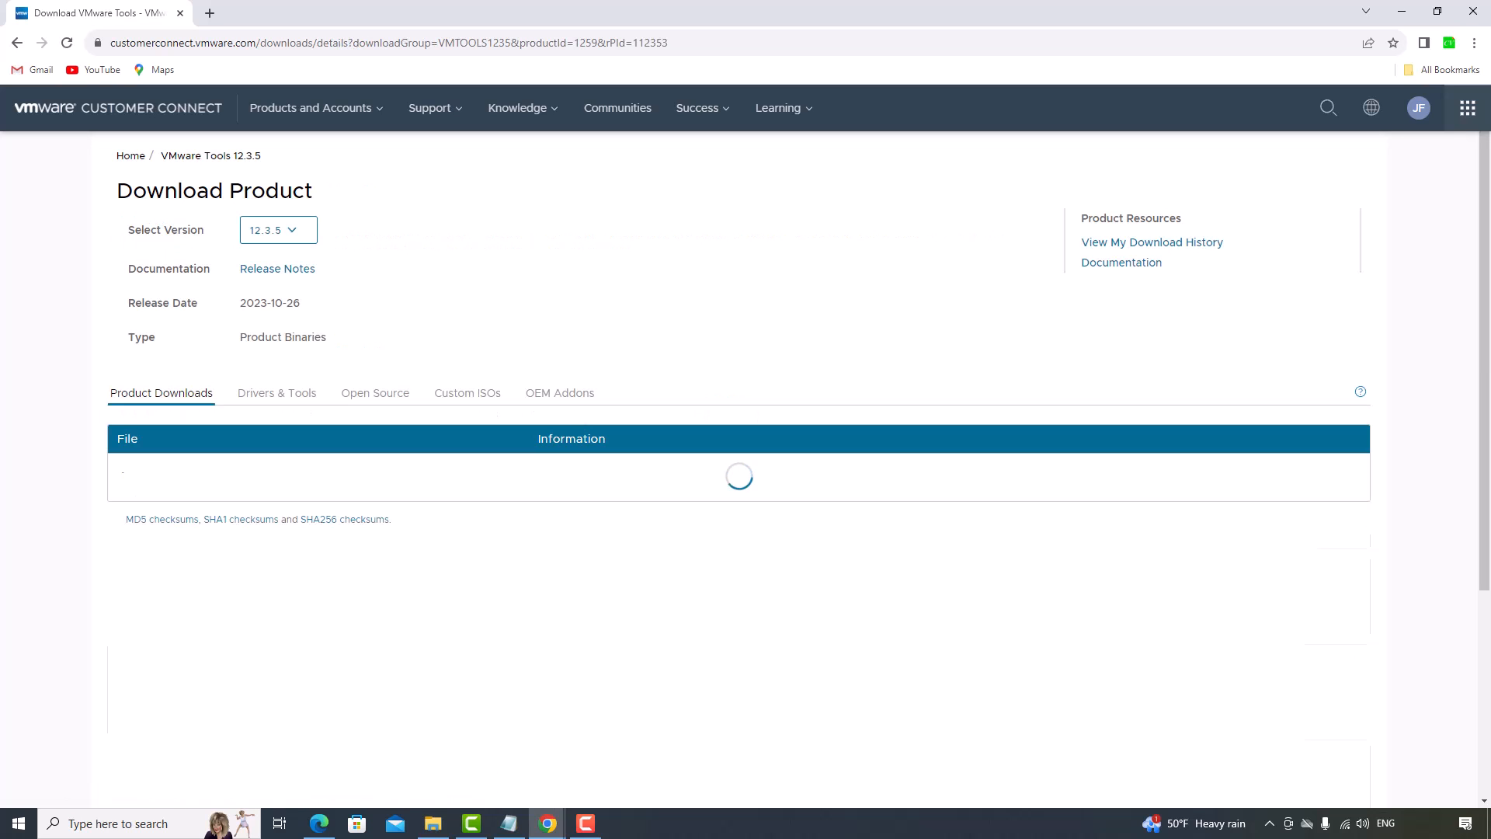
scroll("down", 3)
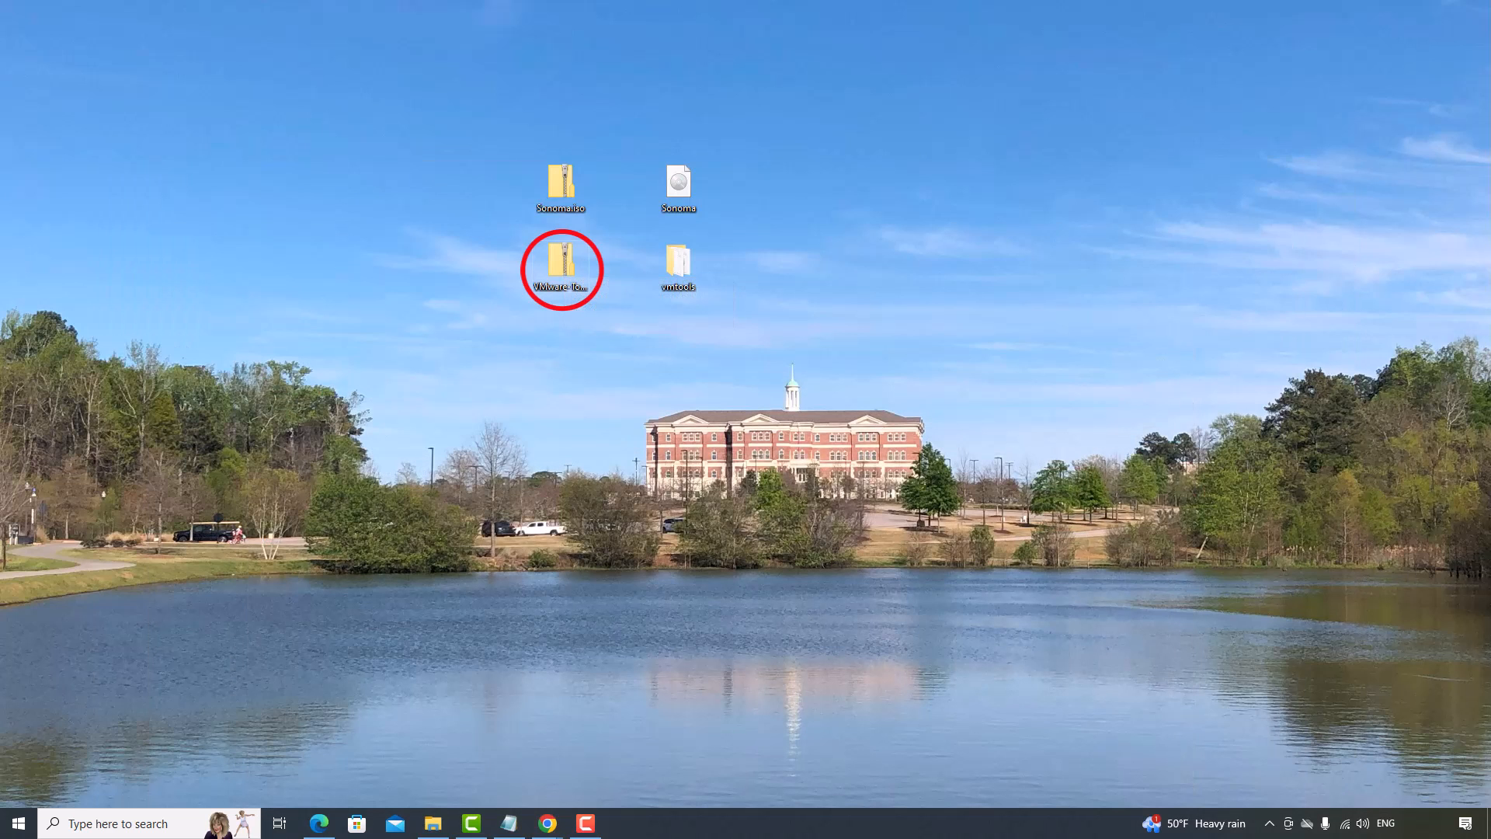
Check darwin.iso in the extracted vmtools folder, then launch VMware Workstation 17 Player.
left_click(562, 264)
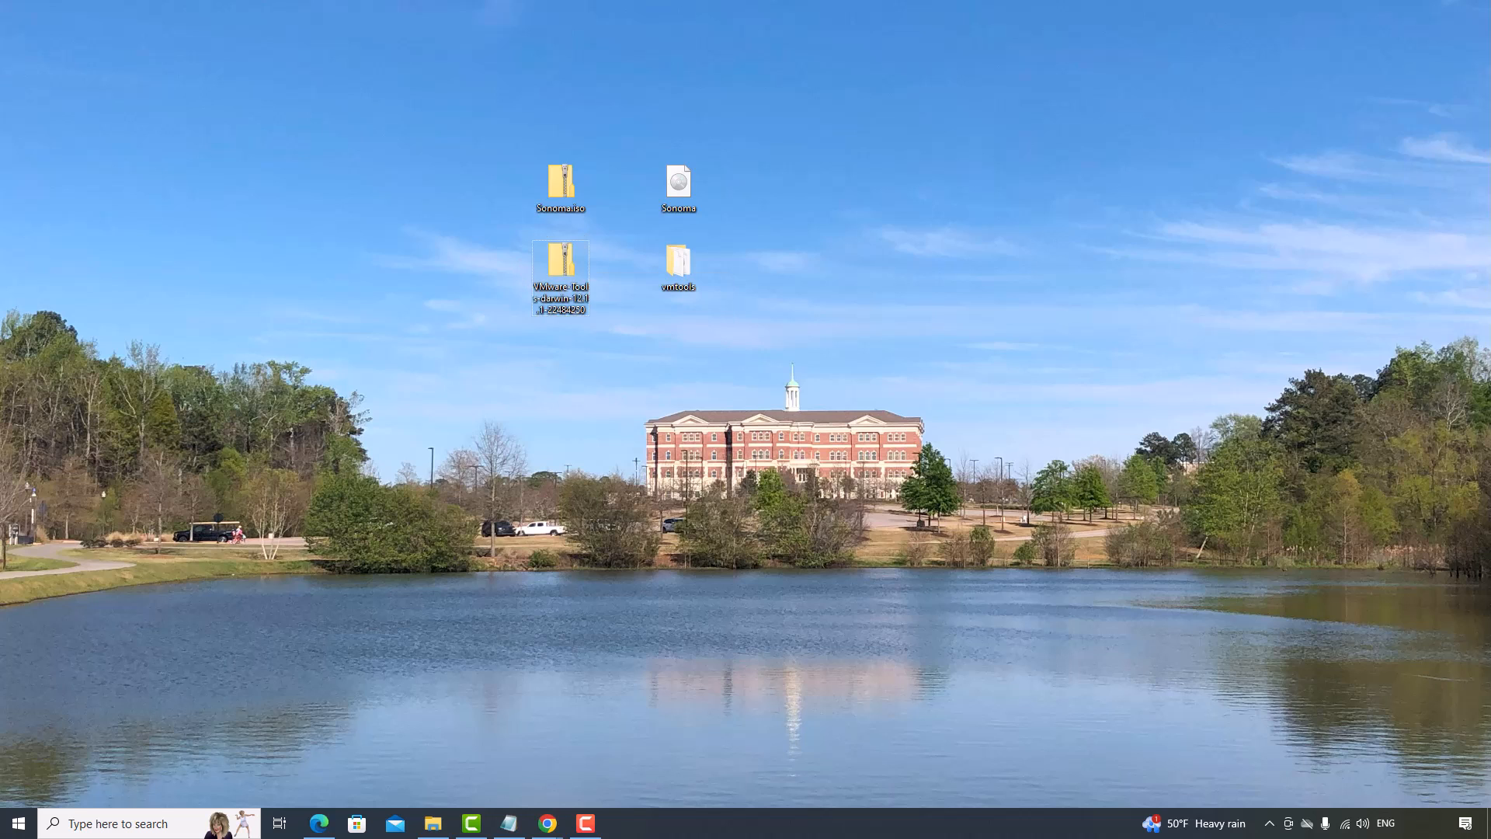
double_click(560, 262)
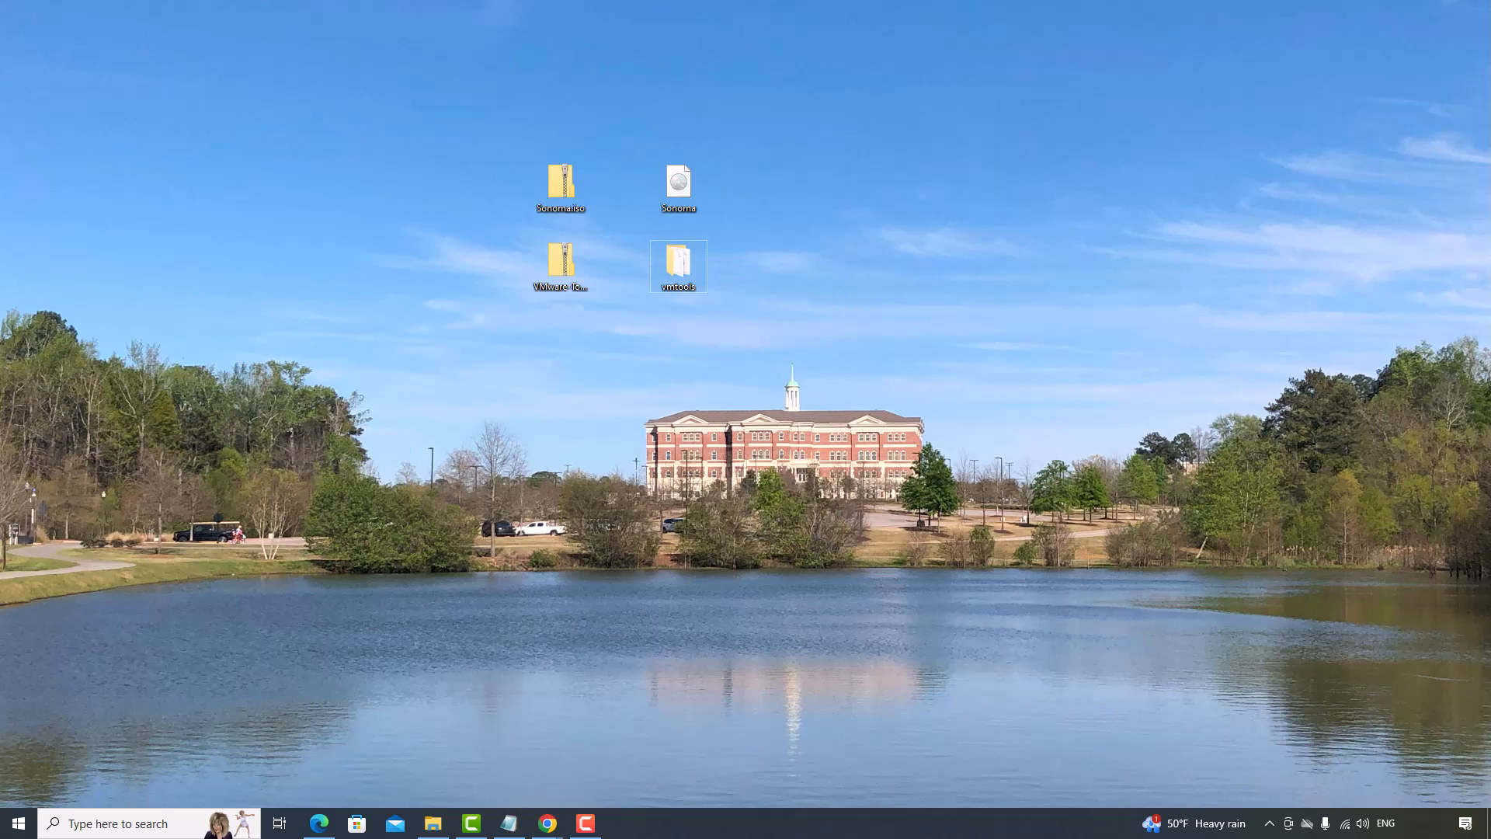
double_click(678, 264)
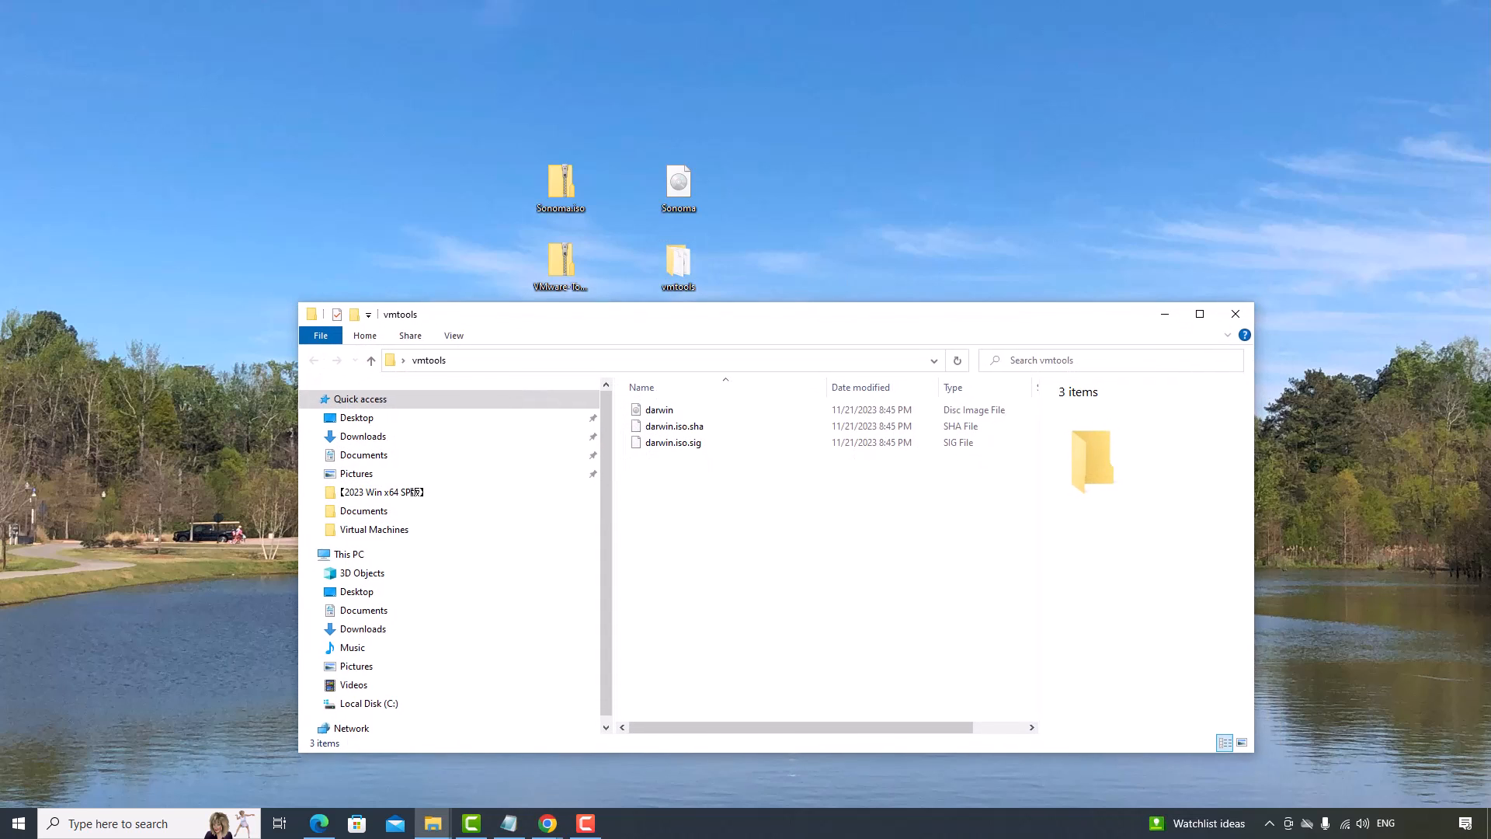
left_click(1234, 314)
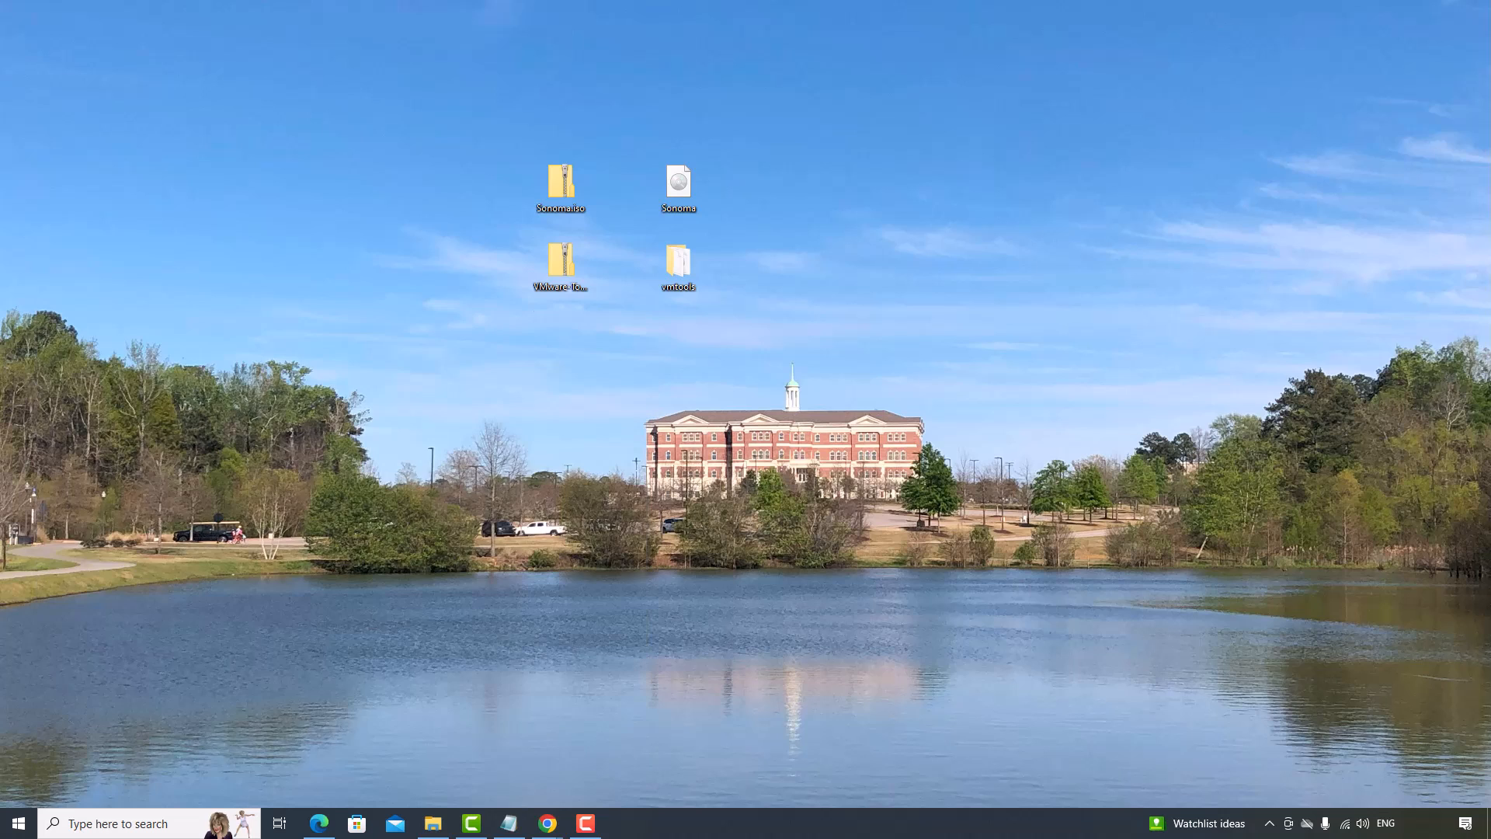
left_click(624, 824)
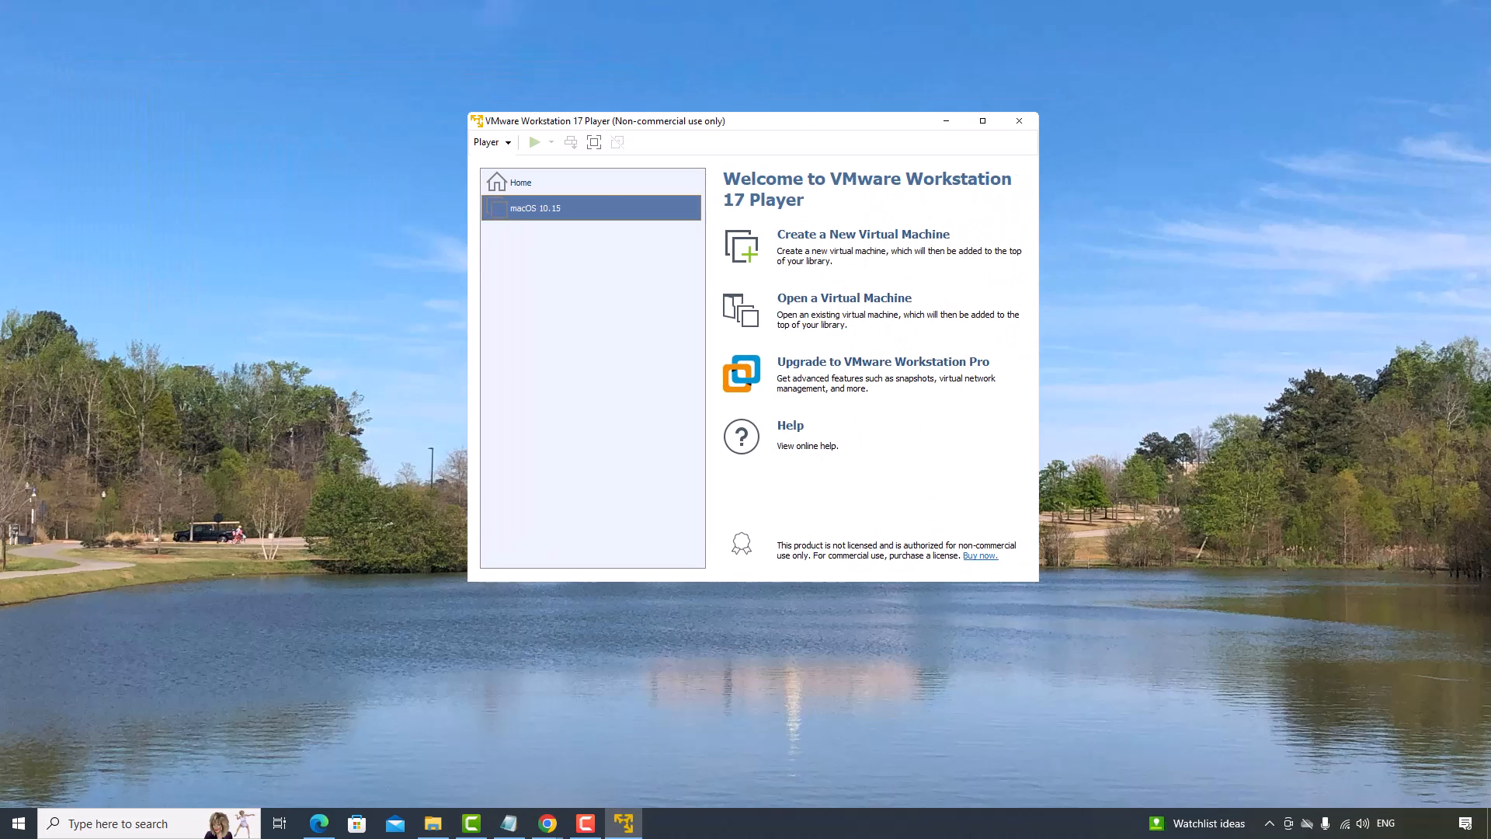
Set the macOS 10.15 VM's CD/DVD (SATA) drive to the darwin image in vmtools.
left_click(537, 208)
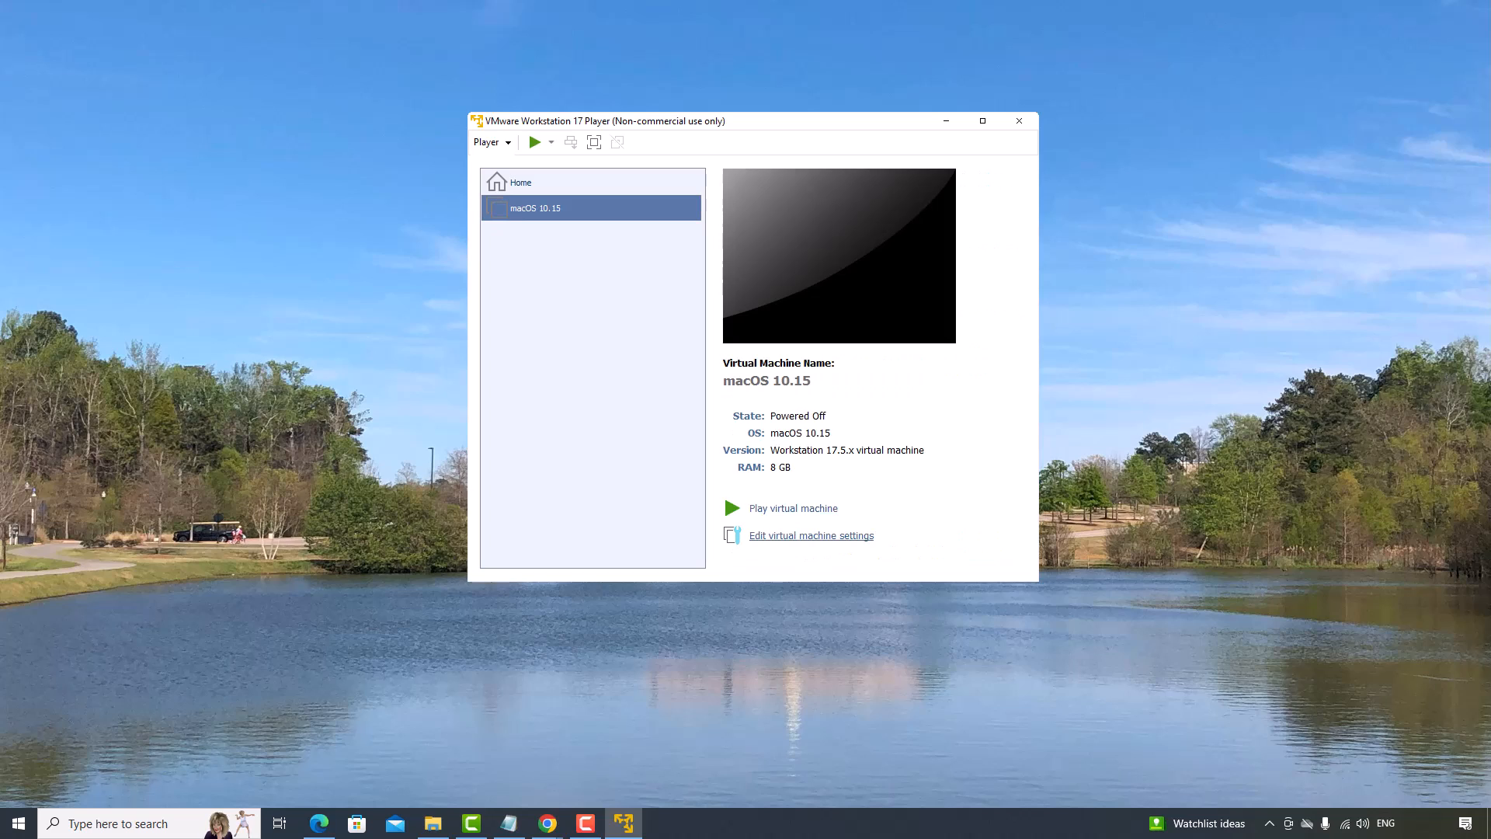
left_click(811, 535)
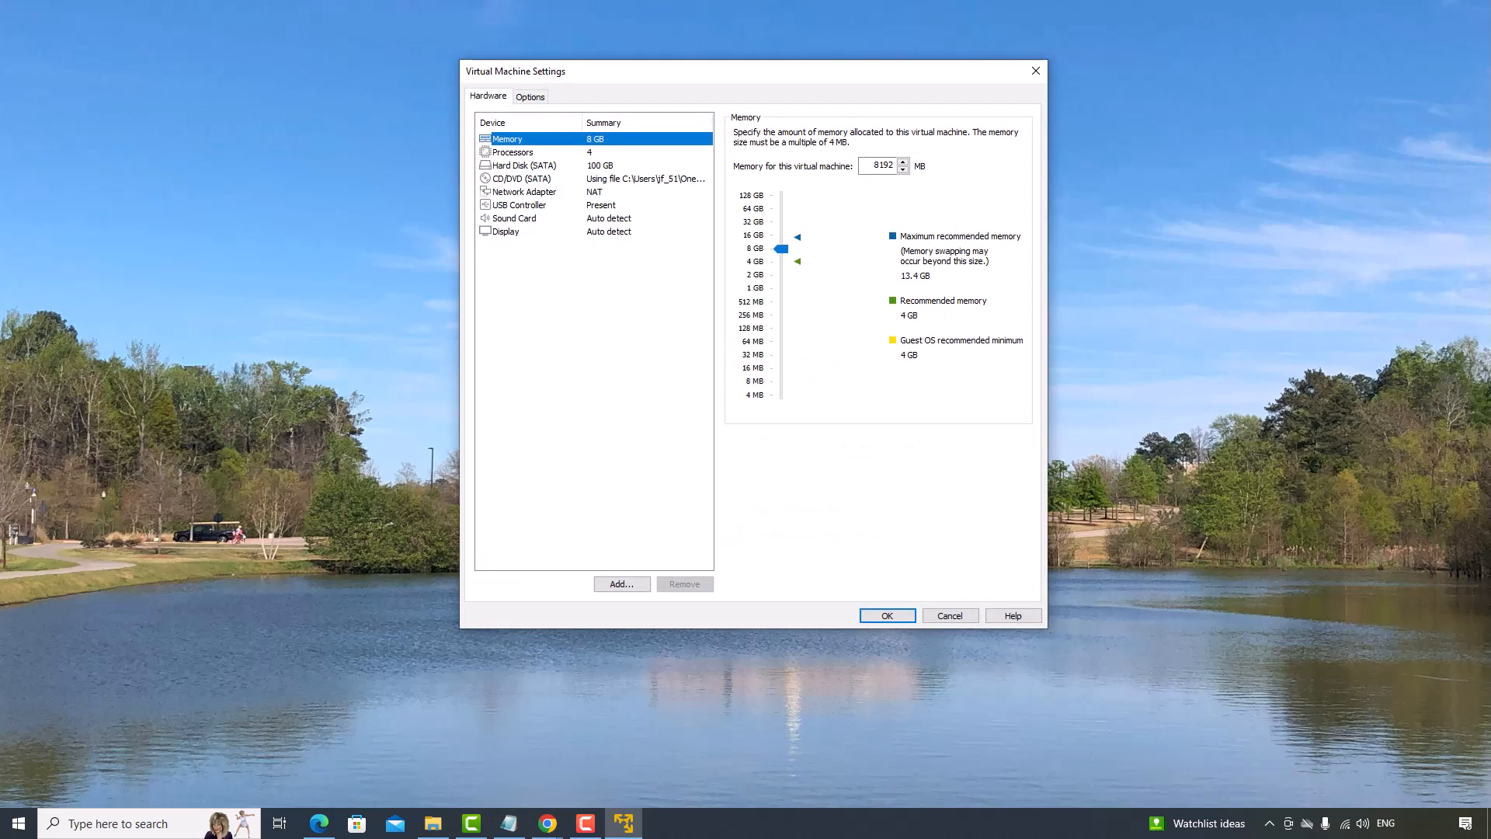
left_click(523, 178)
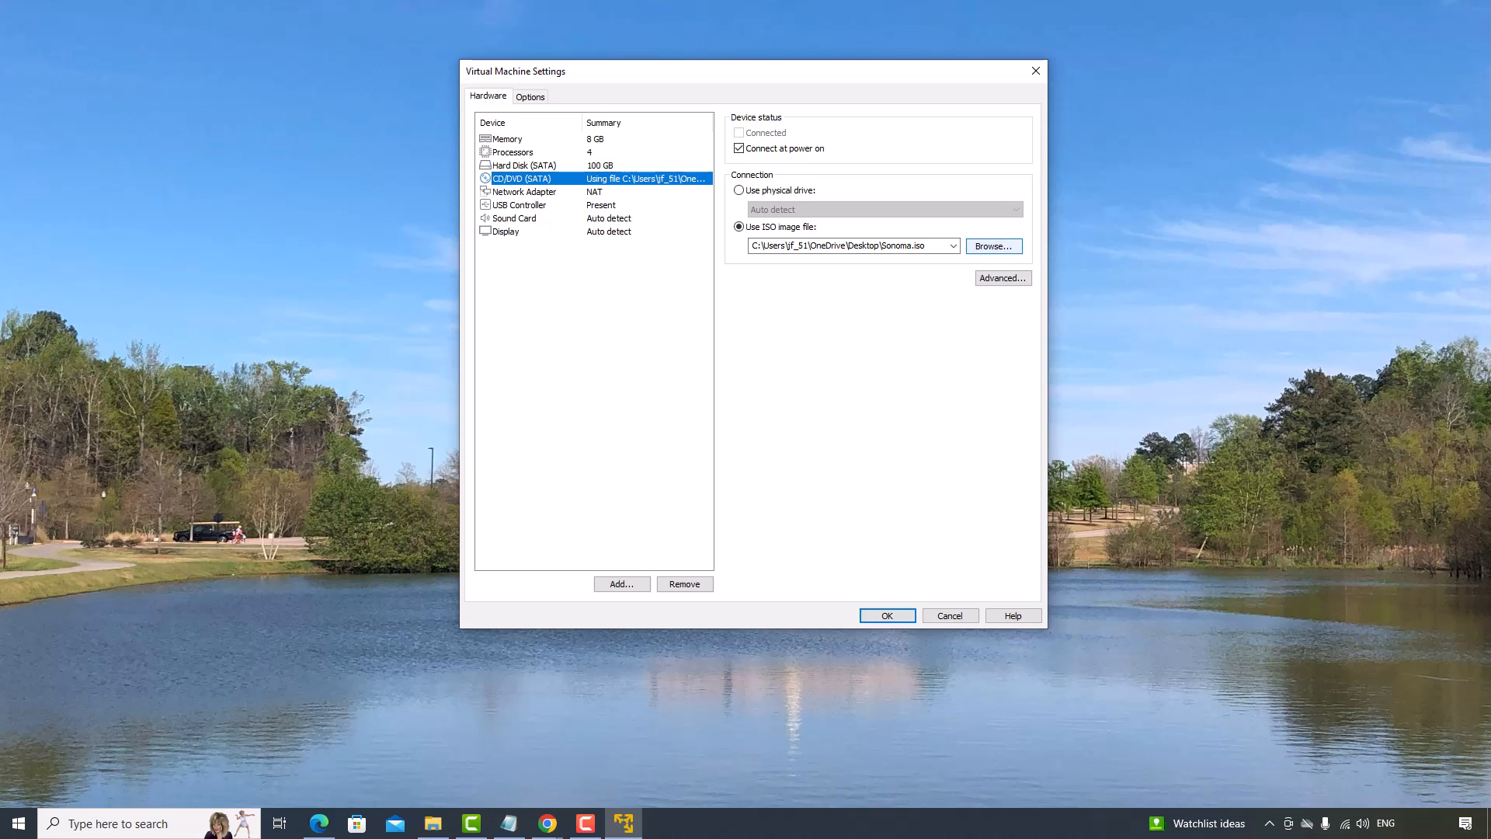
left_click(993, 245)
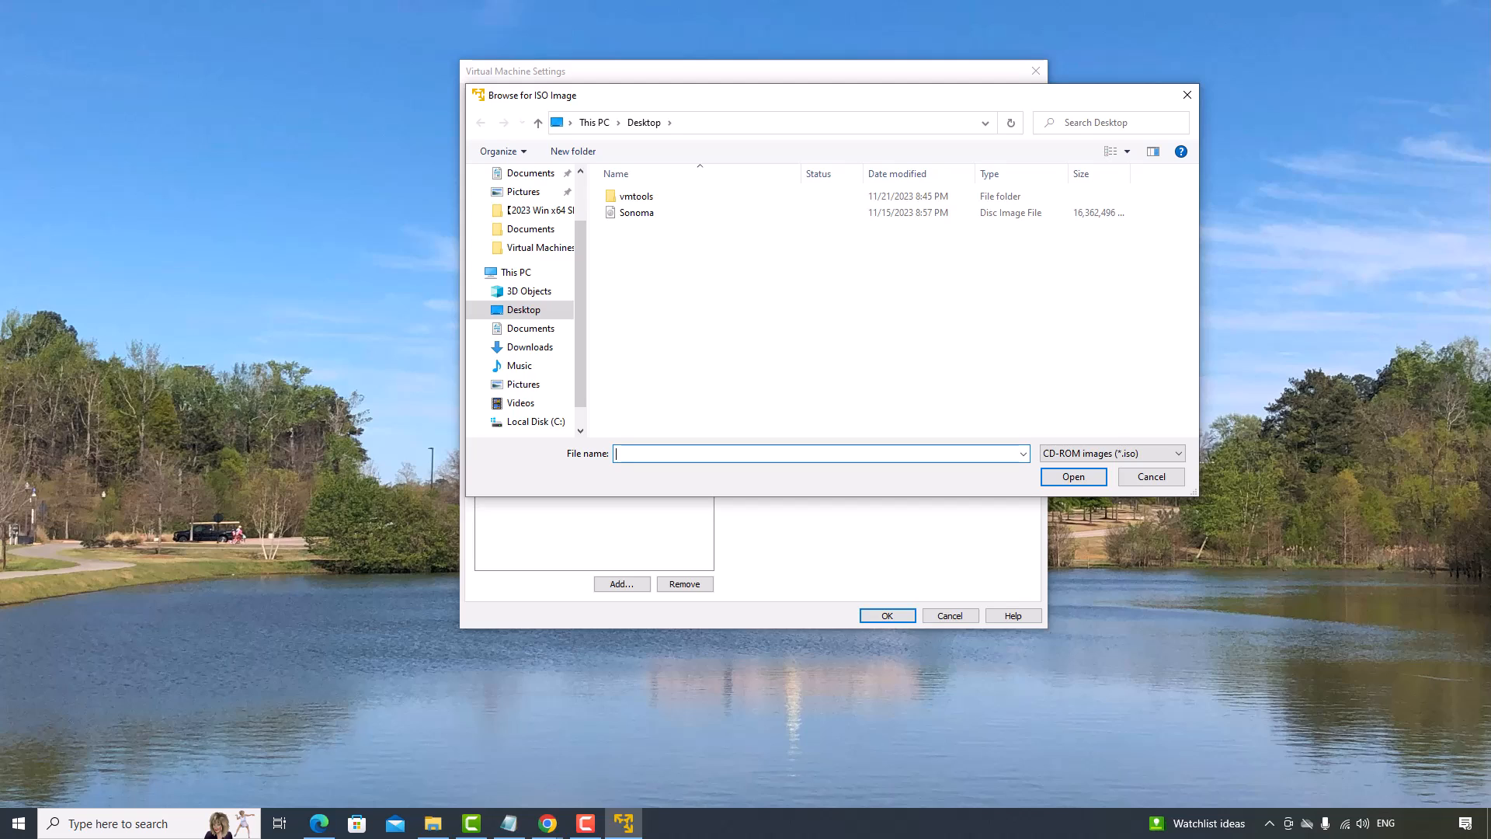
double_click(636, 196)
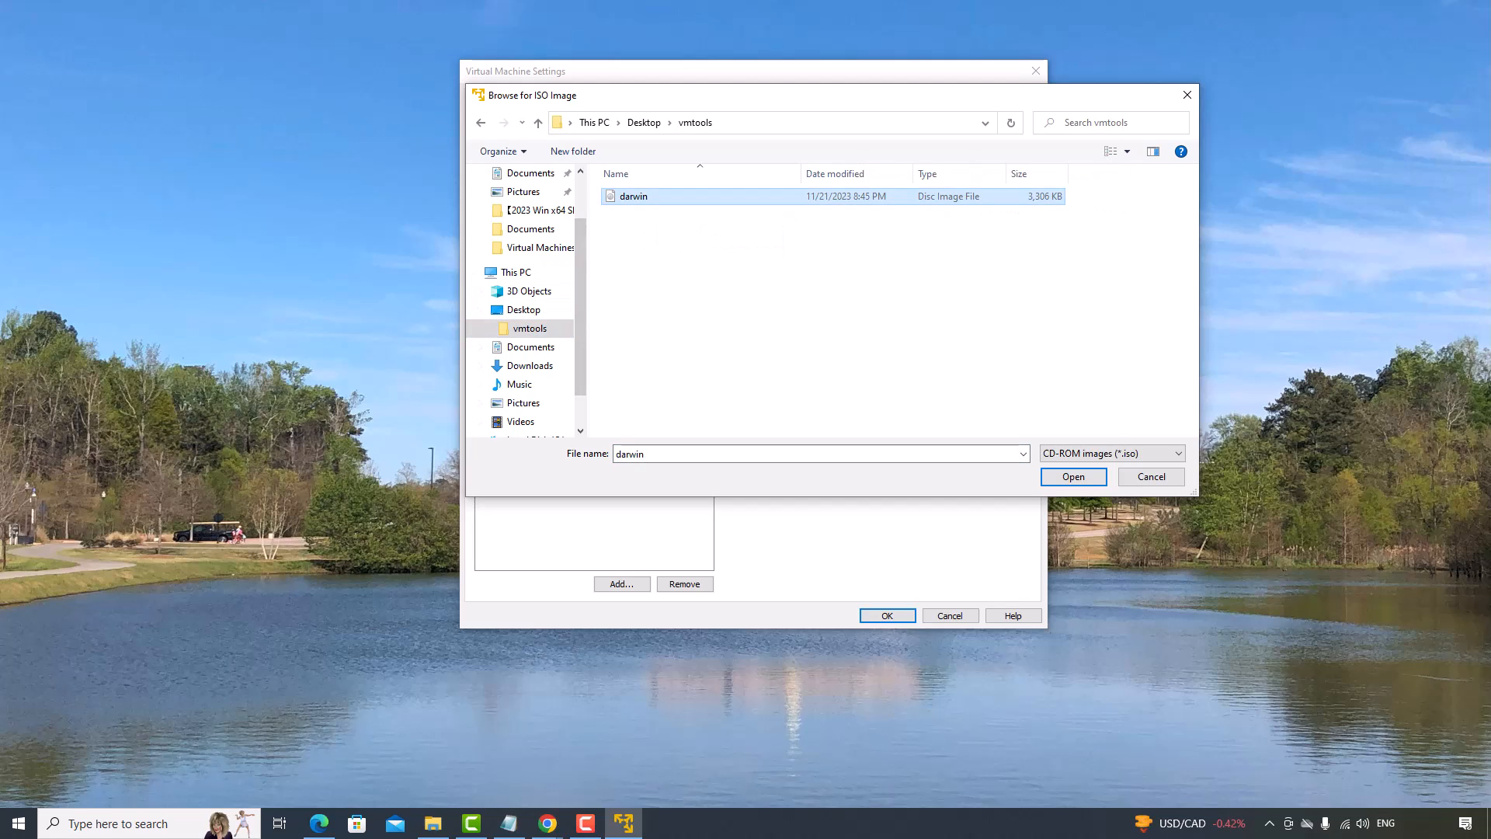
mouse_move(634, 195)
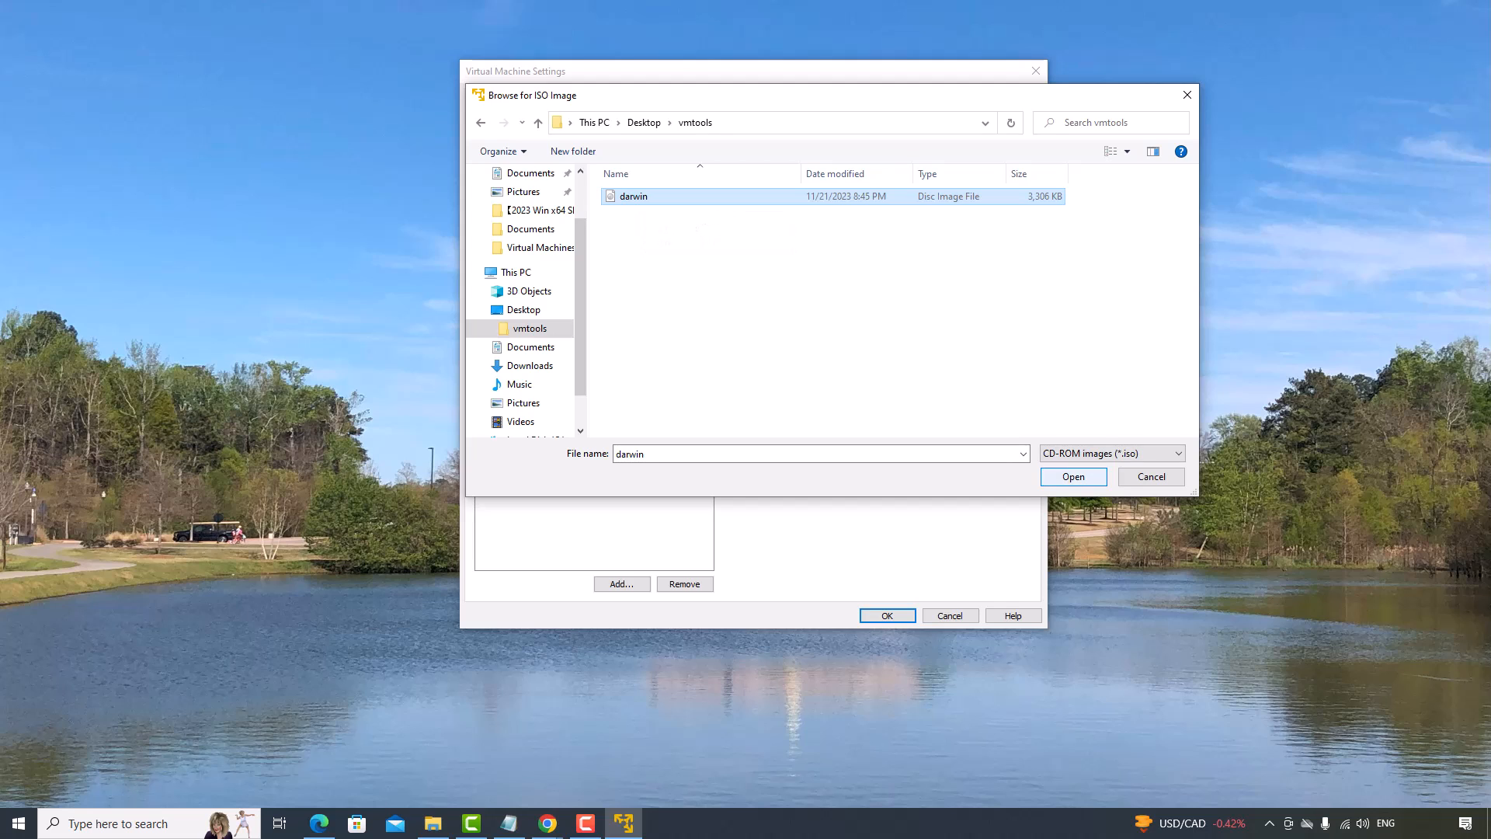
left_click(1074, 476)
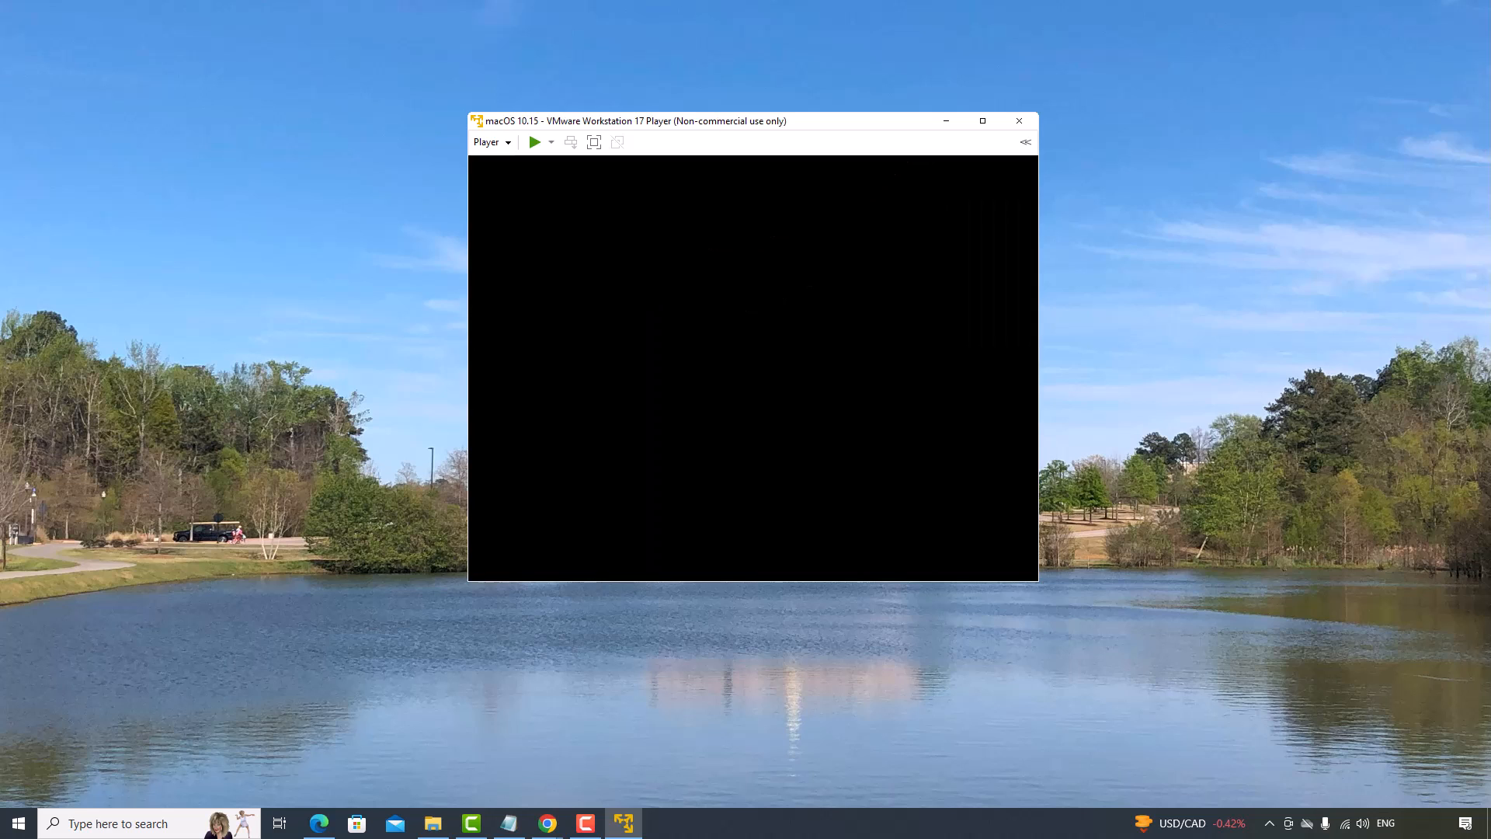
Power on the macOS VM, log in, and select the mounted VMware Tools disc.
left_click(535, 142)
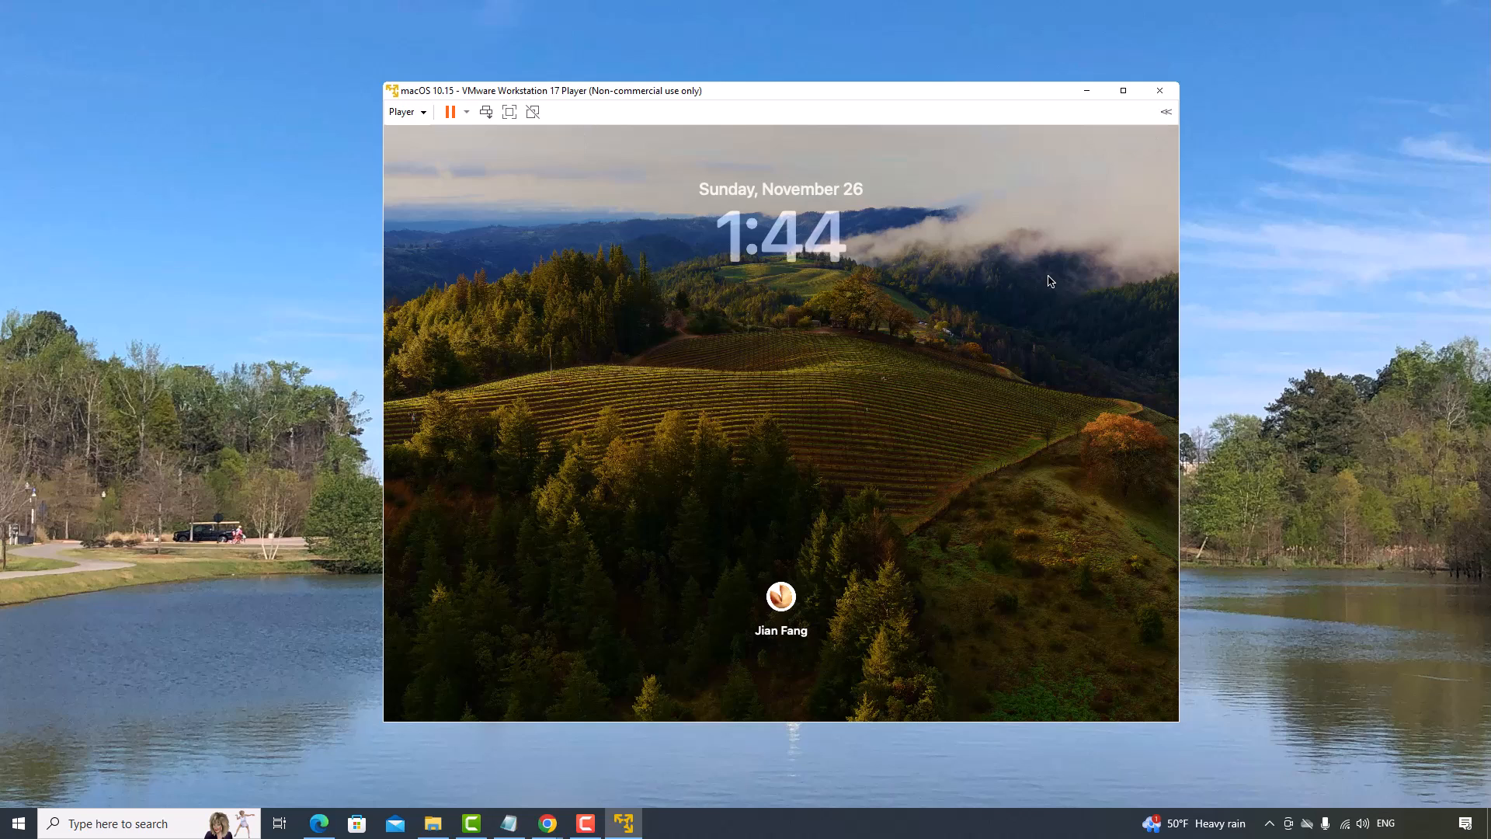
left_click(781, 597)
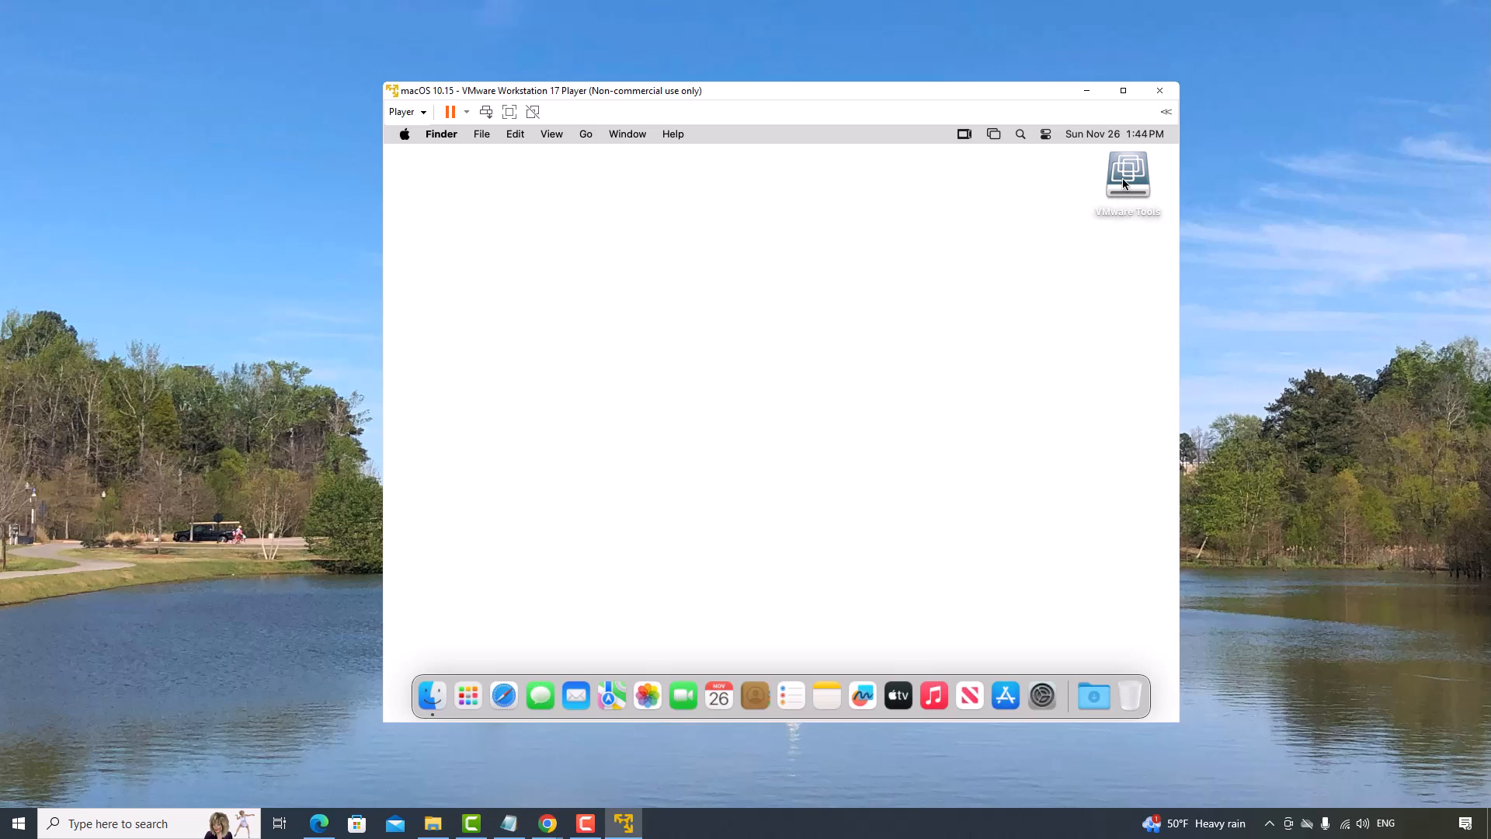
left_click(1126, 175)
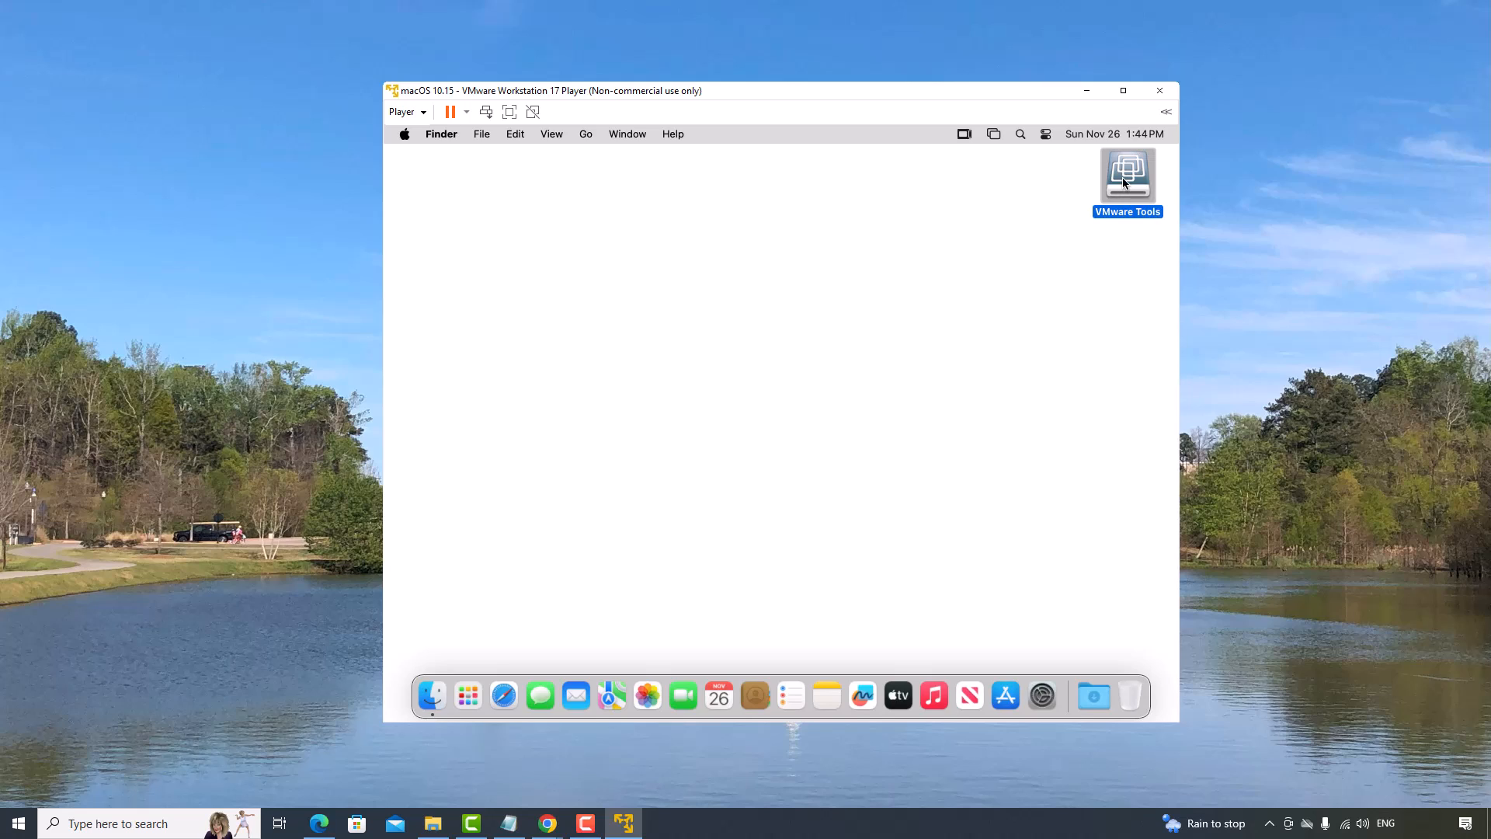
Open the VMware Tools installer, continue past the introduction, and focus the password field.
double_click(1128, 173)
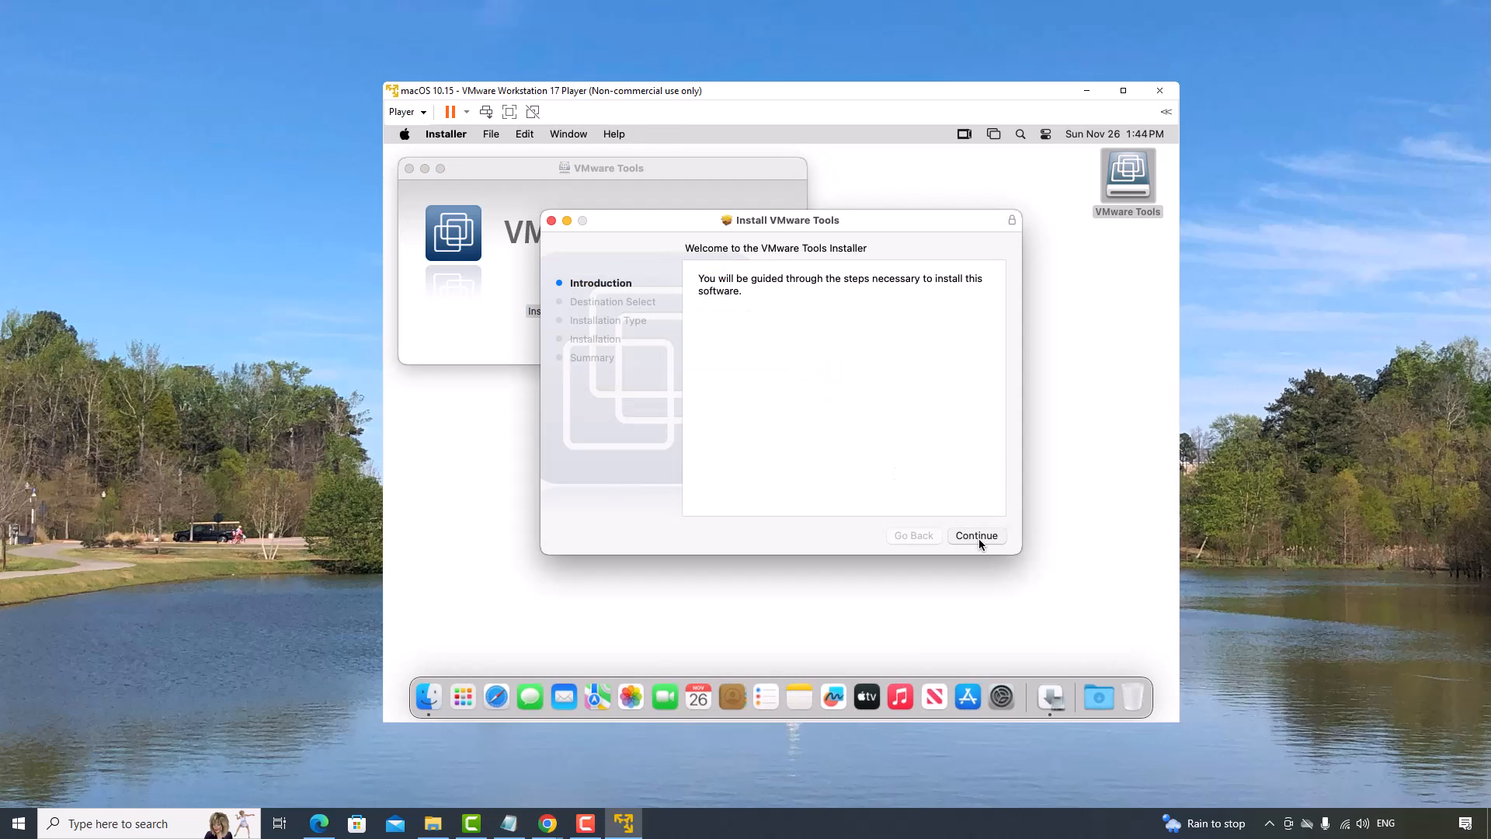
left_click(977, 535)
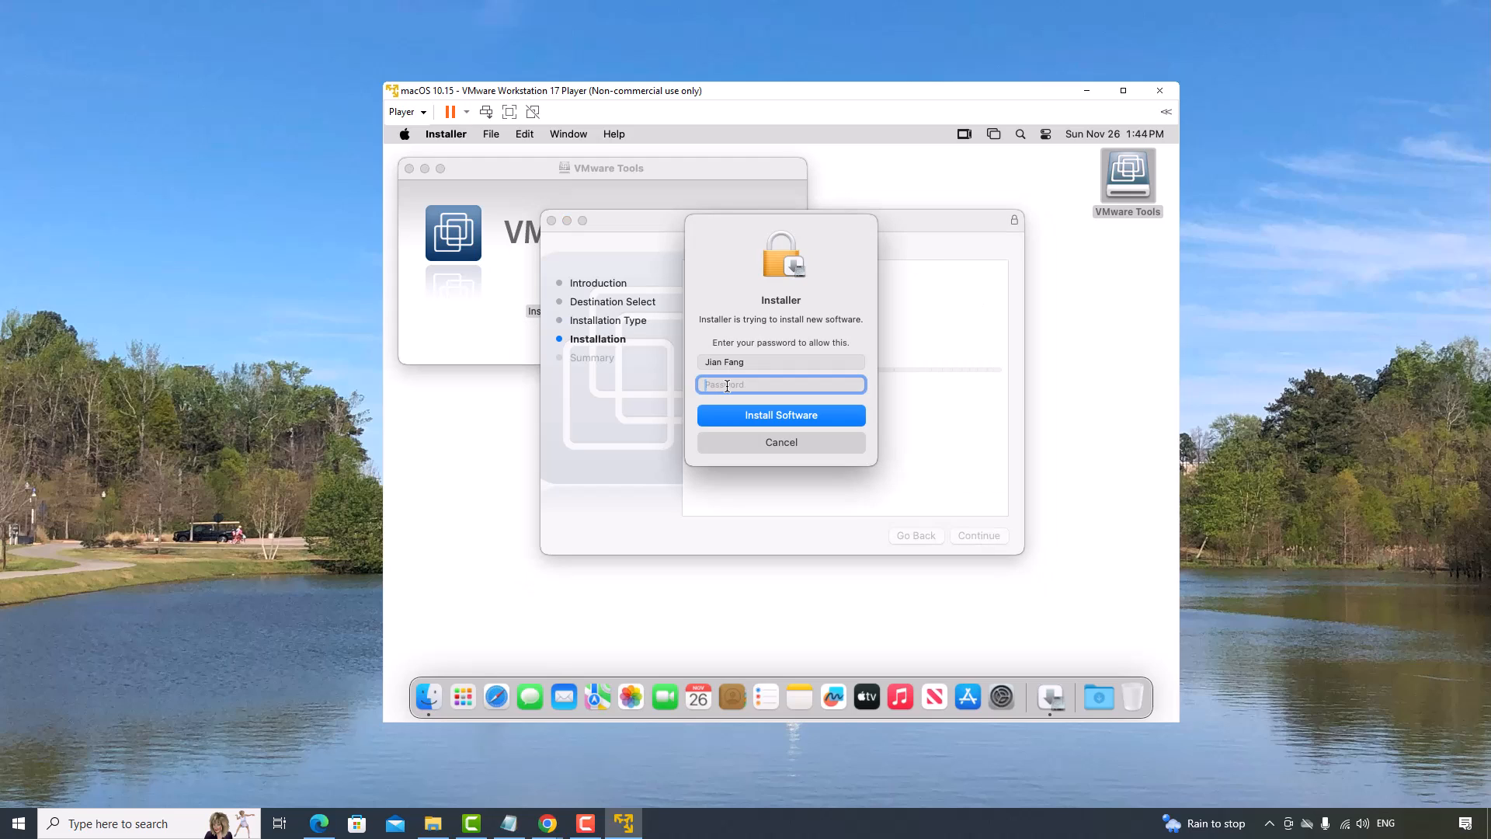
left_click(781, 415)
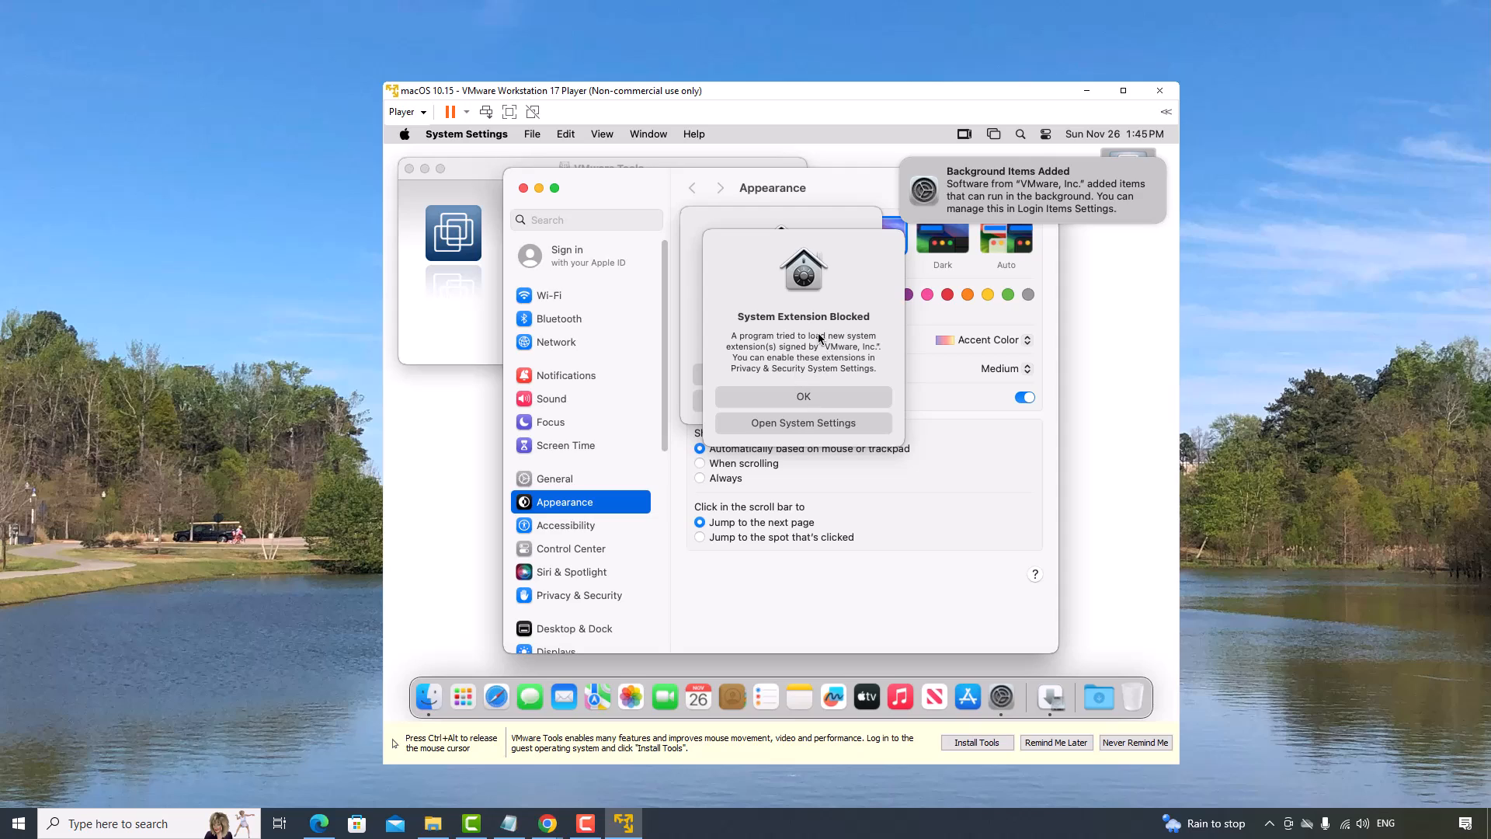
mouse_move(812, 369)
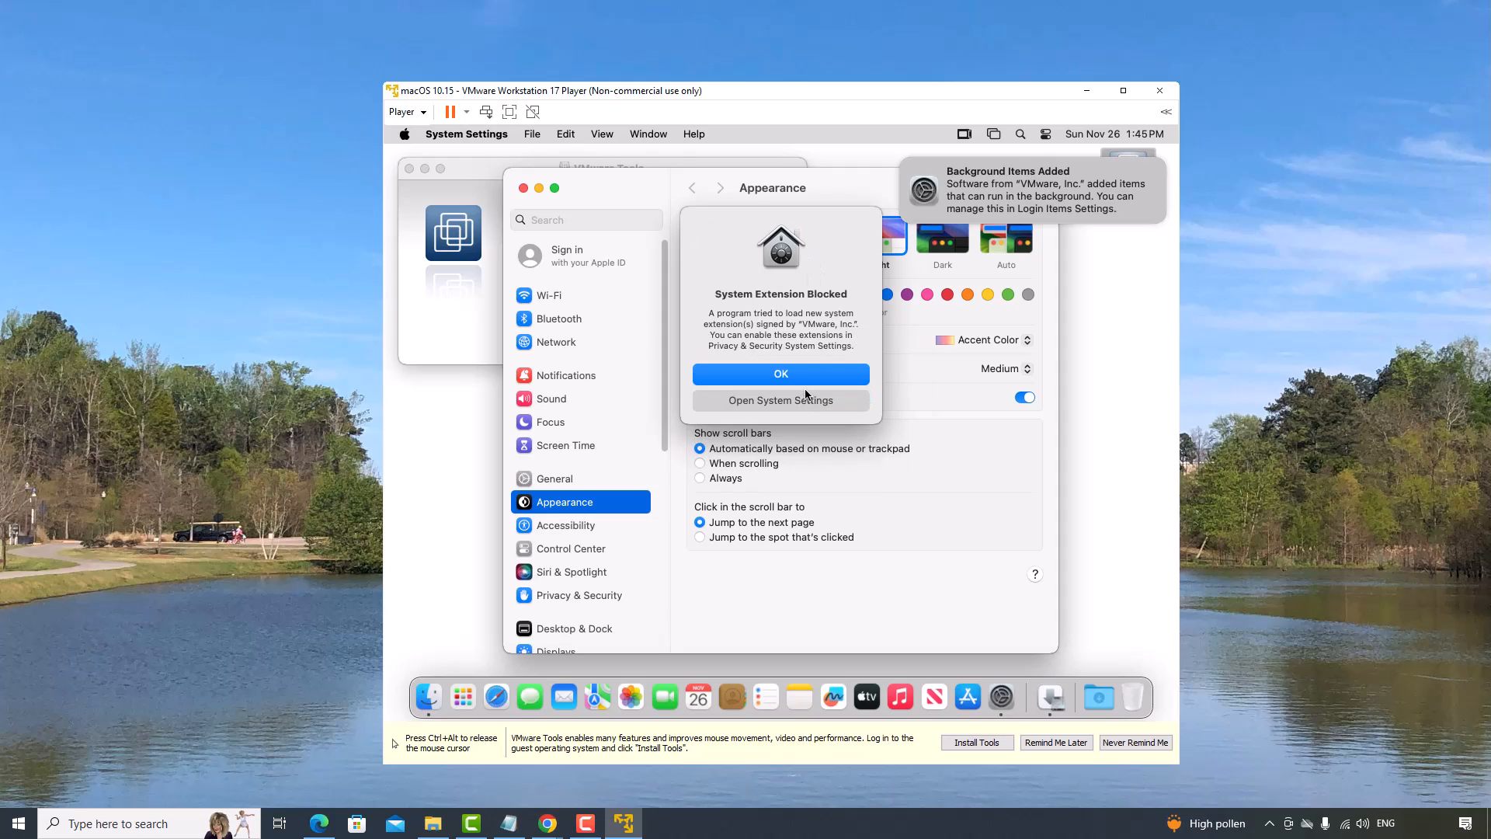
Dismiss the System Extension Blocked alert and open Privacy & Security settings.
left_click(781, 373)
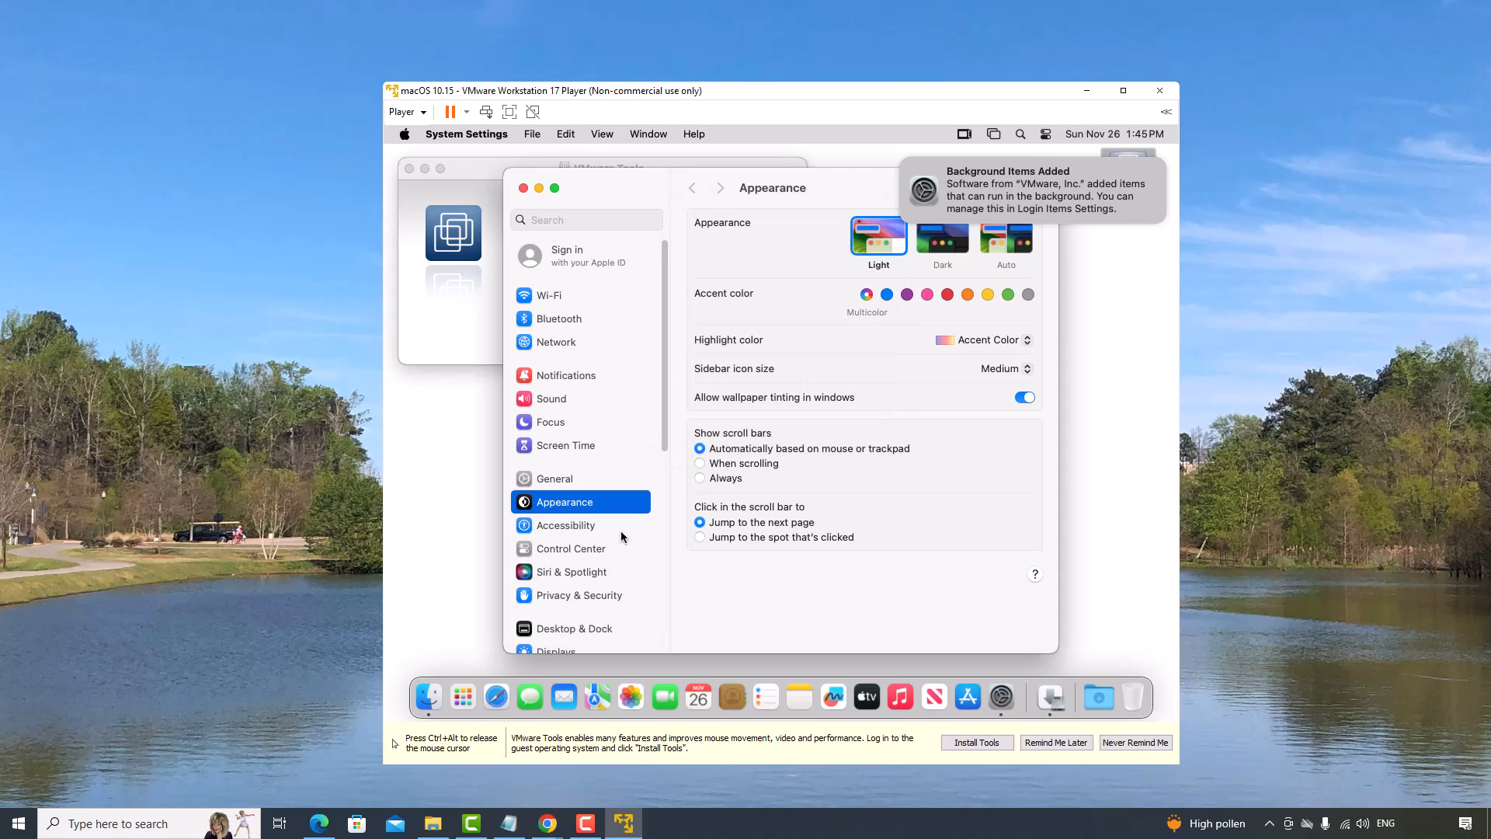
mouse_move(666, 376)
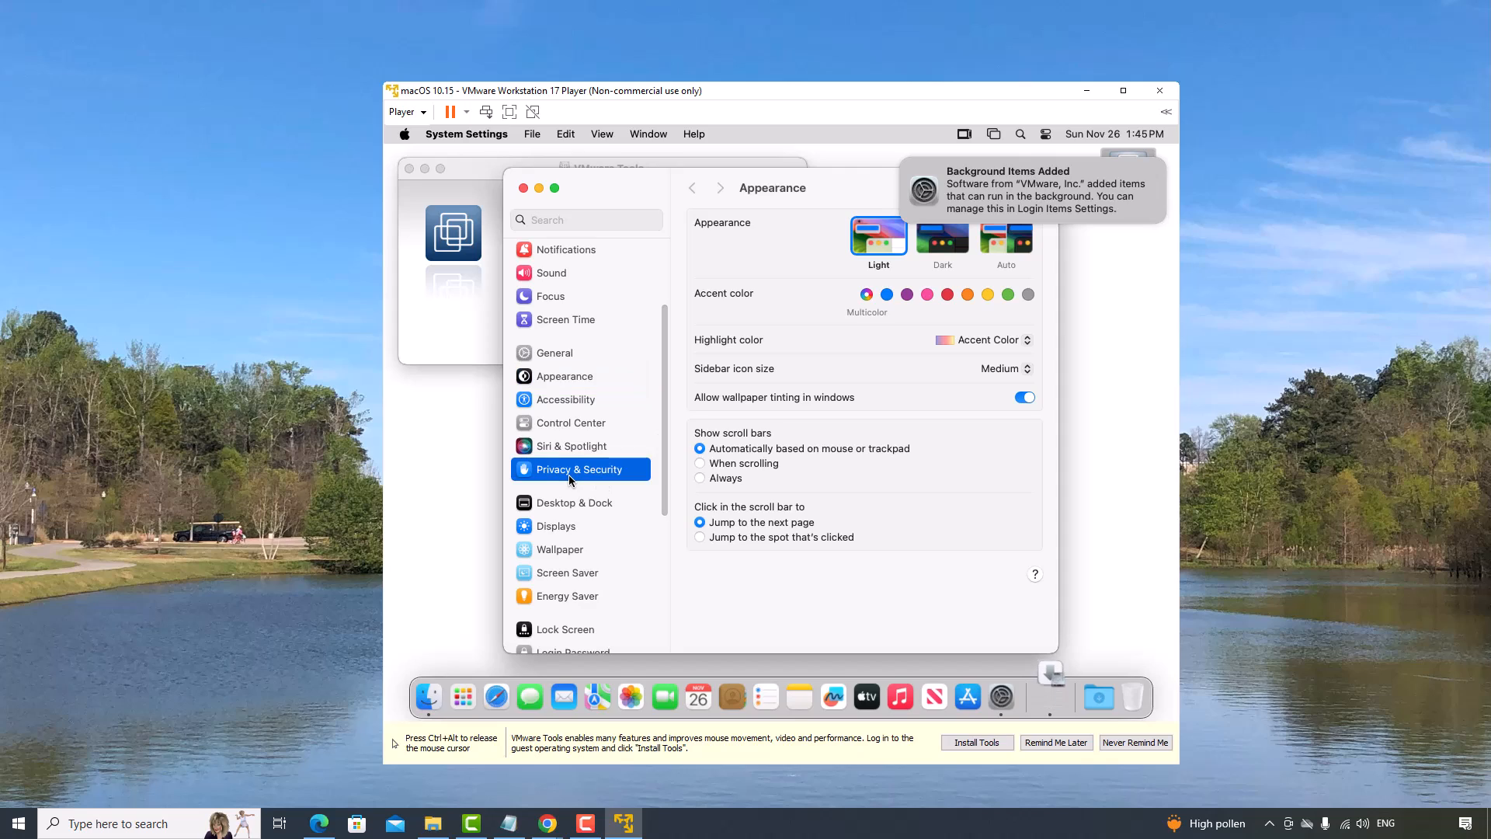
left_click(579, 469)
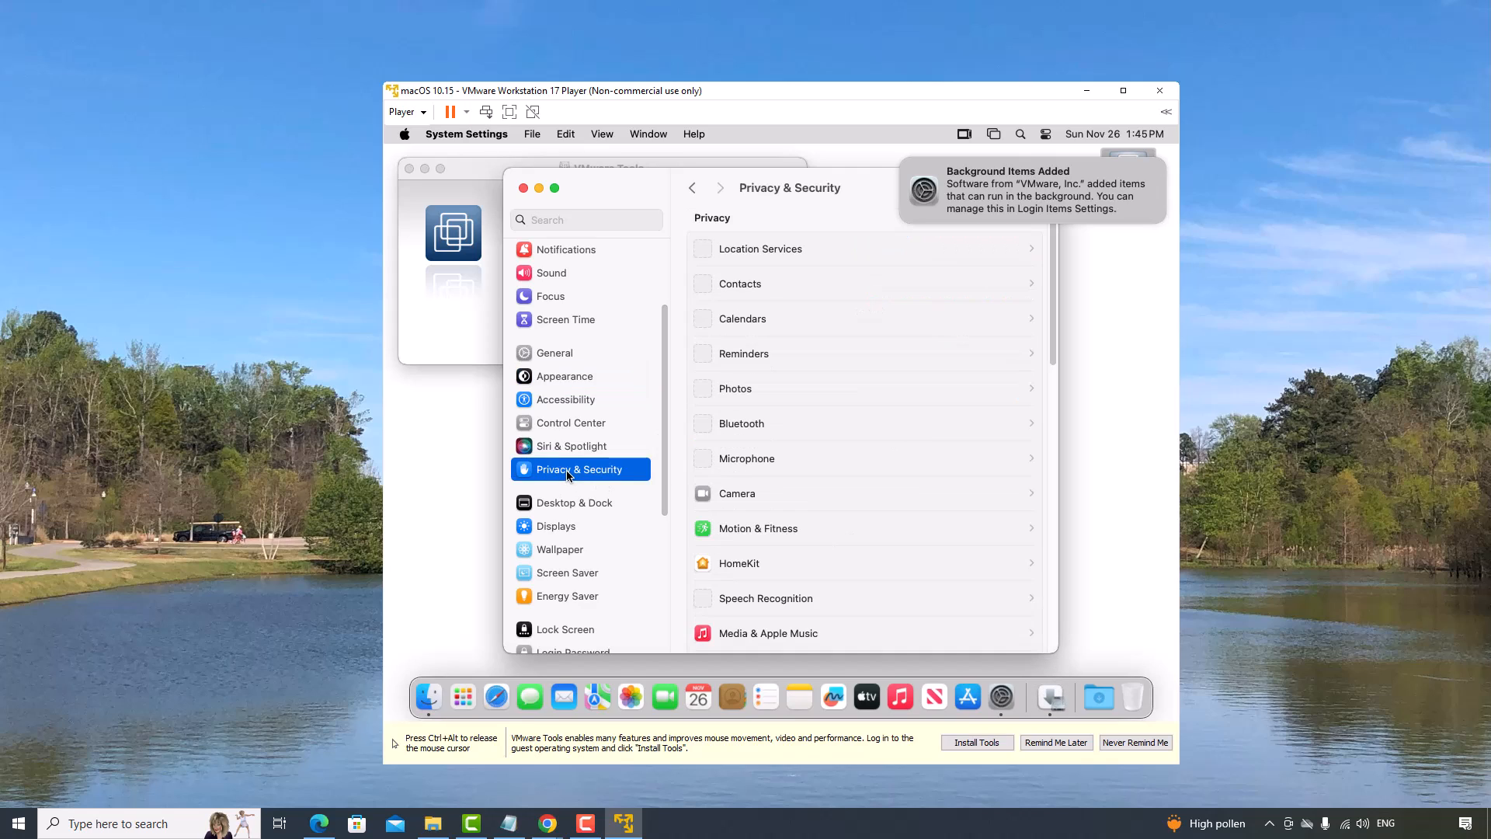
scroll("down", 3)
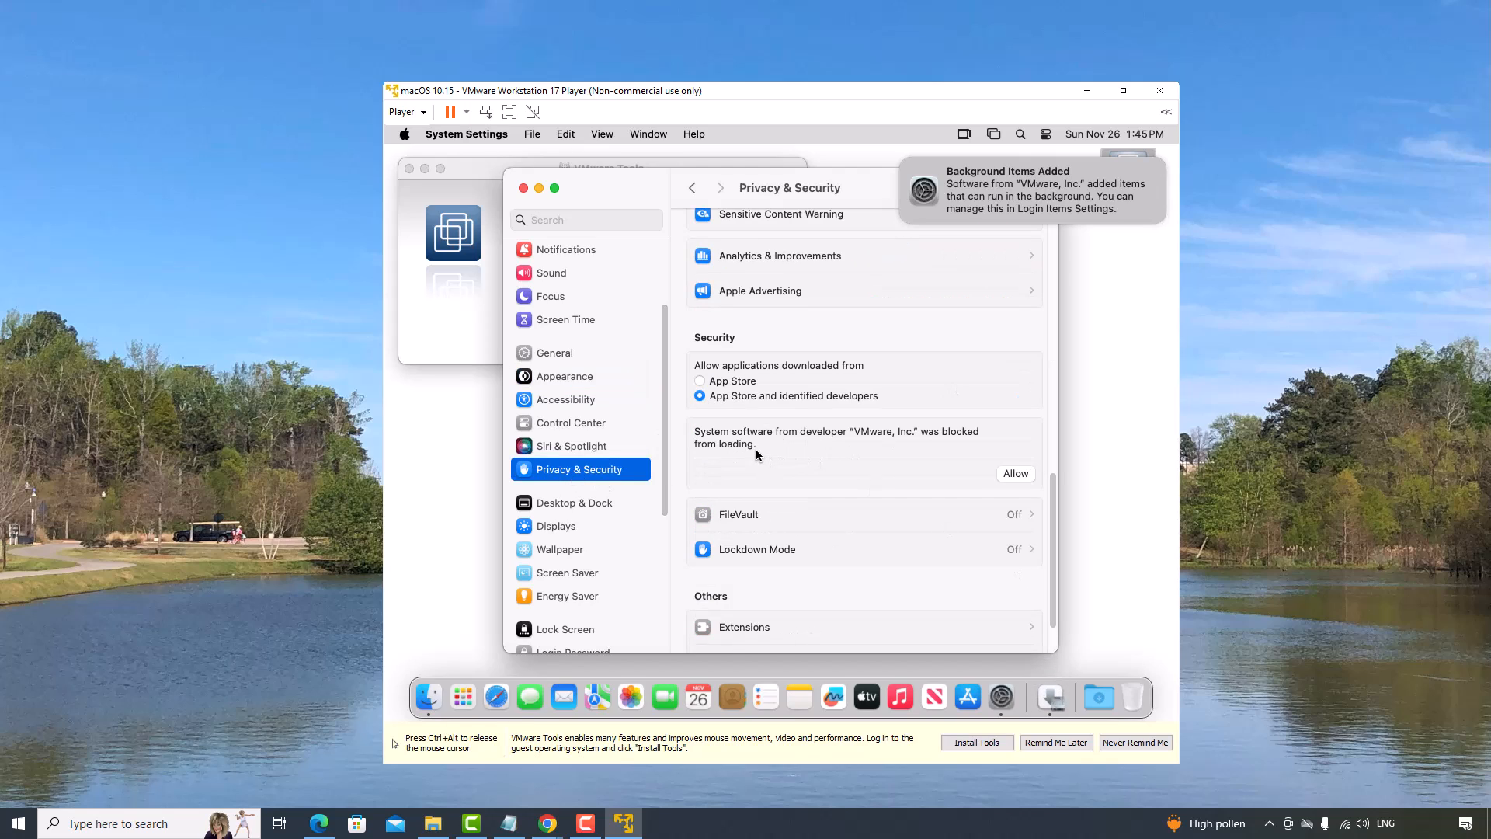
mouse_move(1021, 483)
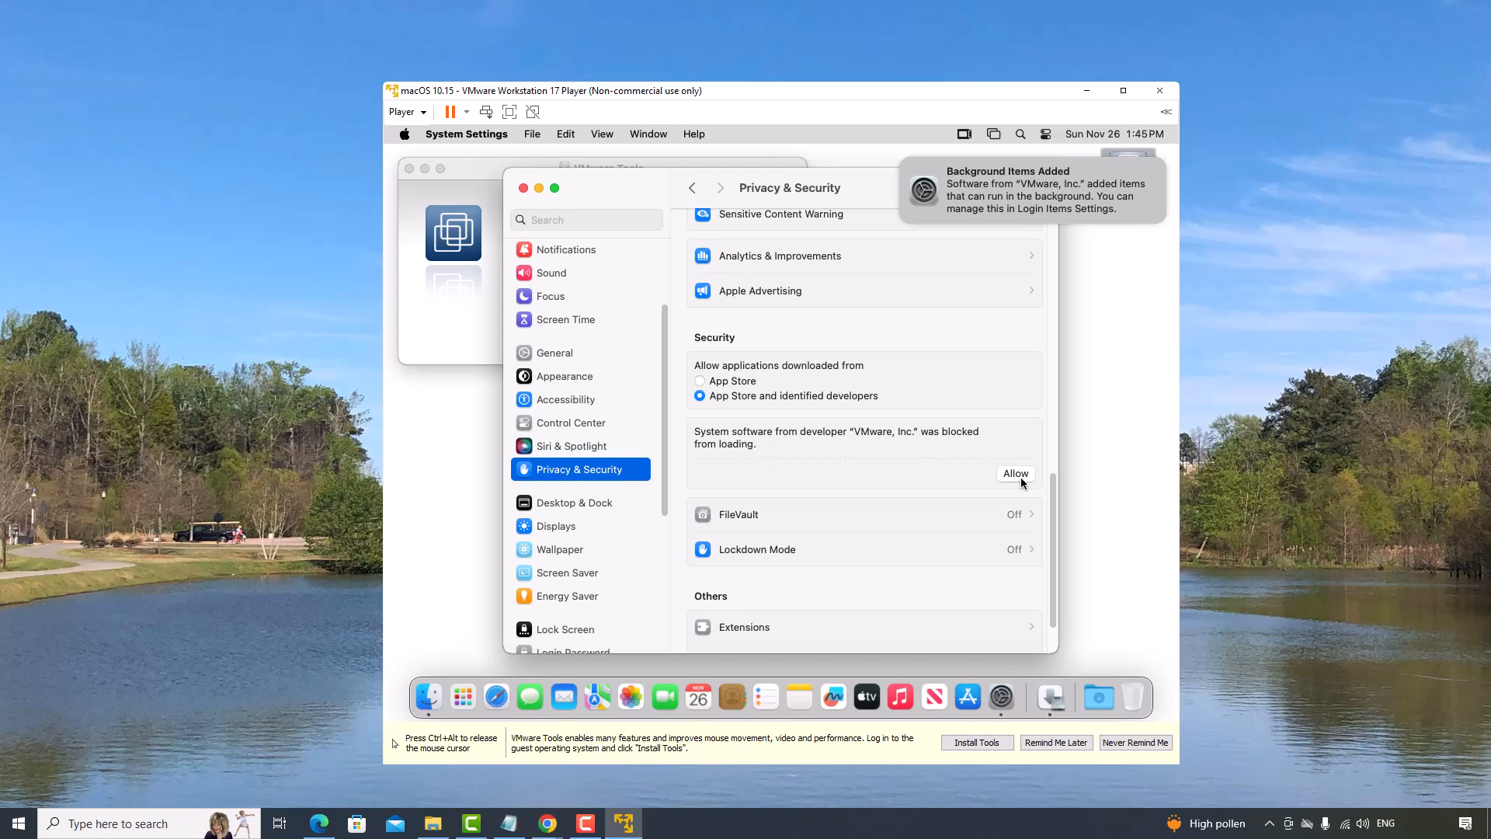
mouse_move(869, 443)
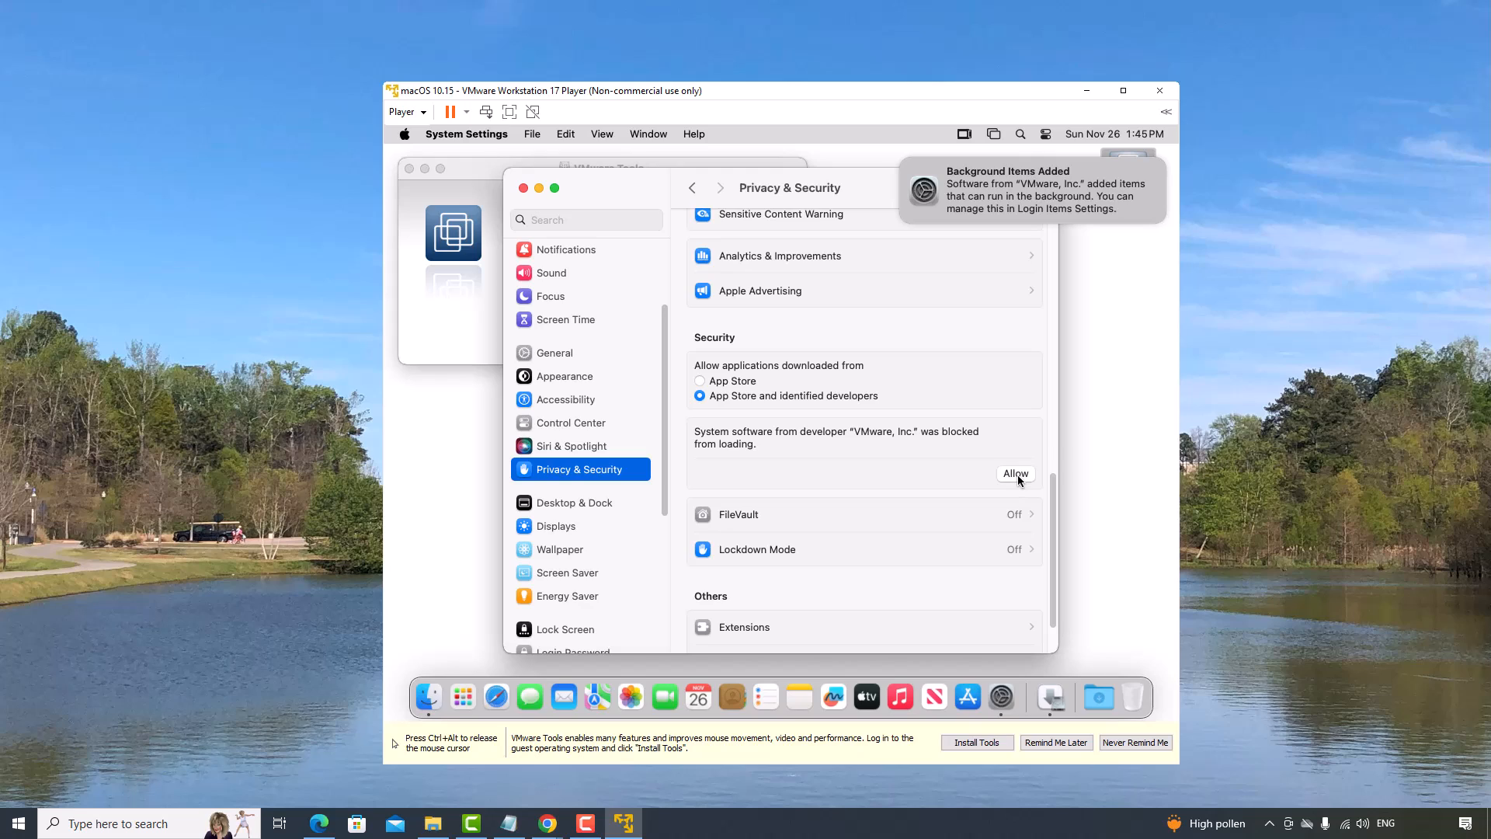
Allow the VMware system software with the admin password, postponing the restart.
left_click(1015, 473)
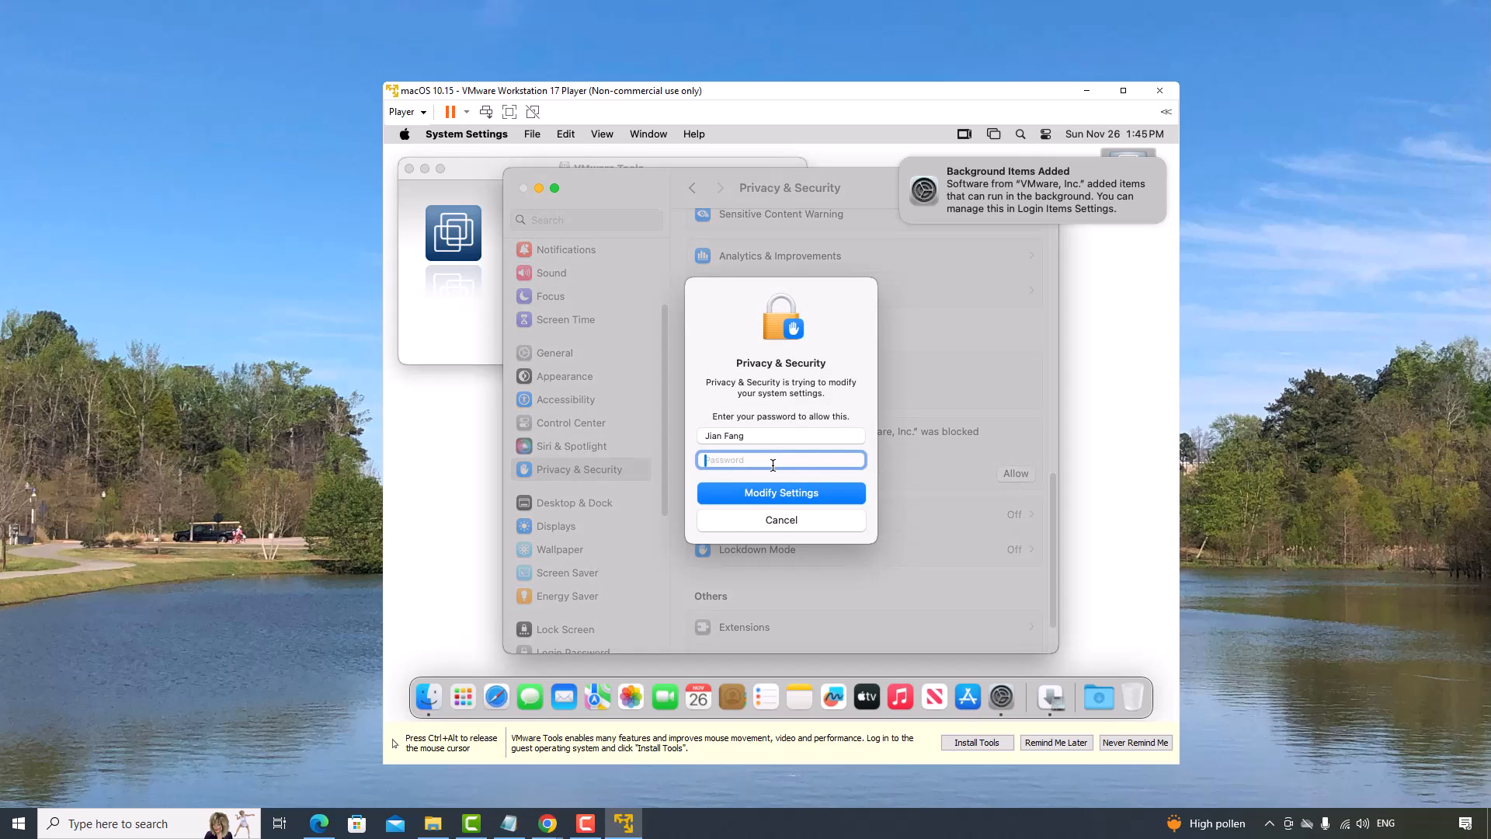
type("••••")
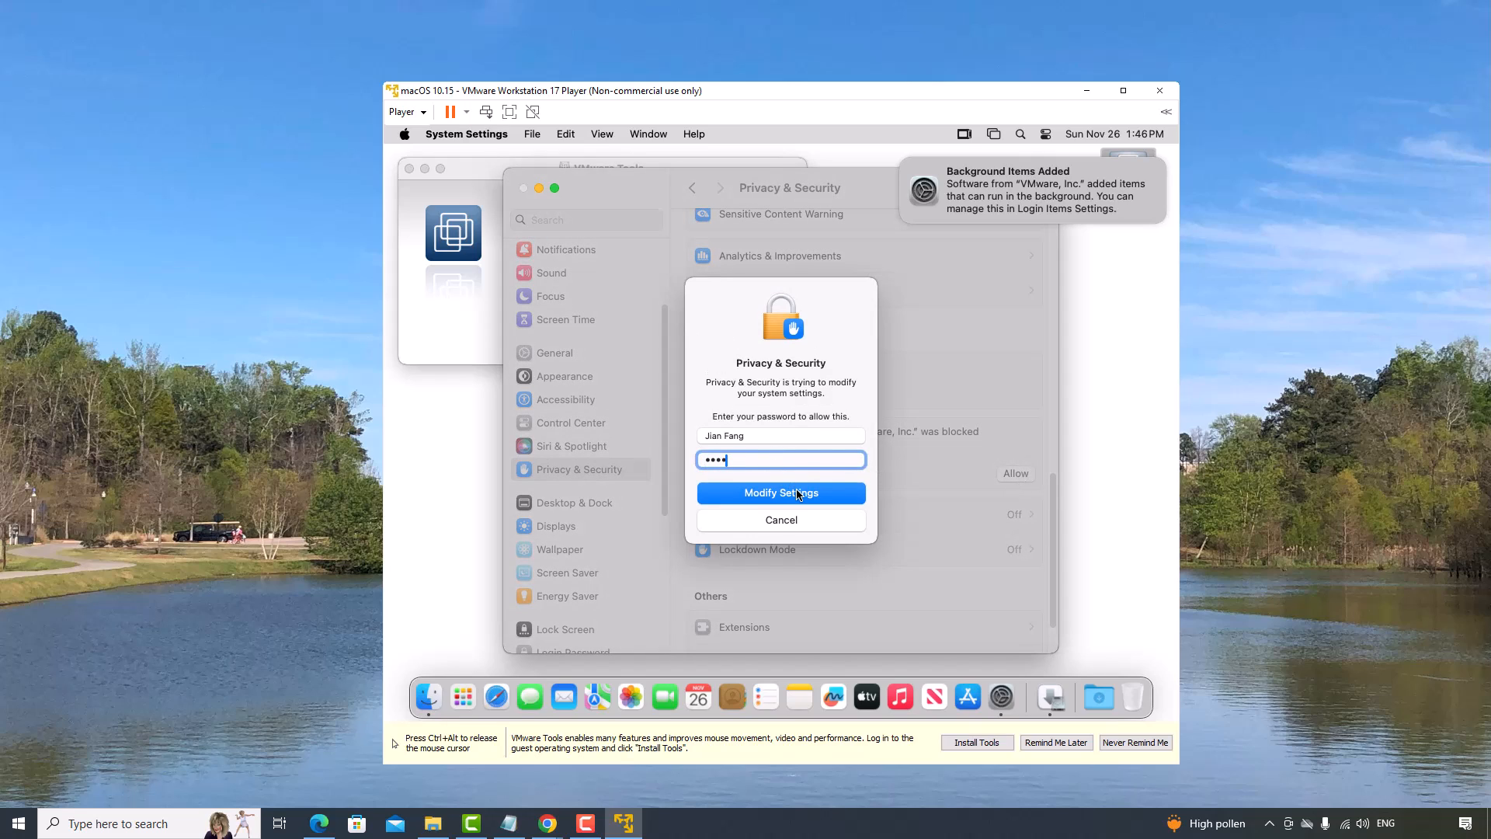
left_click(781, 492)
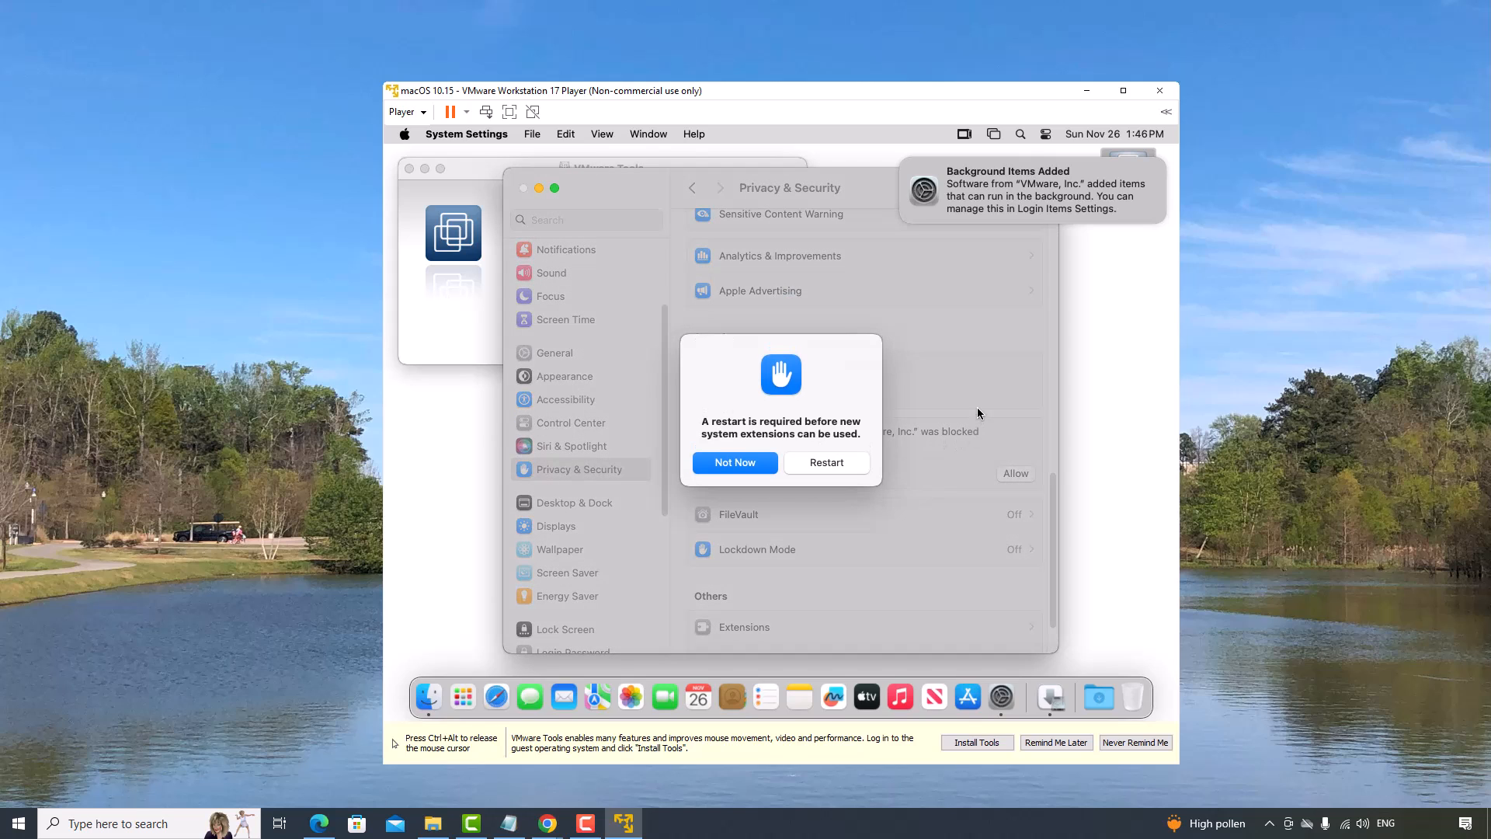
left_click(735, 463)
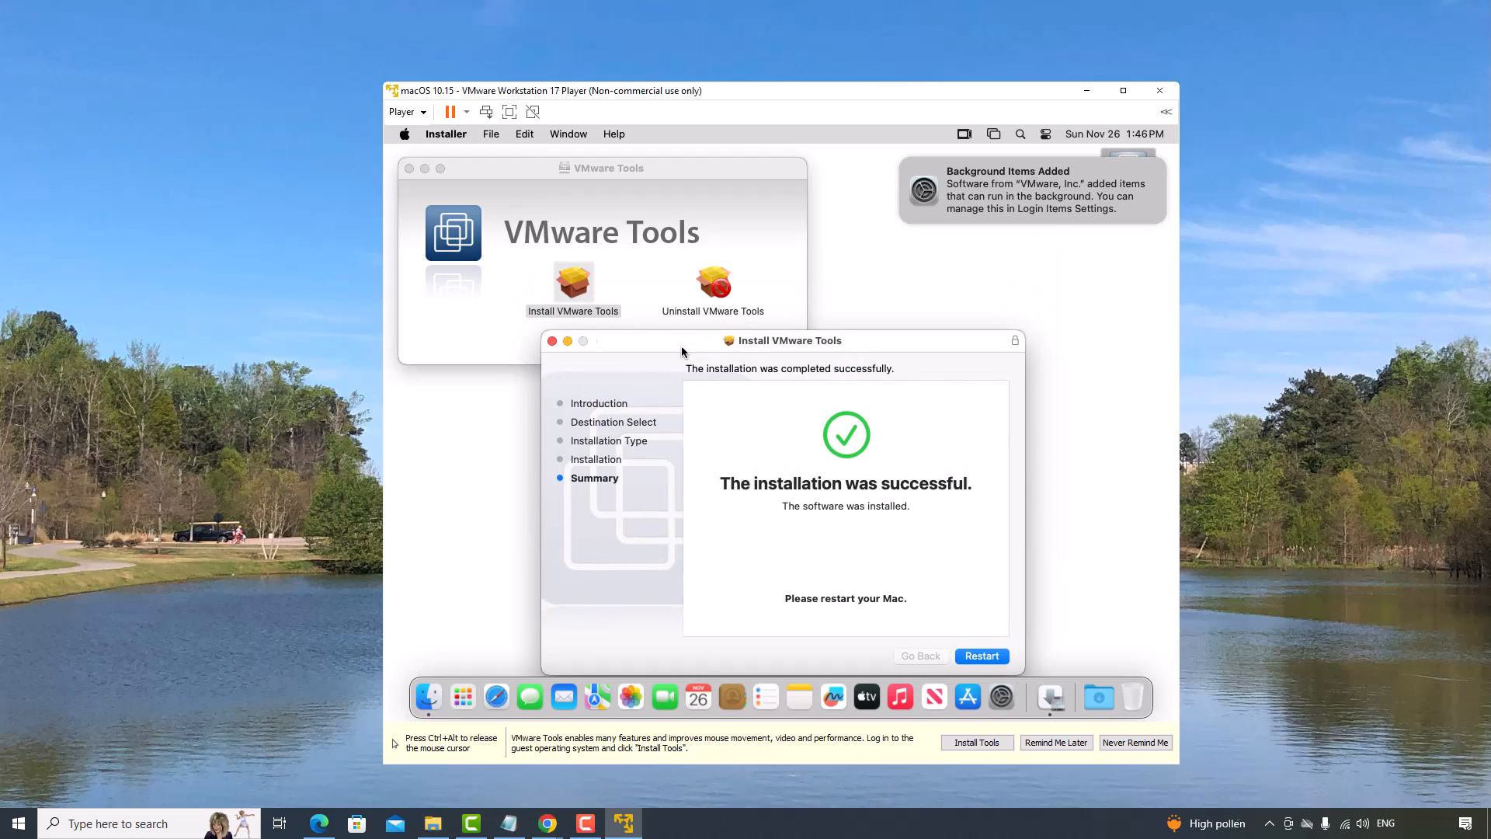
Restart the macOS guest from the installer and log back in with the password.
left_click(981, 656)
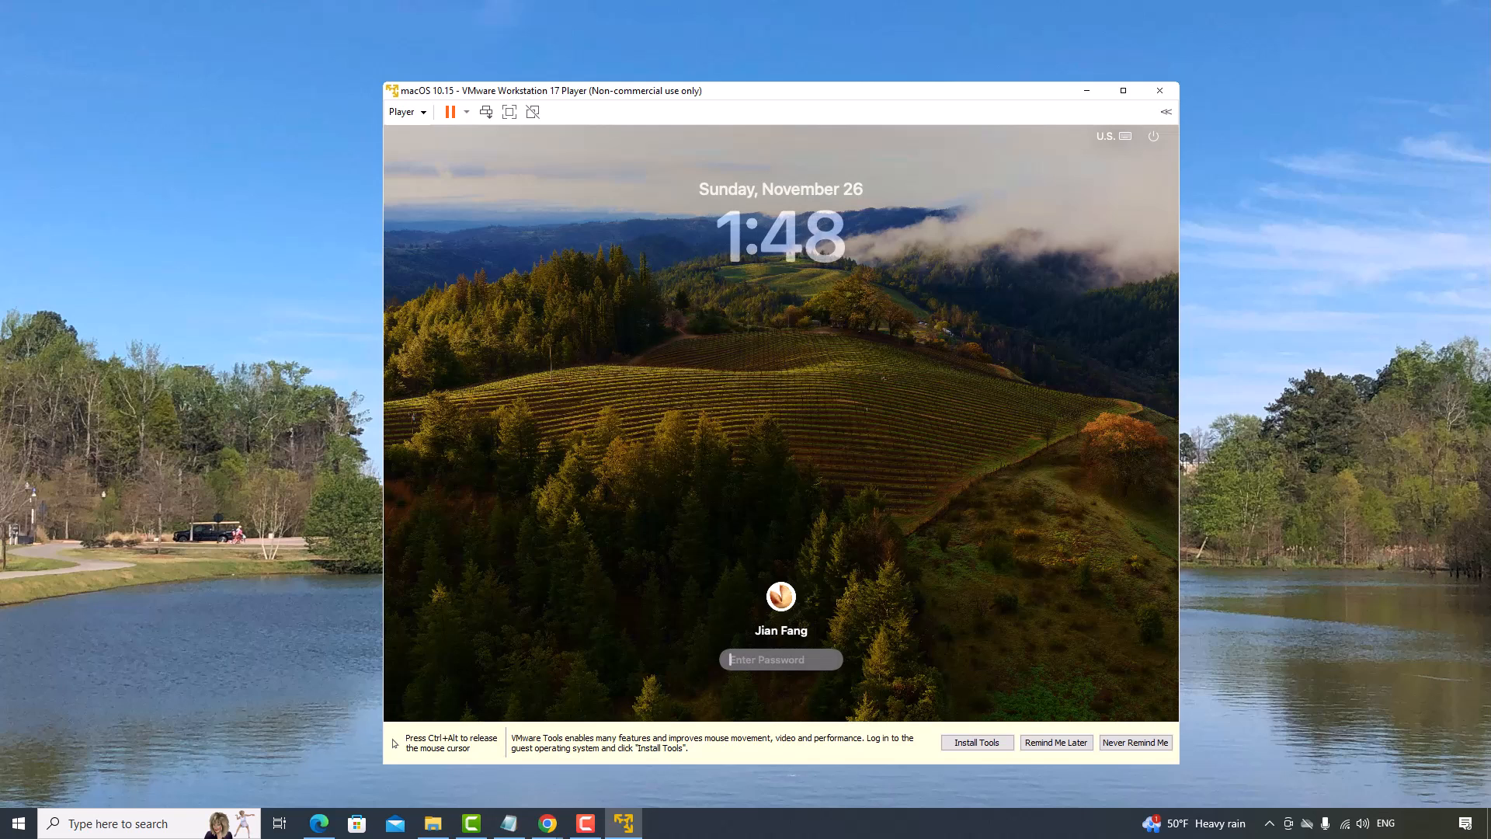
type("••••")
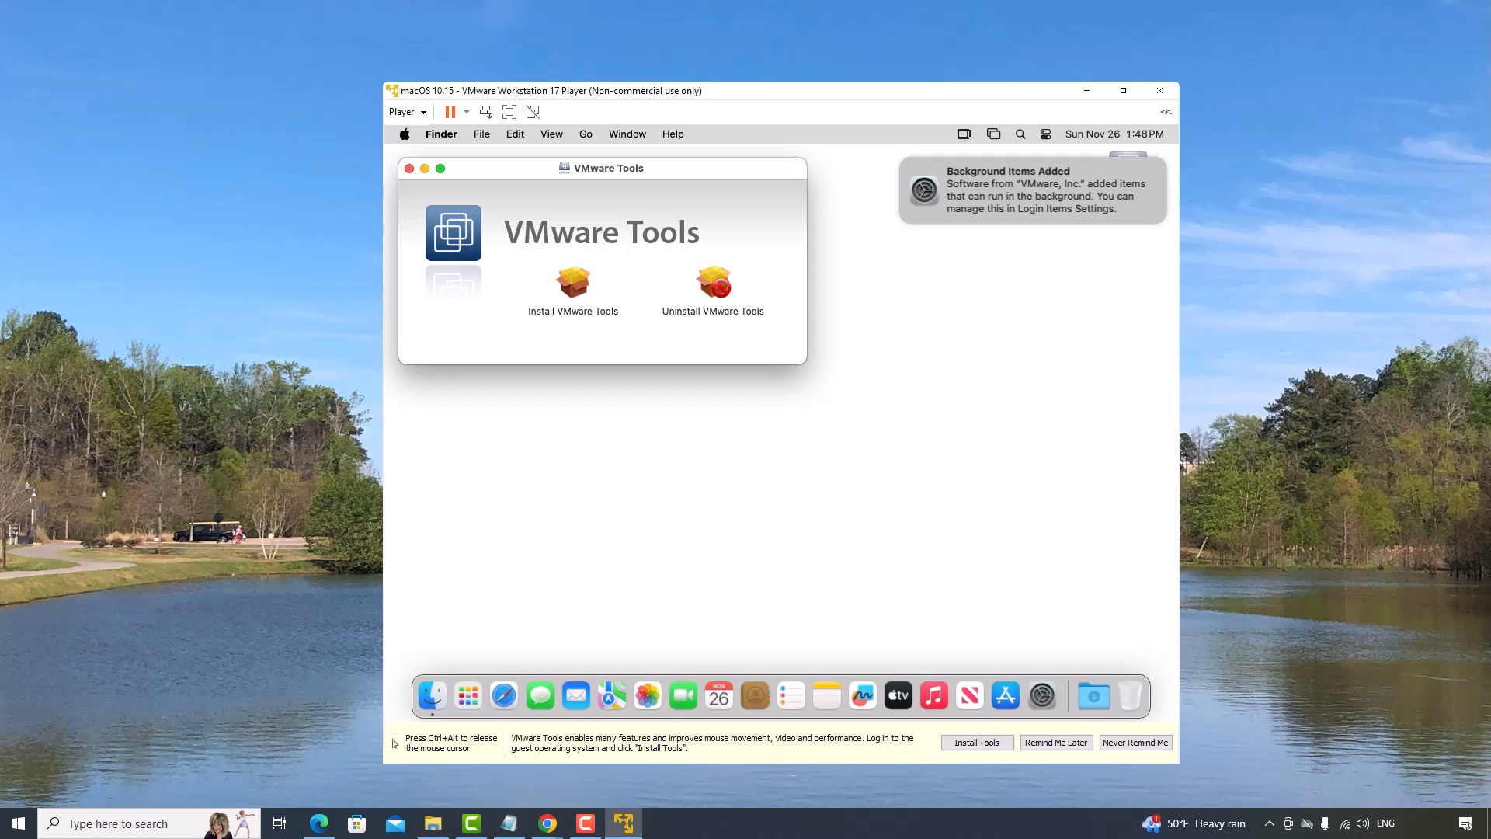
Close the VMware Tools window, dismiss the notification, and eject the VMware Tools disk.
left_click(410, 168)
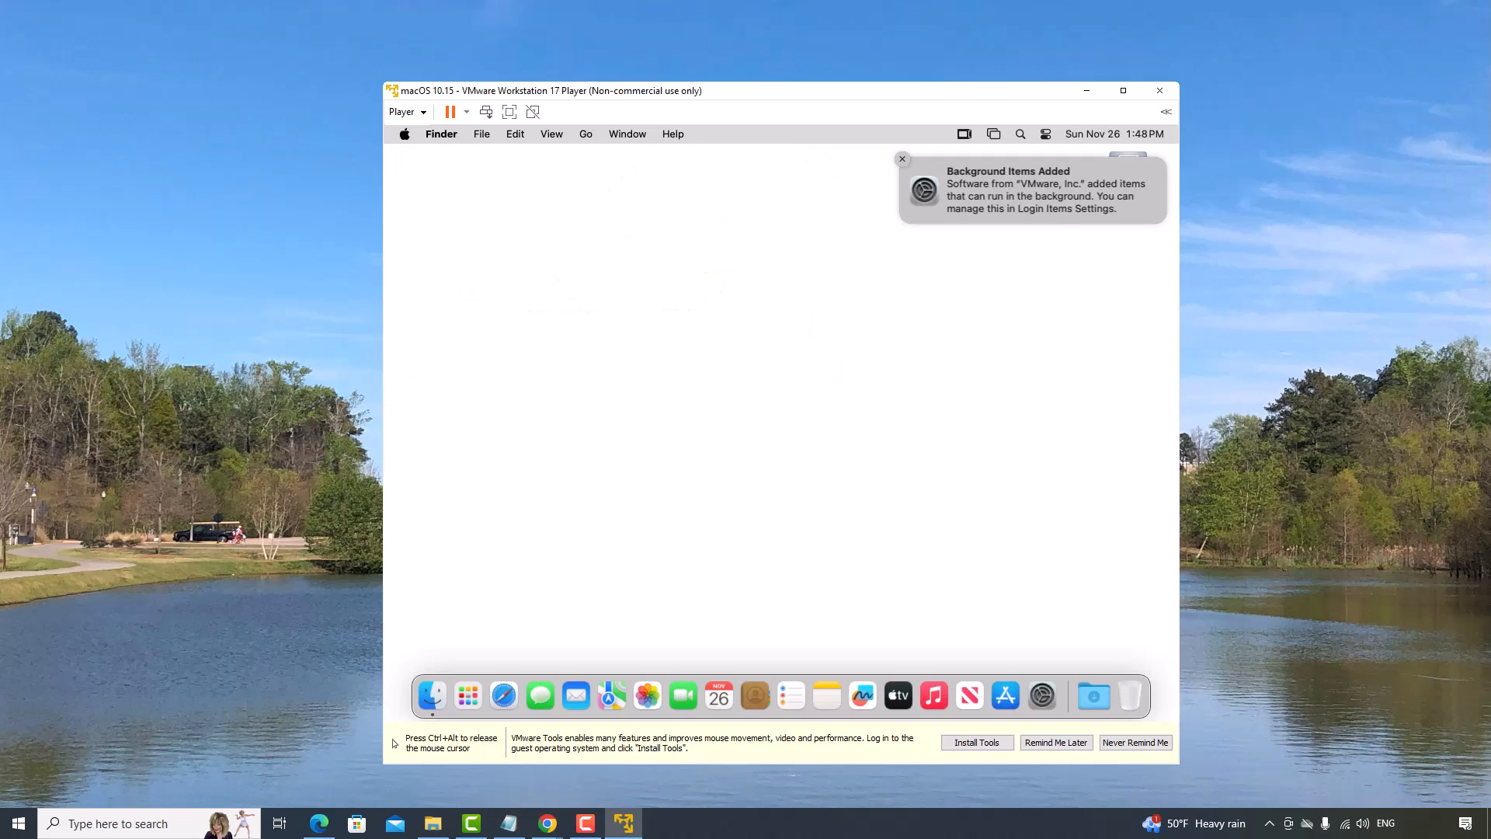
left_click(903, 158)
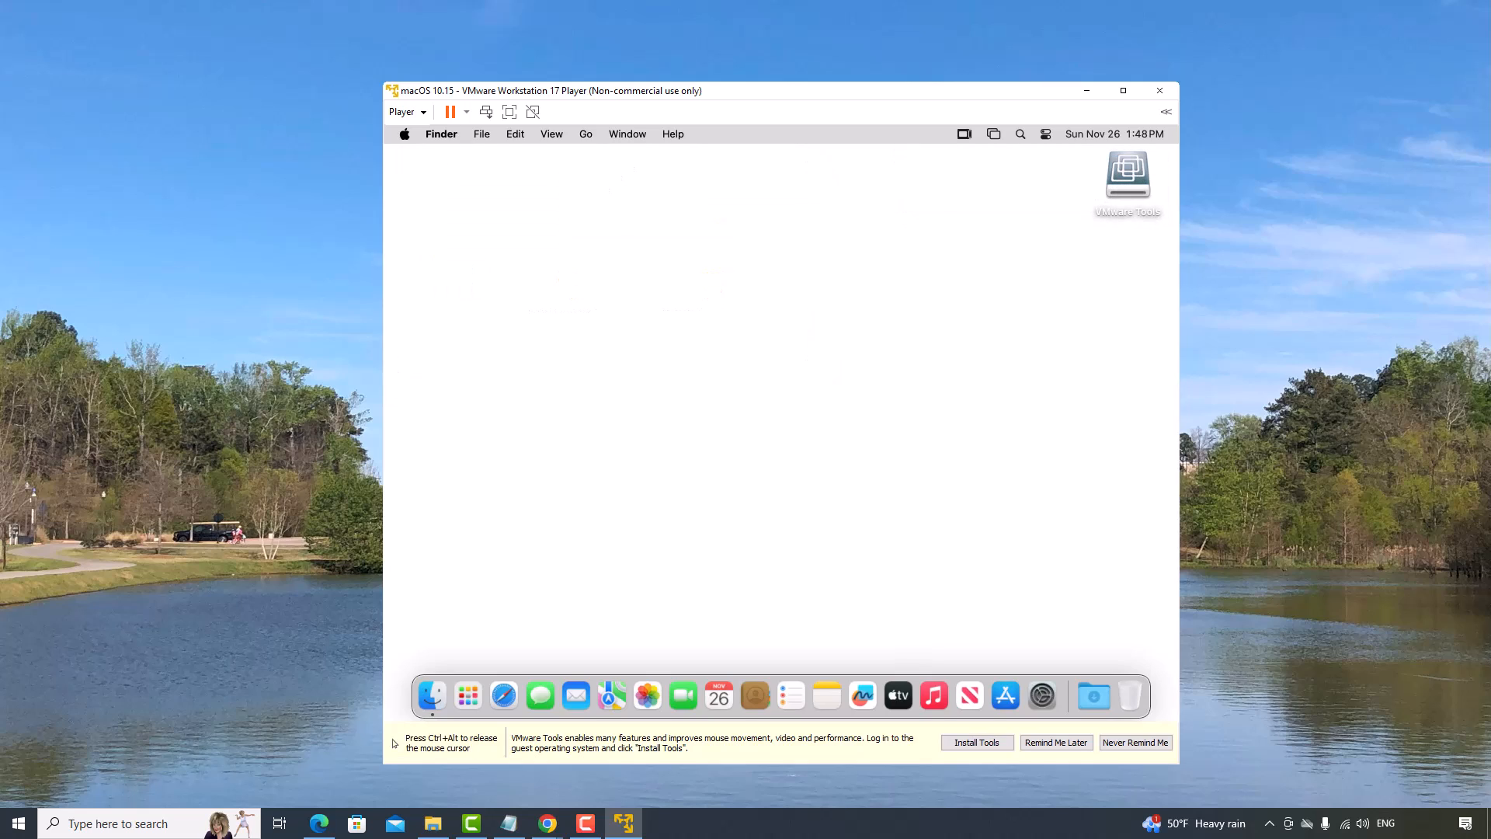
right_click(1128, 173)
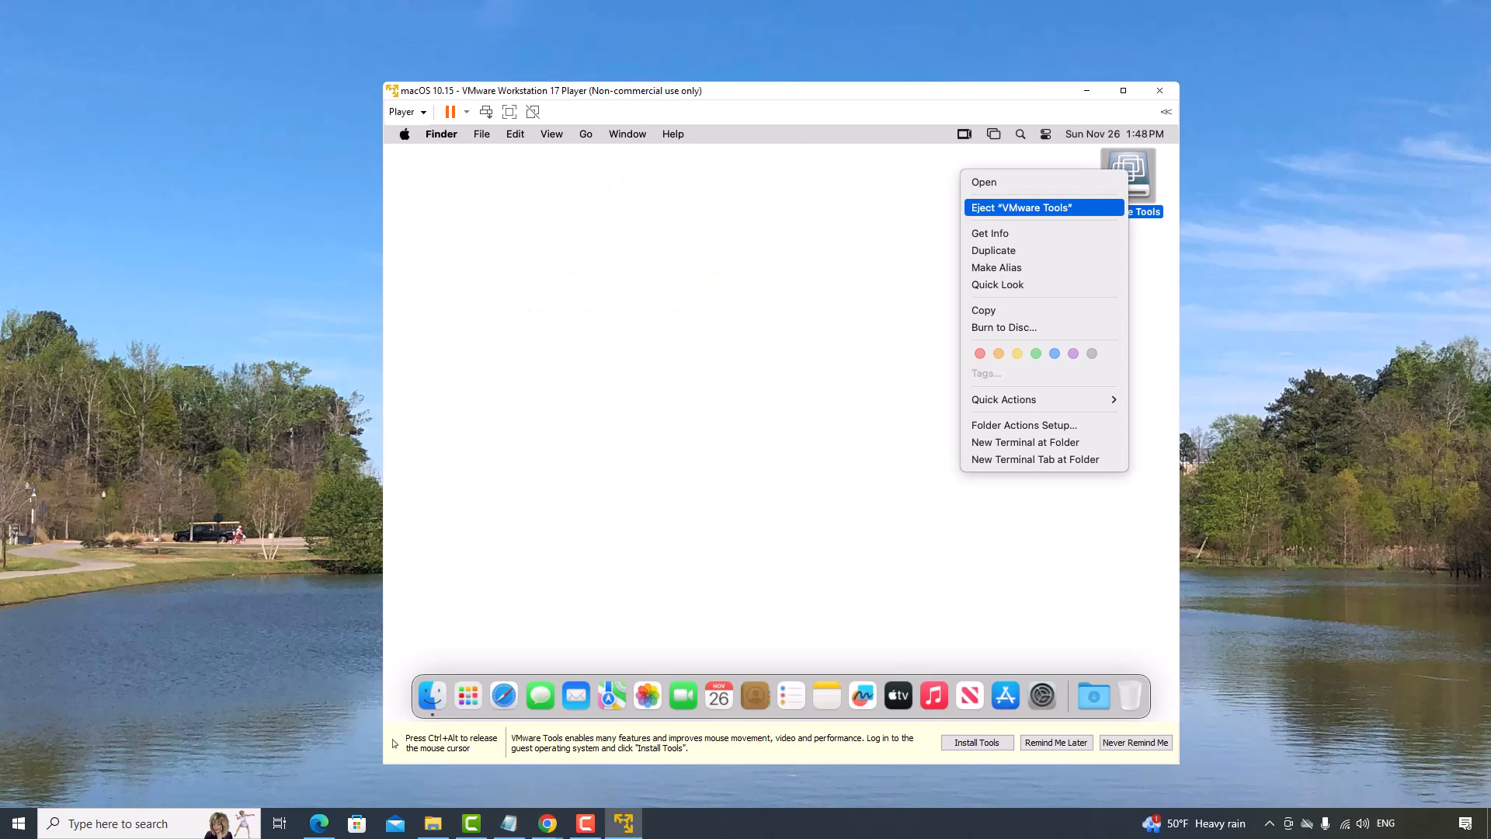
left_click(1022, 207)
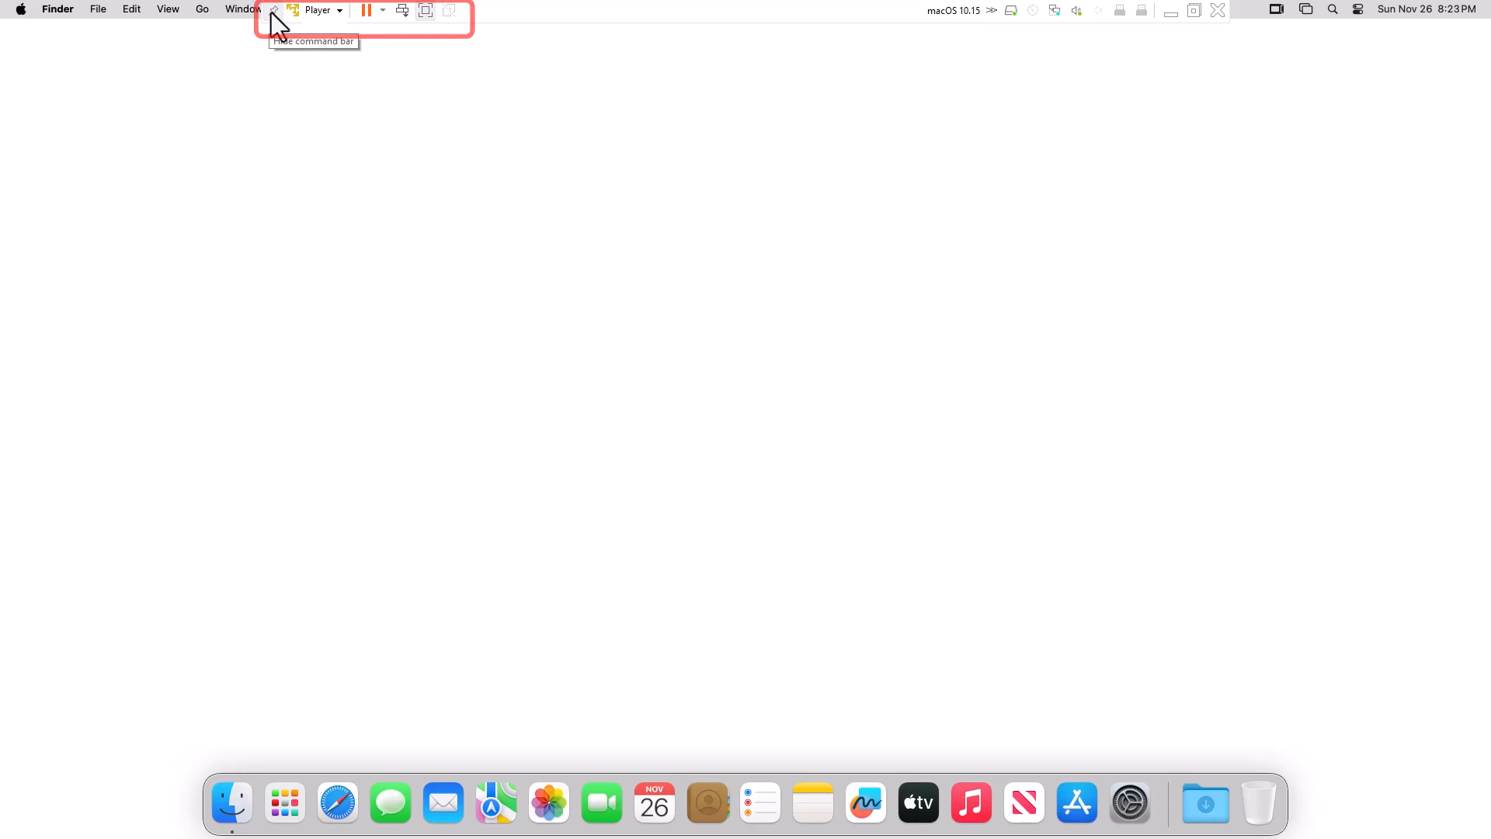
Unpin the full-screen command bar so the player controls hide.
left_click(273, 11)
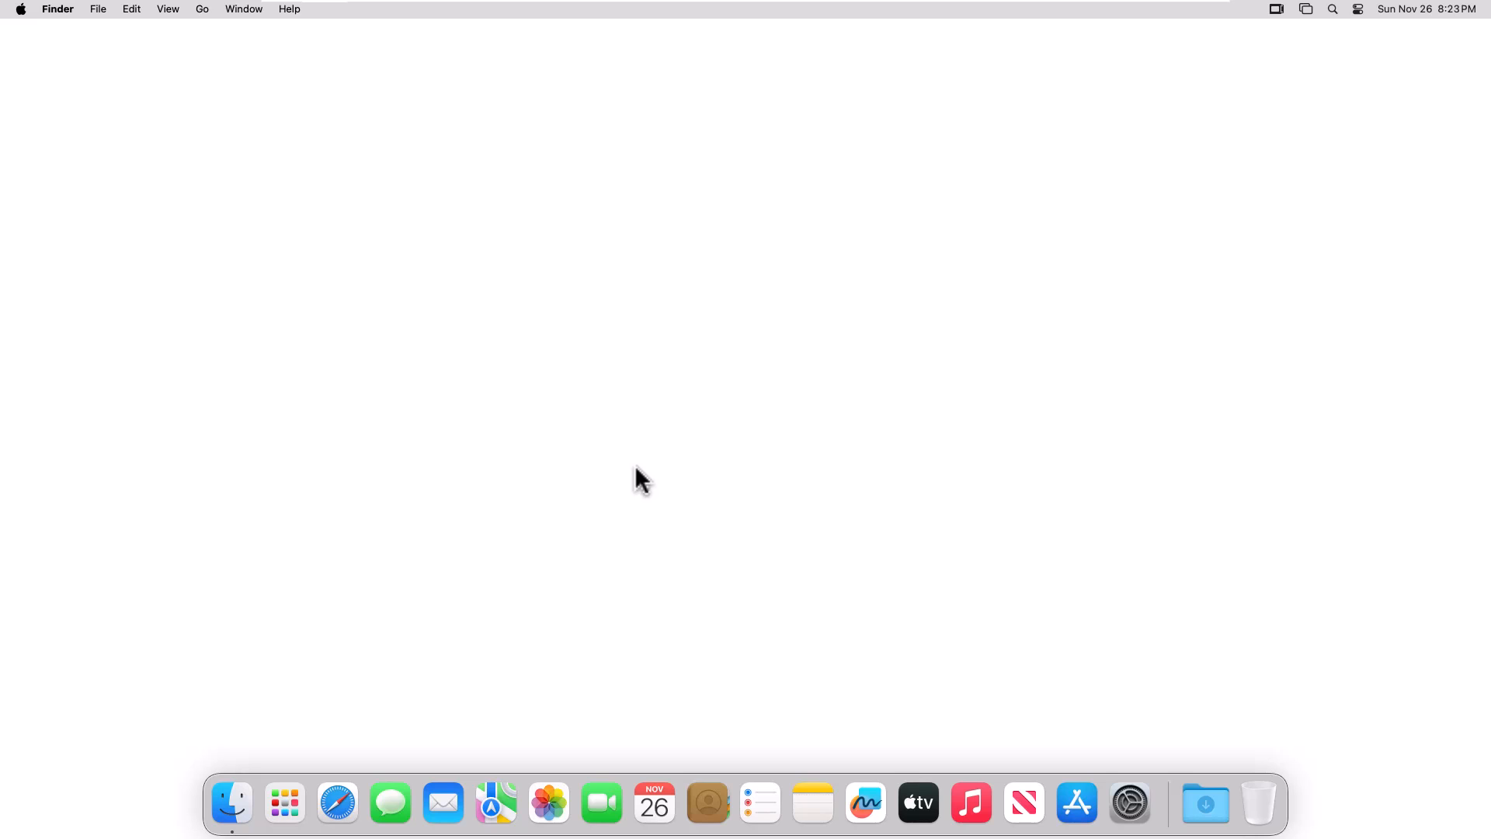
mouse_move(1138, 644)
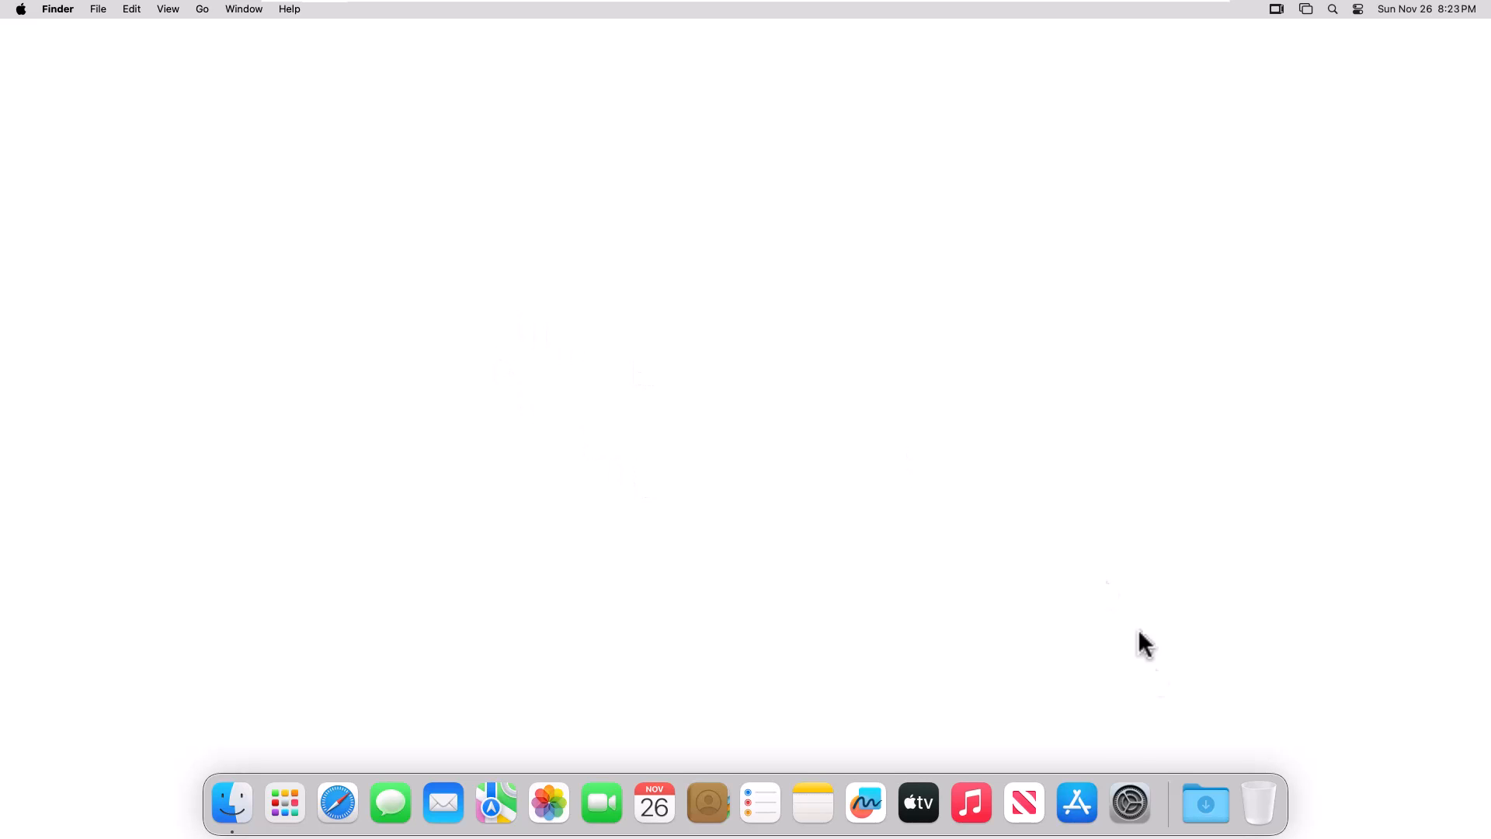
mouse_move(1134, 821)
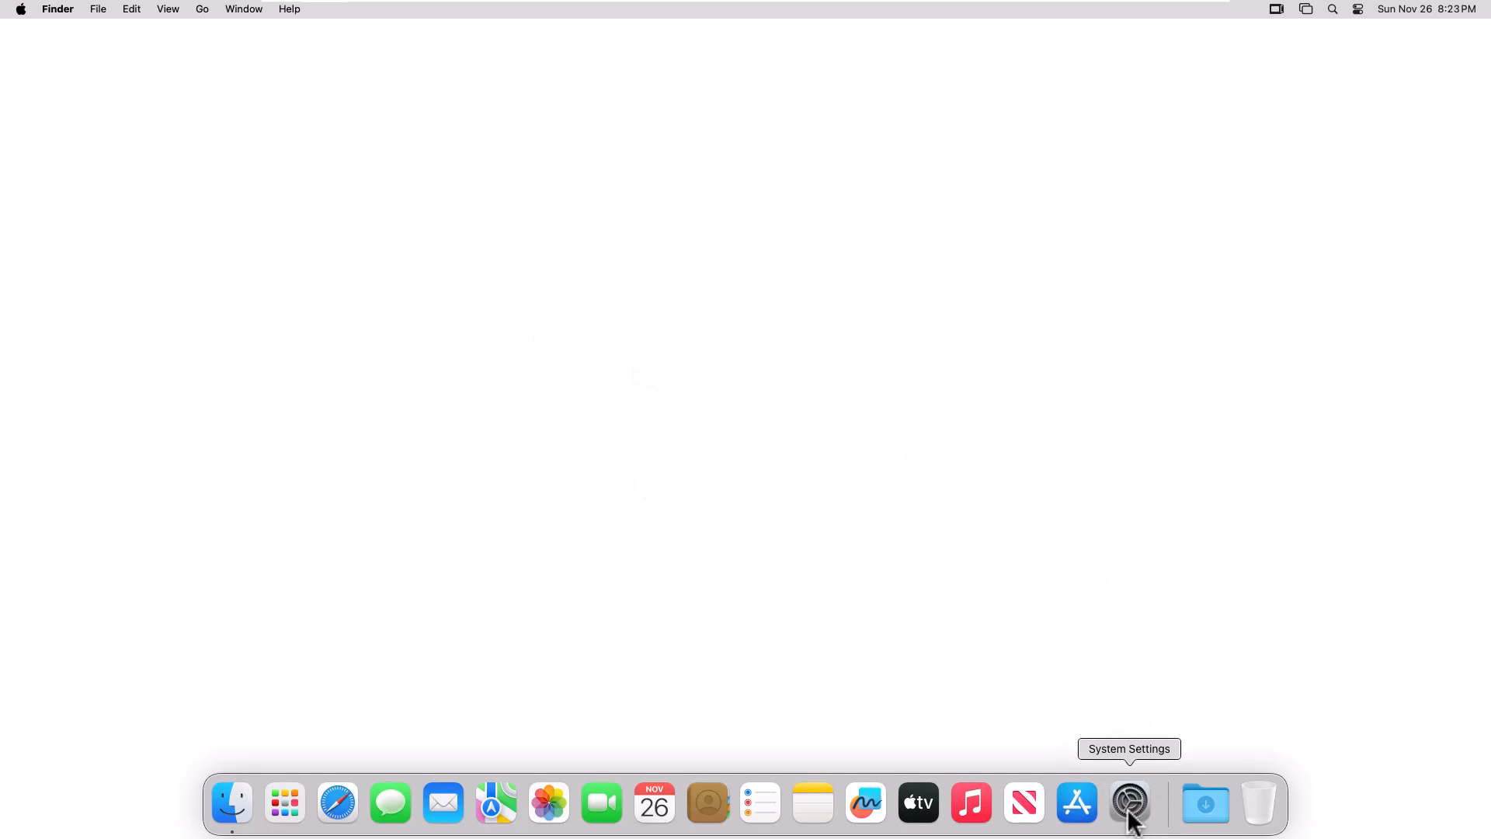
Open System Settings from the Dock and go to the Displays pane showing 1920 × 1080.
left_click(1129, 802)
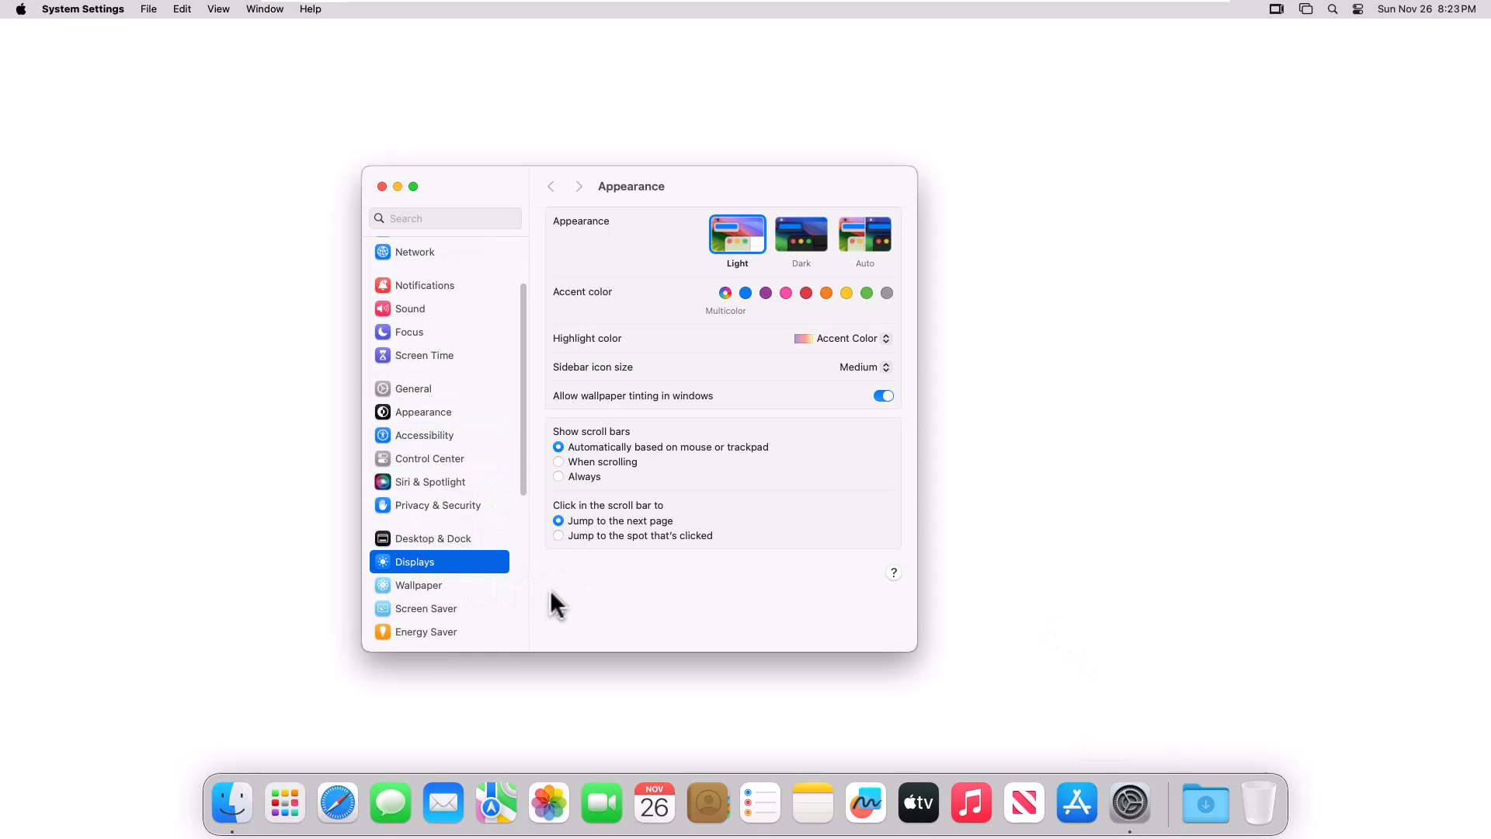
left_click(414, 561)
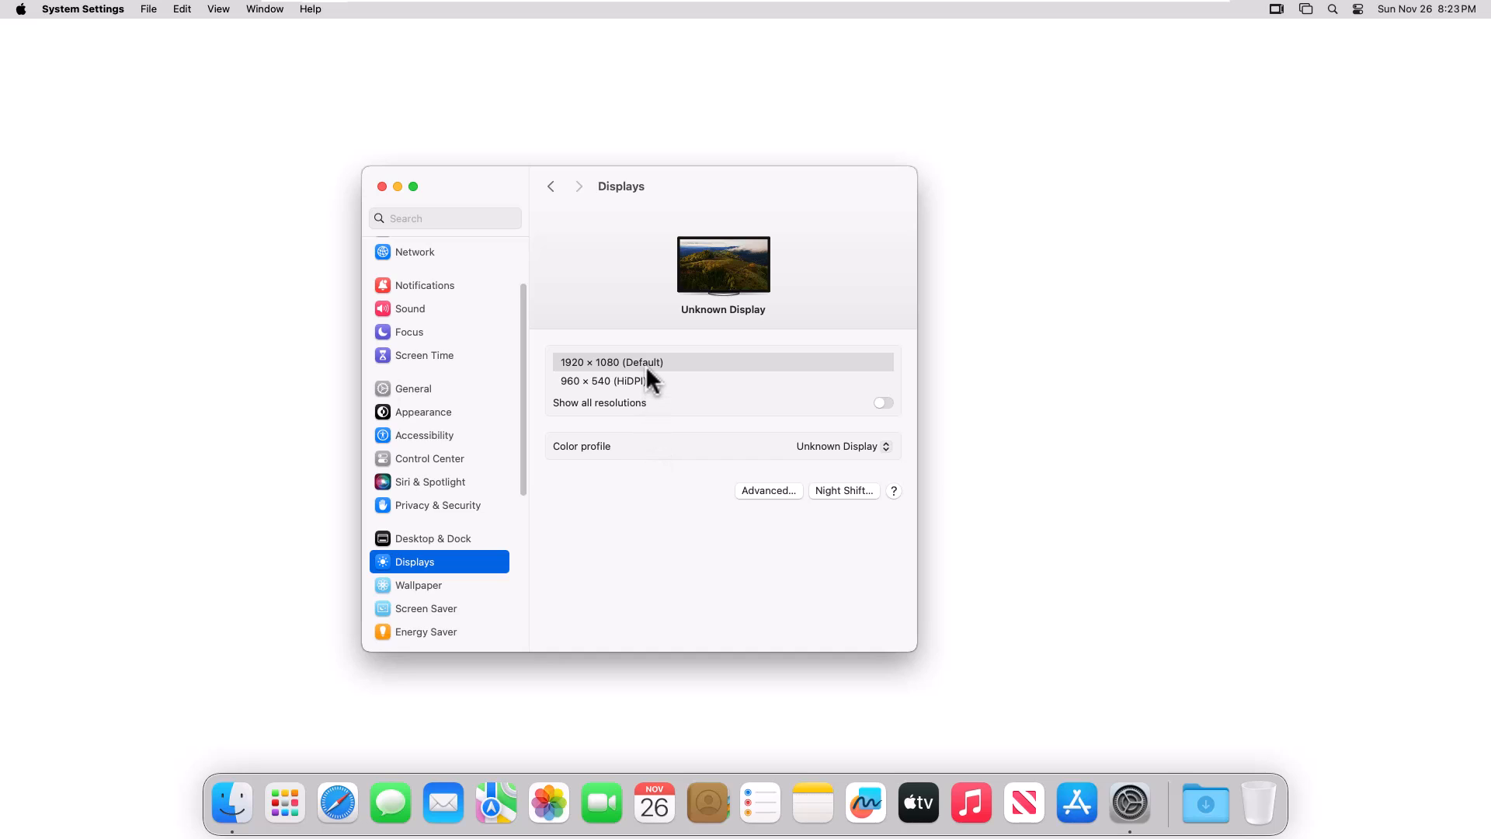
mouse_move(655, 378)
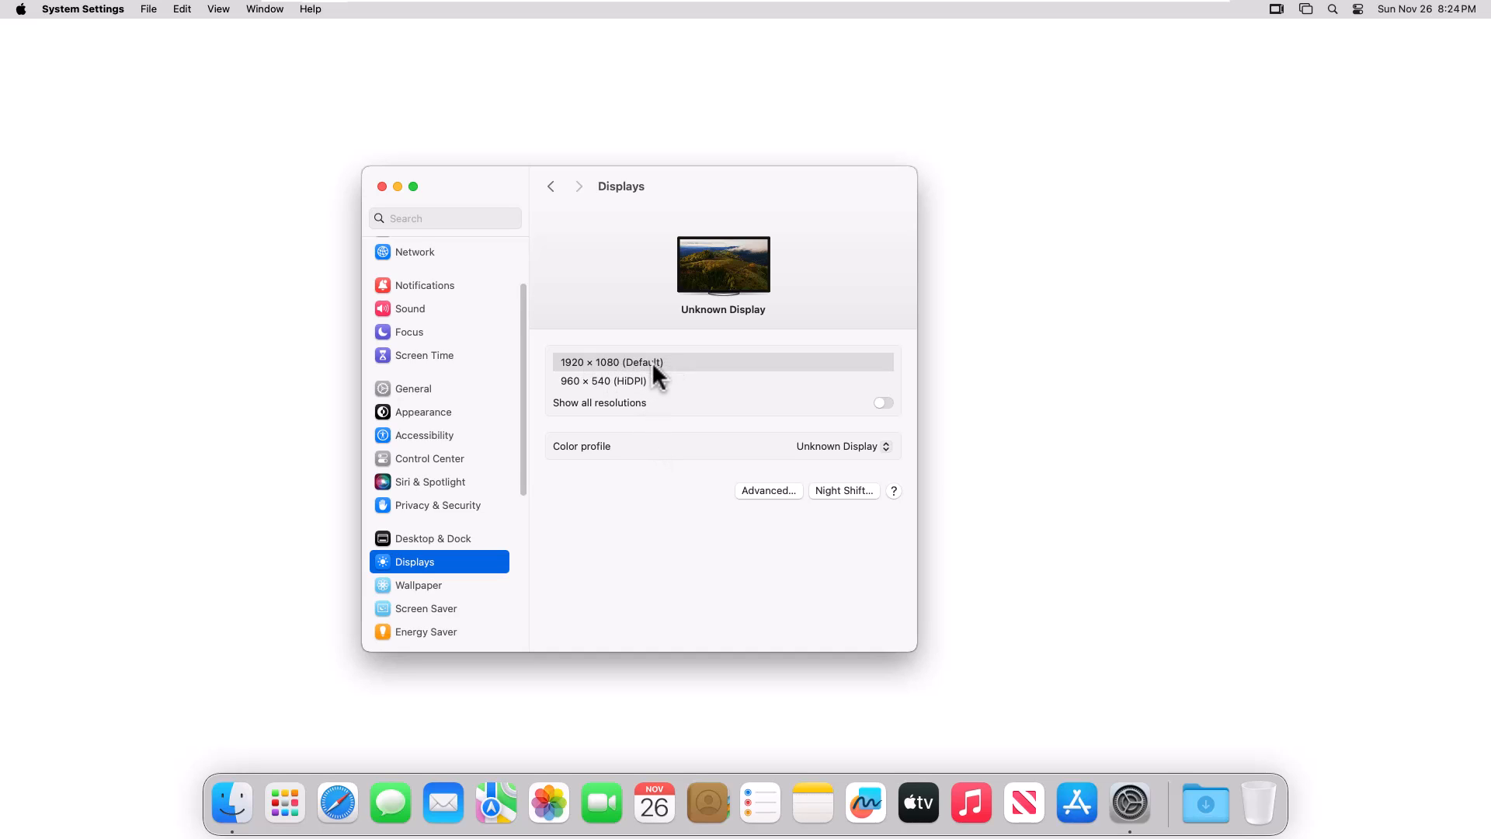